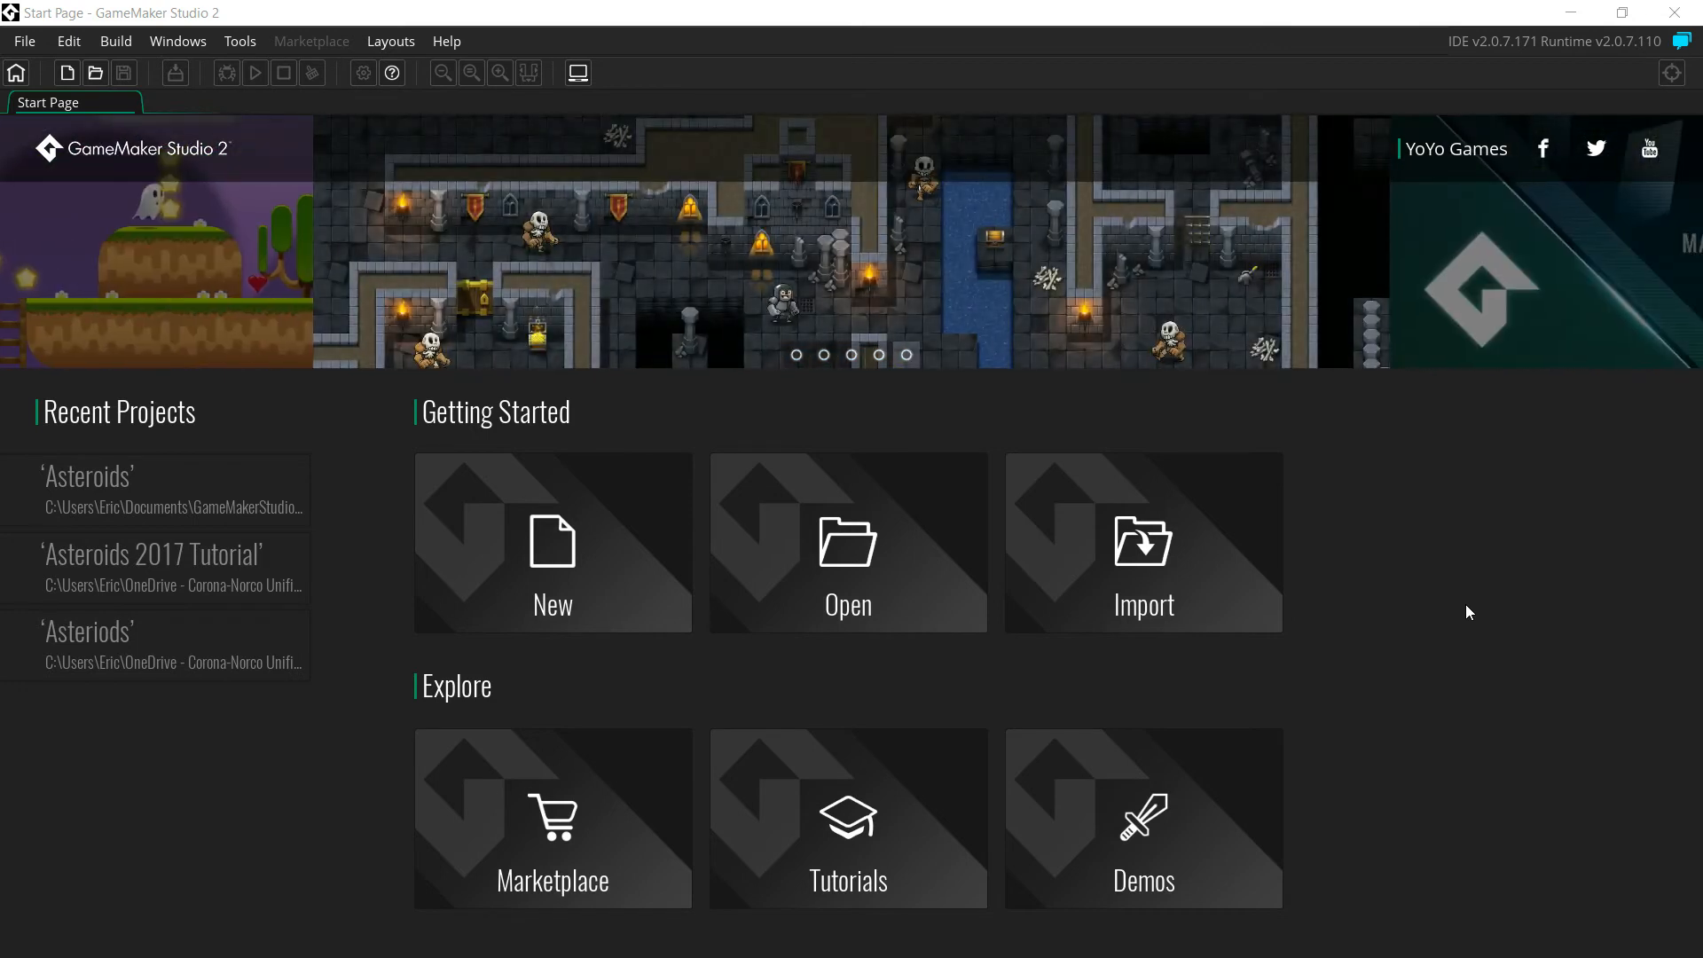
{"action": "mouse_move", "coordinate": [694, 25]}
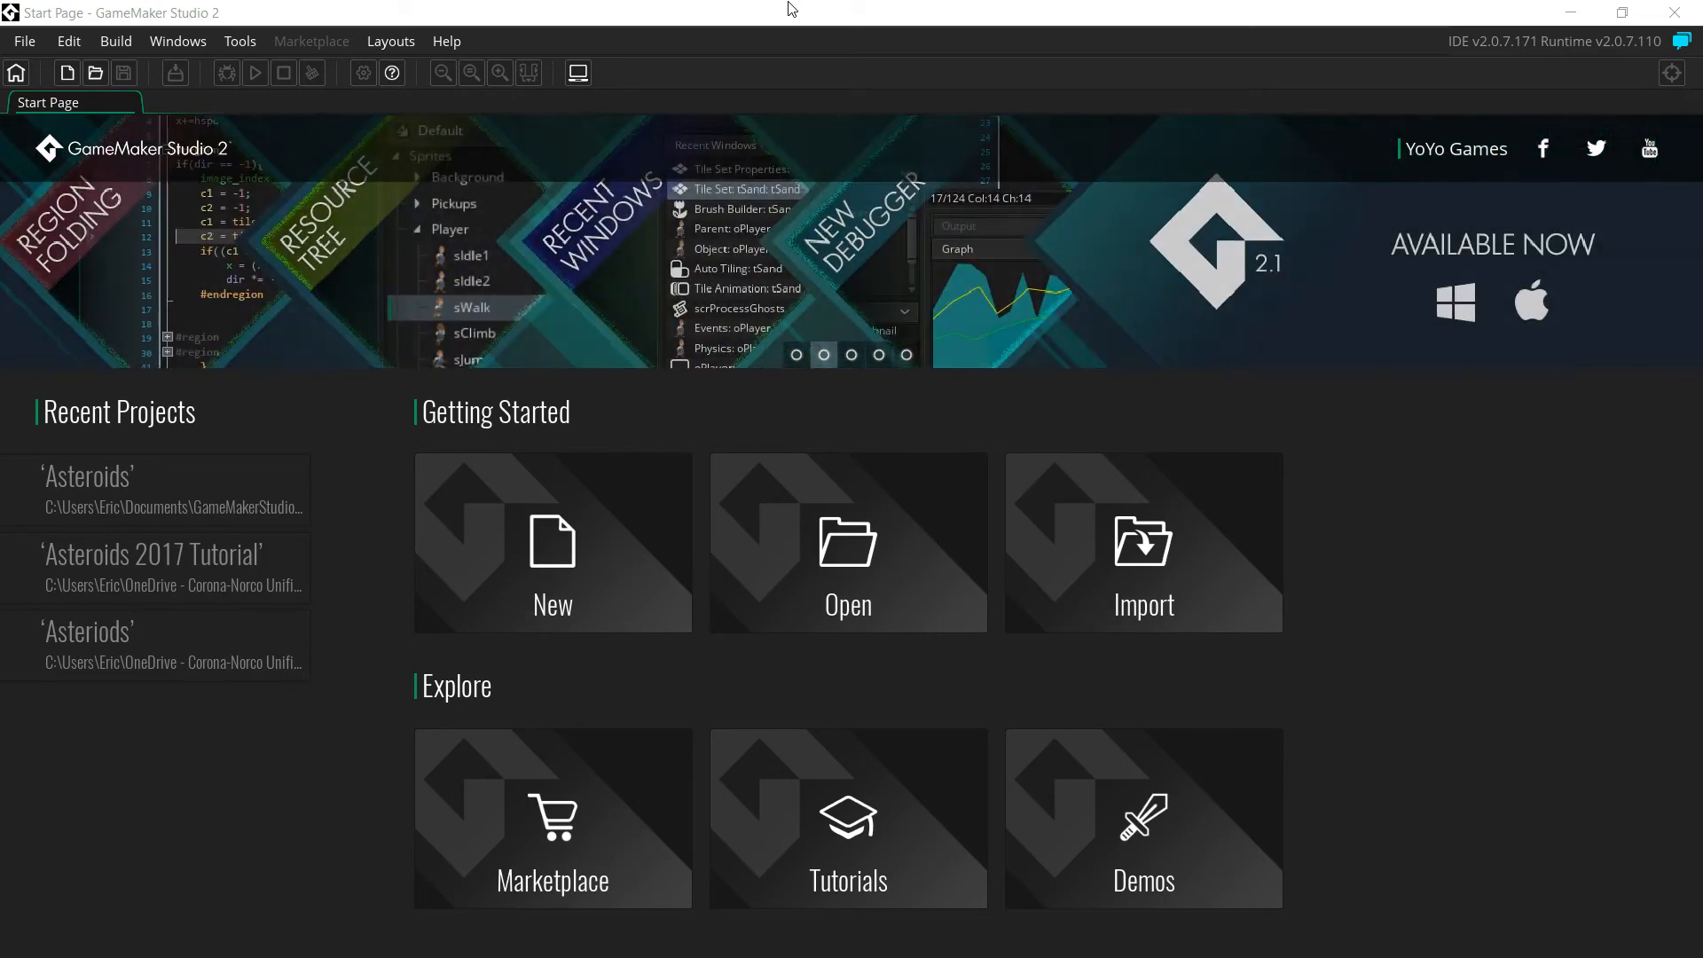
{"action": "mouse_move", "coordinate": [805, 823]}
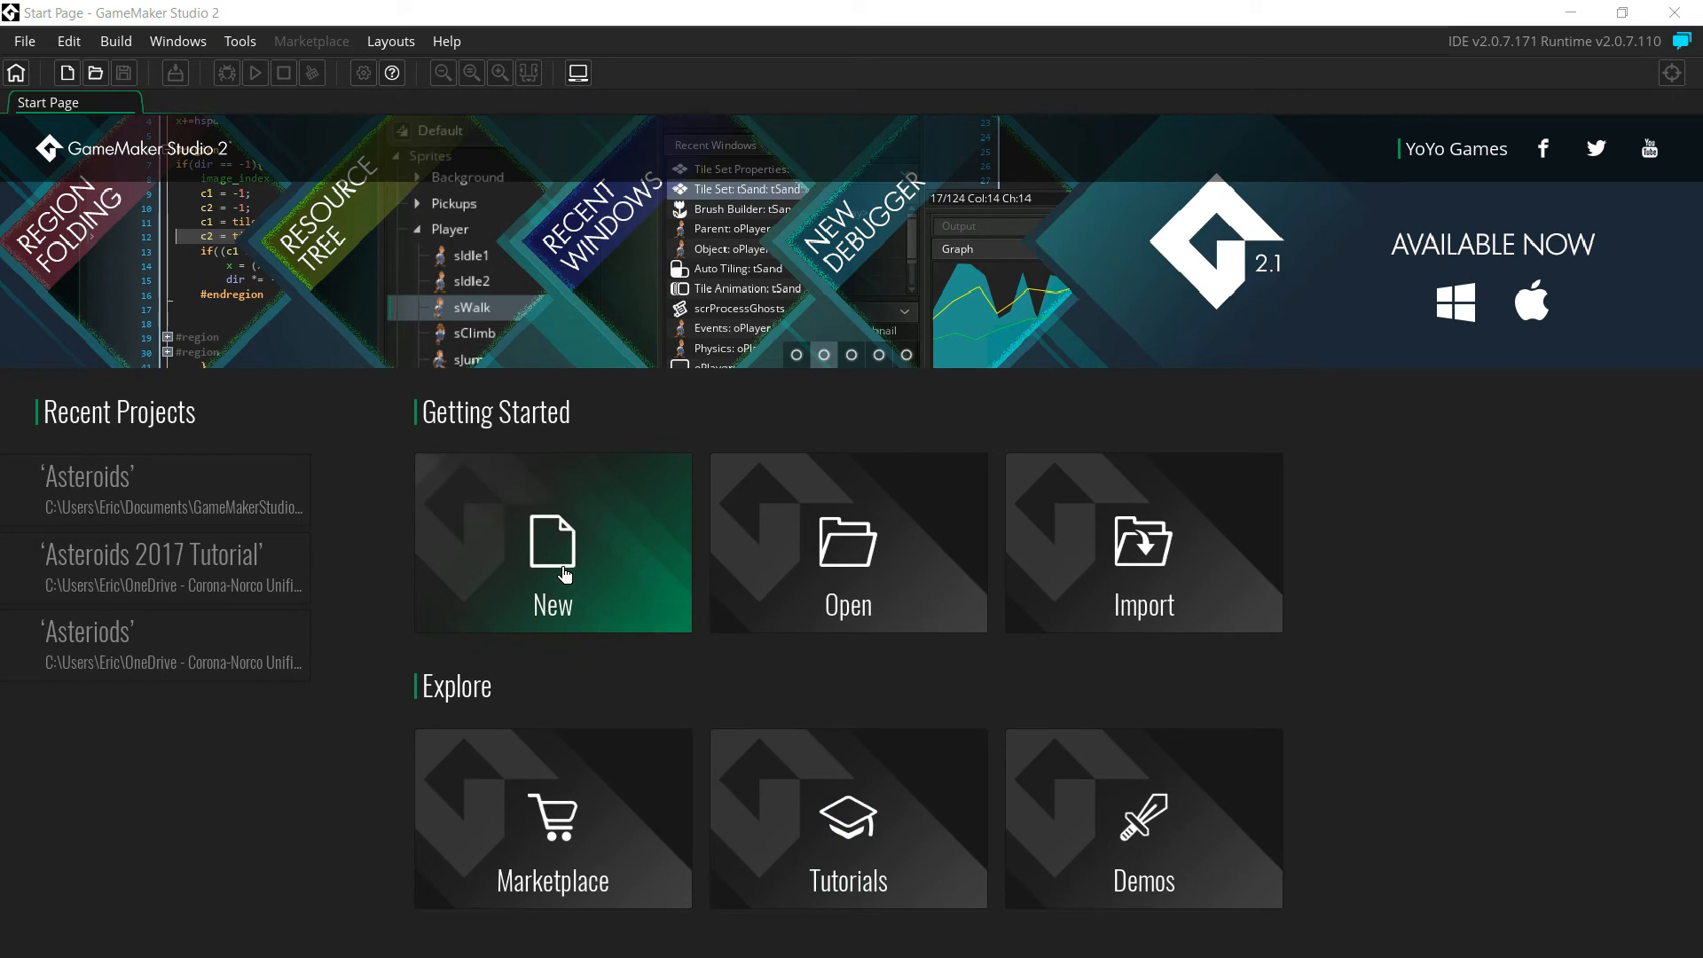
Start a new project from the Start Page to reach the project-type choice
{"action": "left_click", "coordinate": [553, 550]}
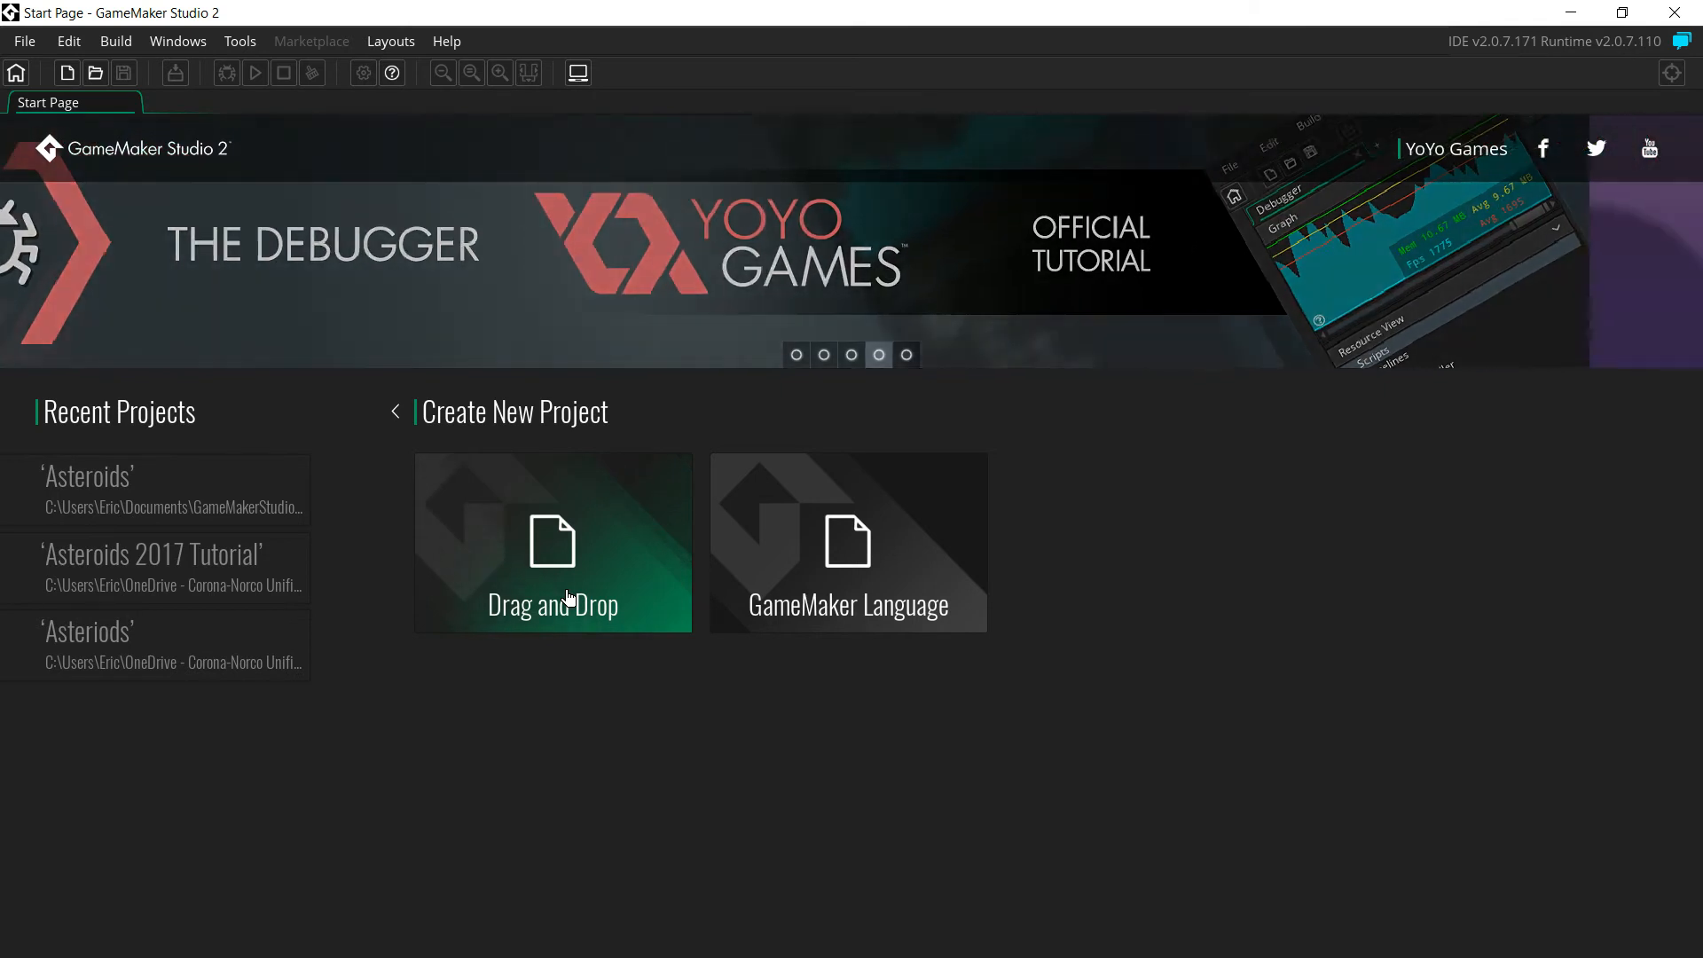
{"action": "mouse_move", "coordinate": [847, 549]}
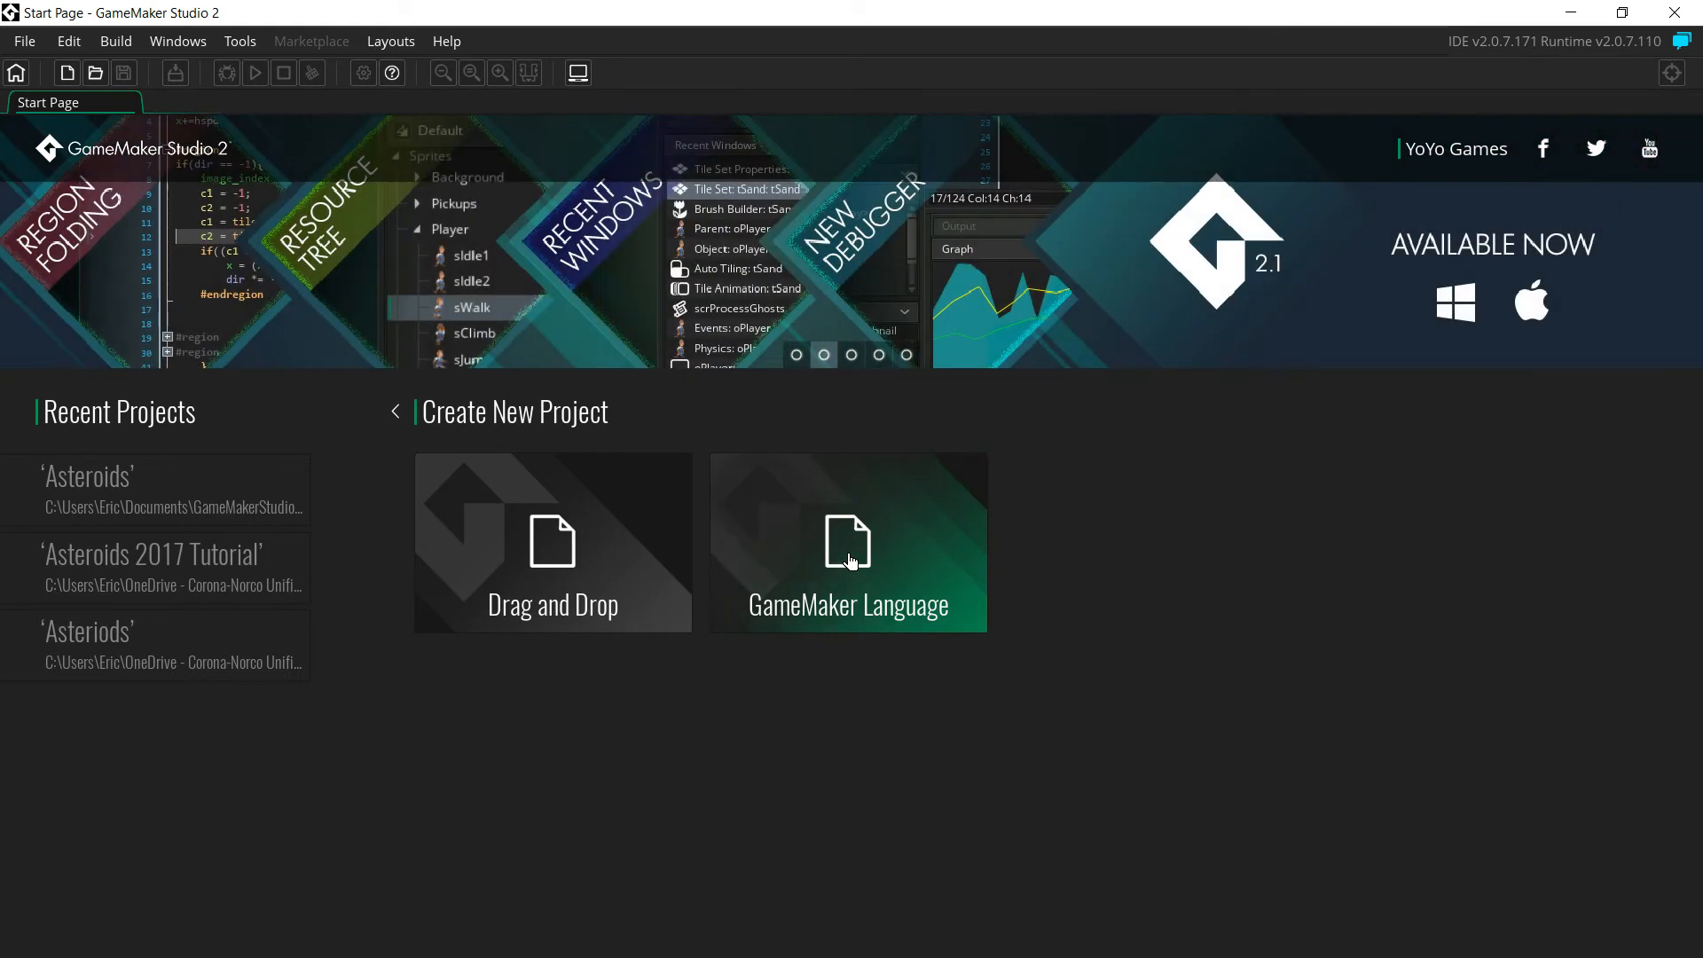
Choose a GameMaker Language project and name it 'Asteroids' in the Save As dialog
{"action": "left_click", "coordinate": [848, 543]}
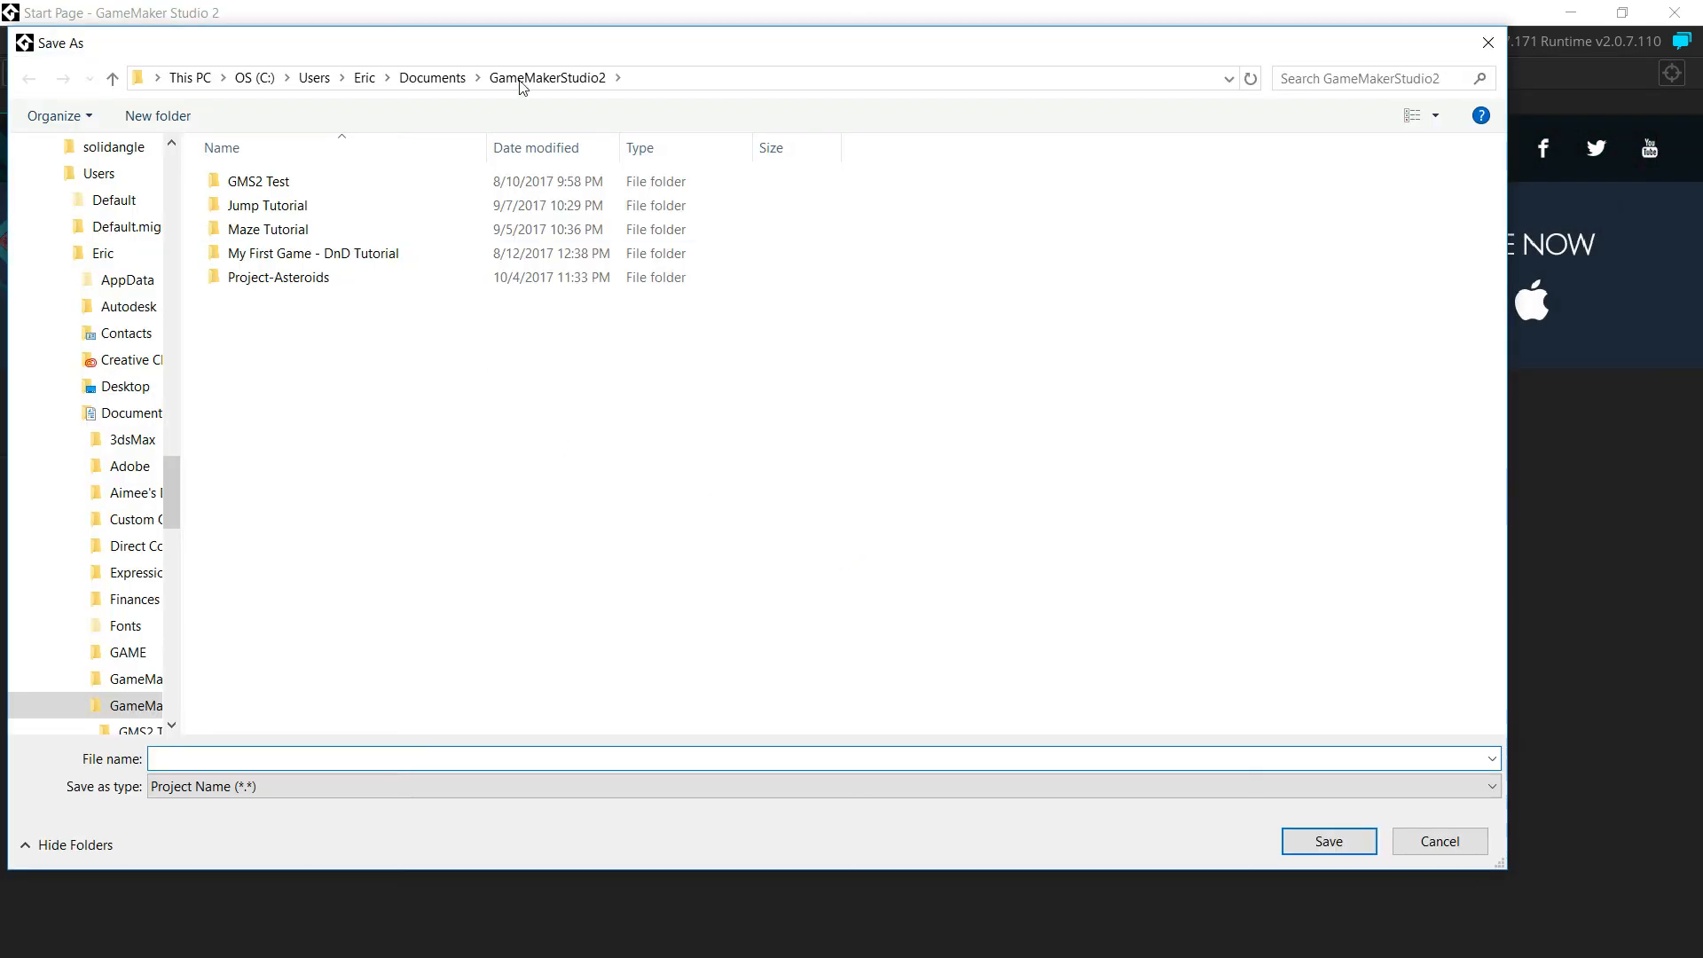
{"action": "left_click", "coordinate": [268, 759]}
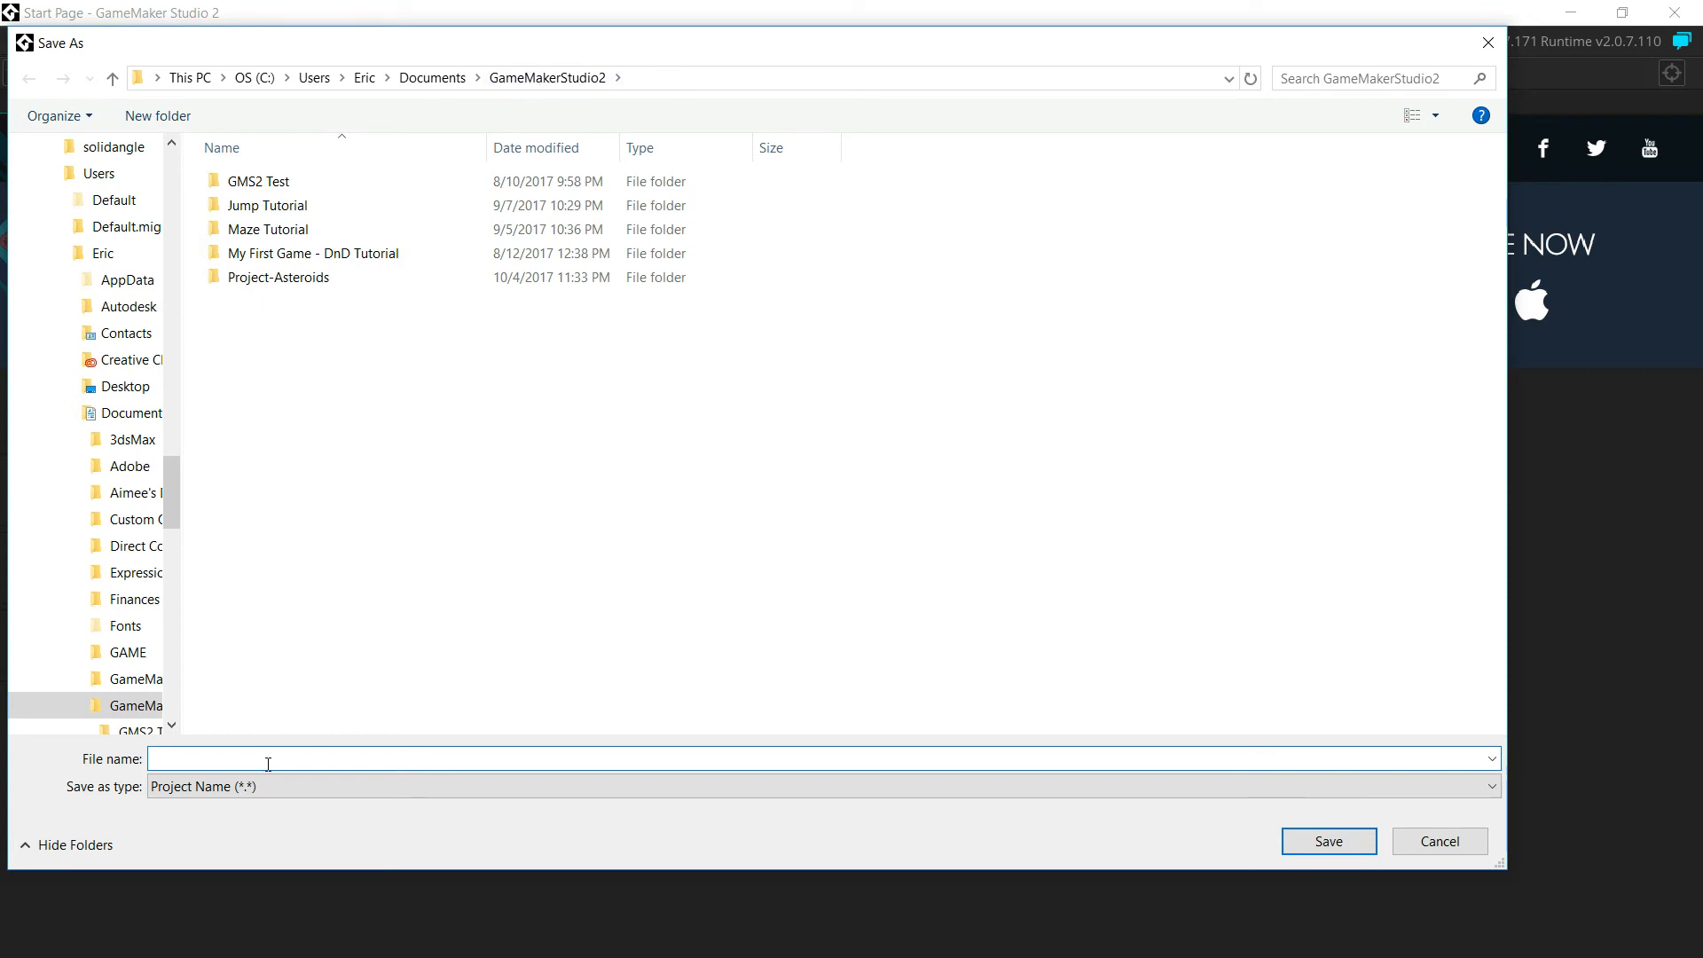
{"action": "type", "text": "Astero"}
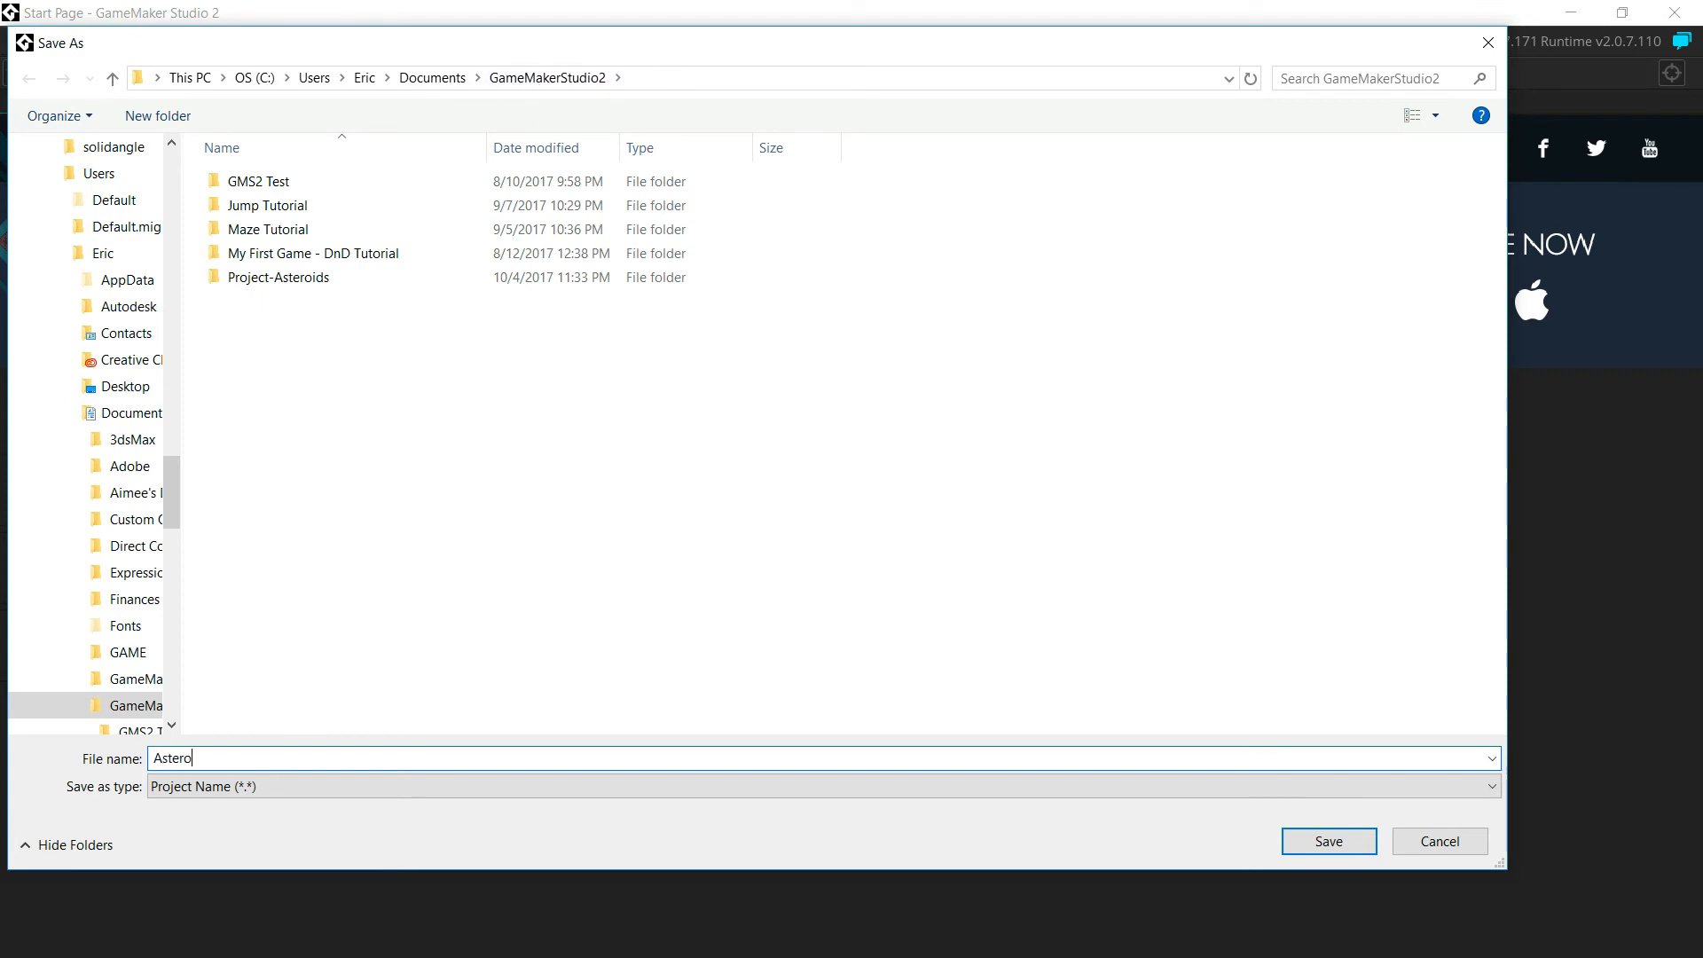
{"action": "type", "text": "ids"}
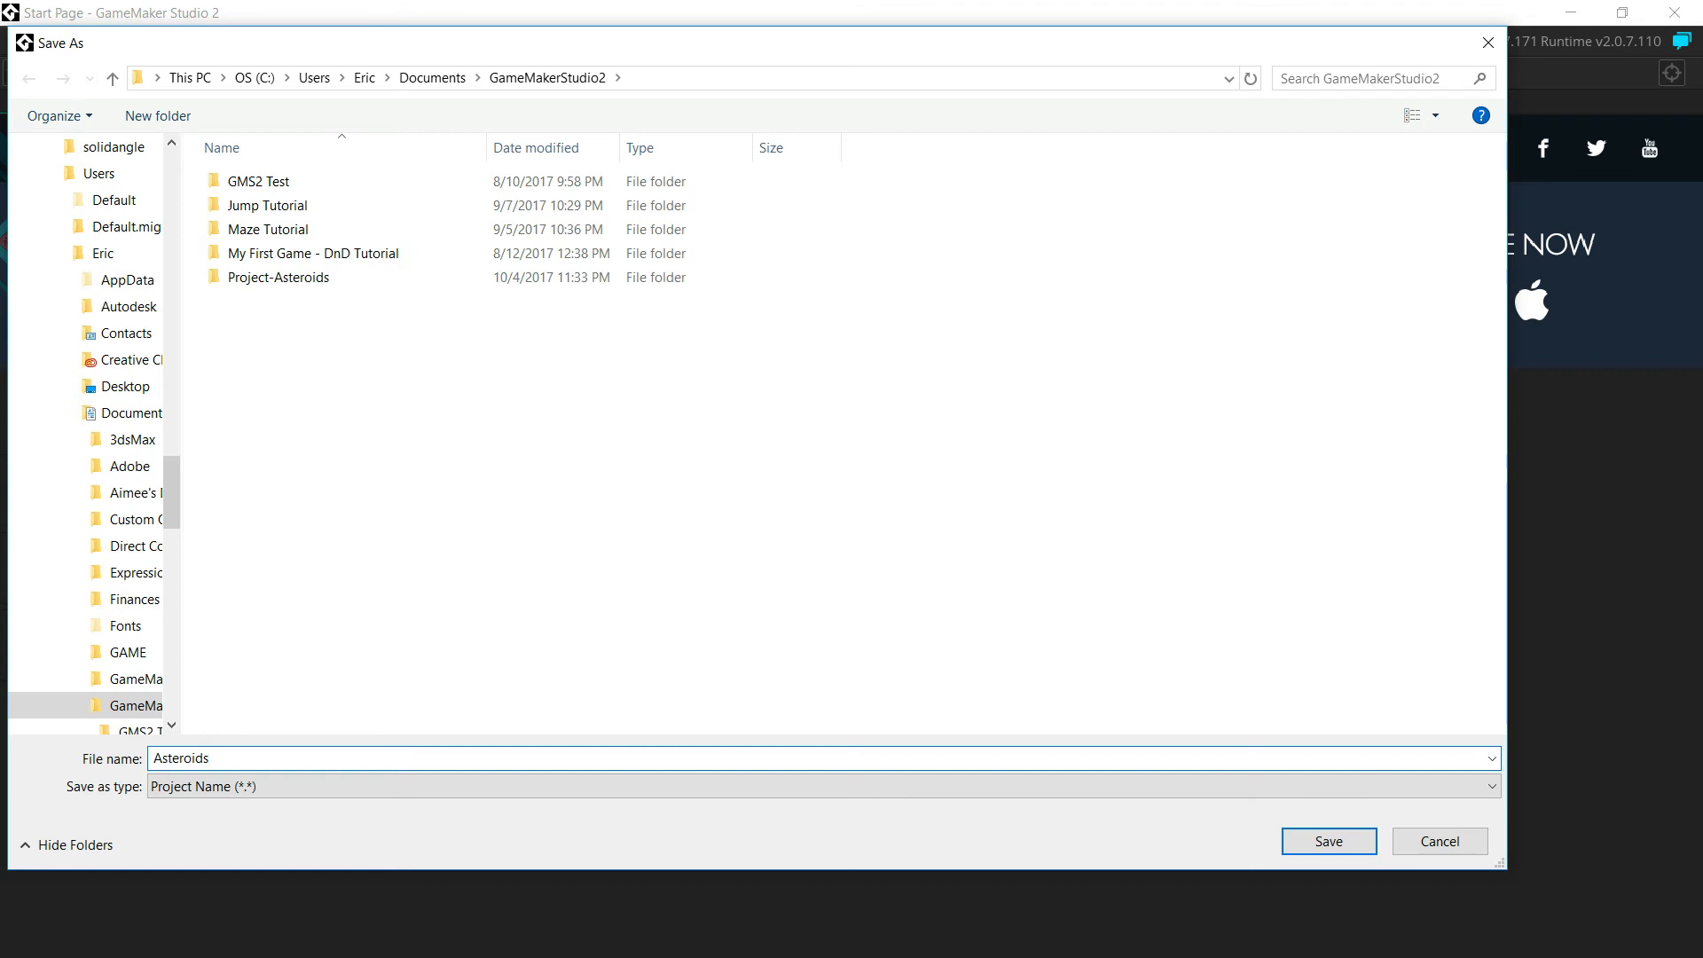
{"action": "left_click", "coordinate": [645, 758]}
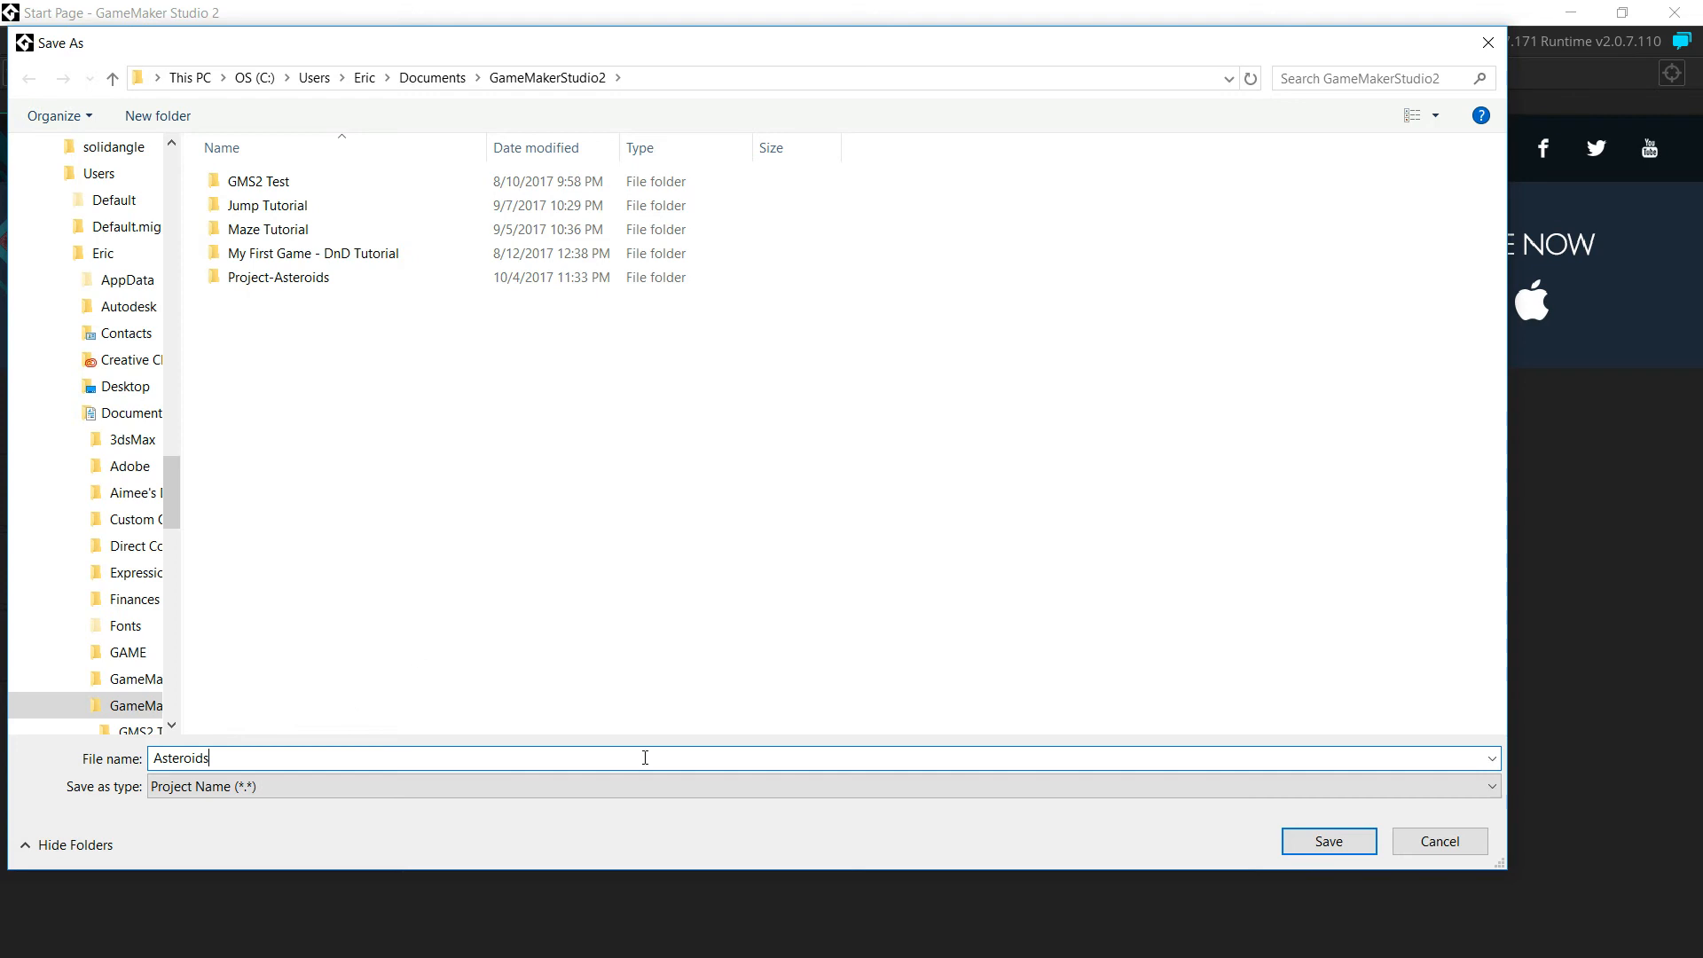
{"action": "mouse_move", "coordinate": [242, 756]}
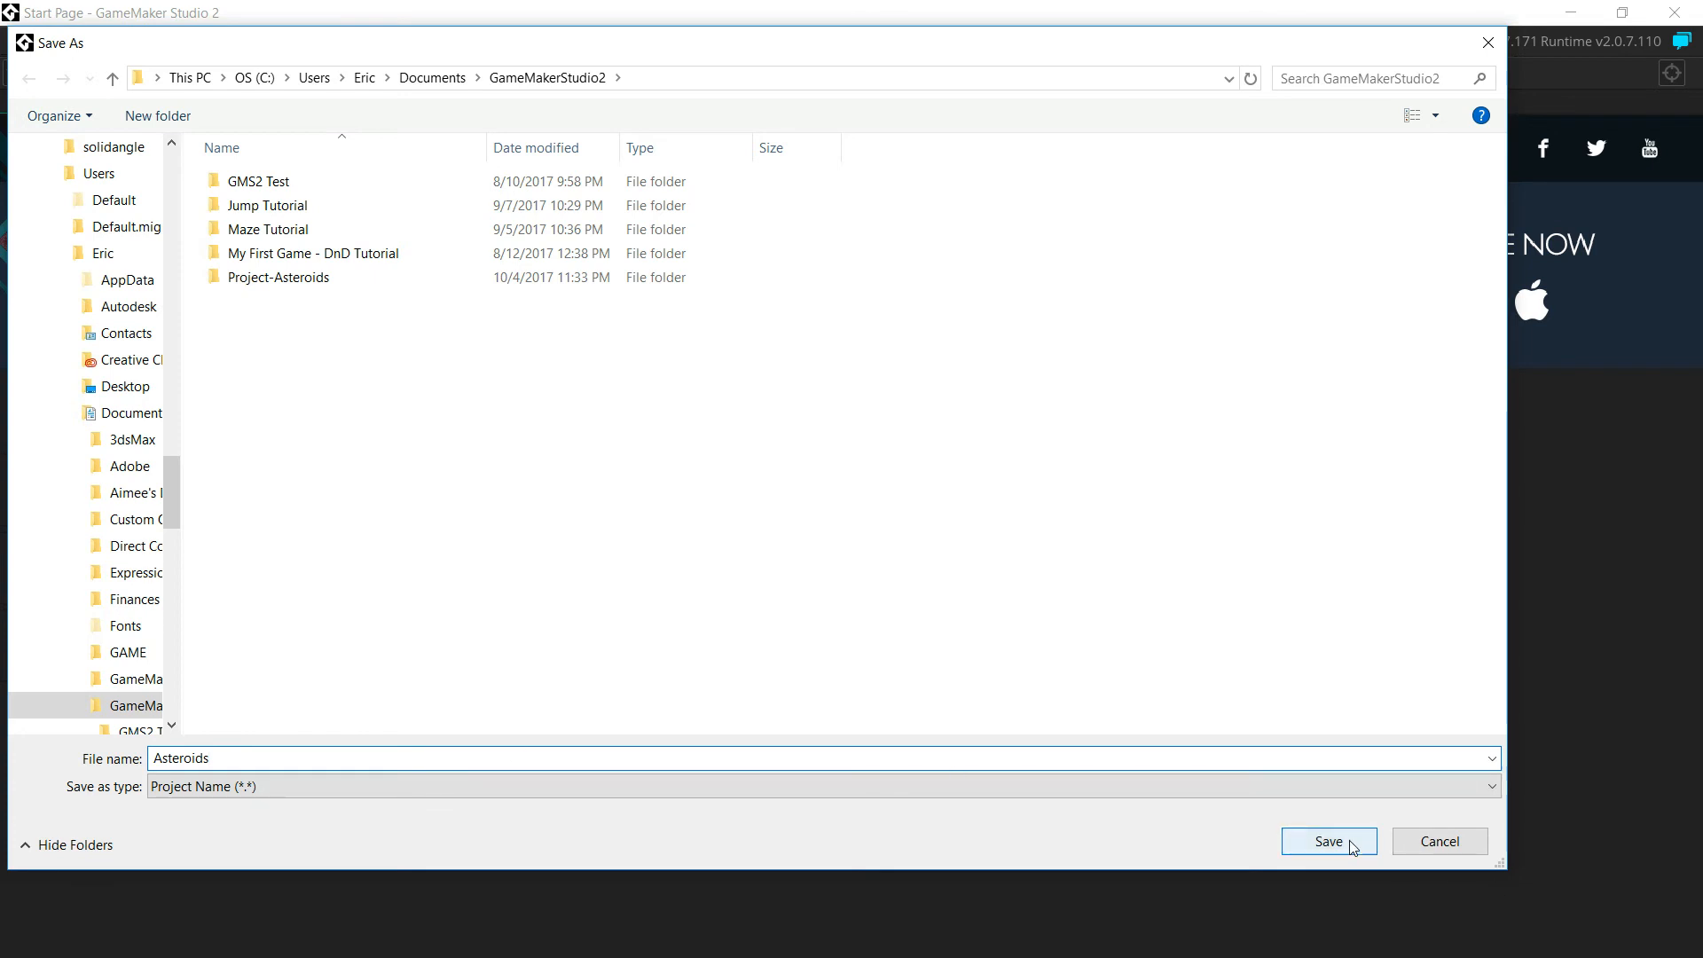
{"action": "mouse_move", "coordinate": [1336, 853]}
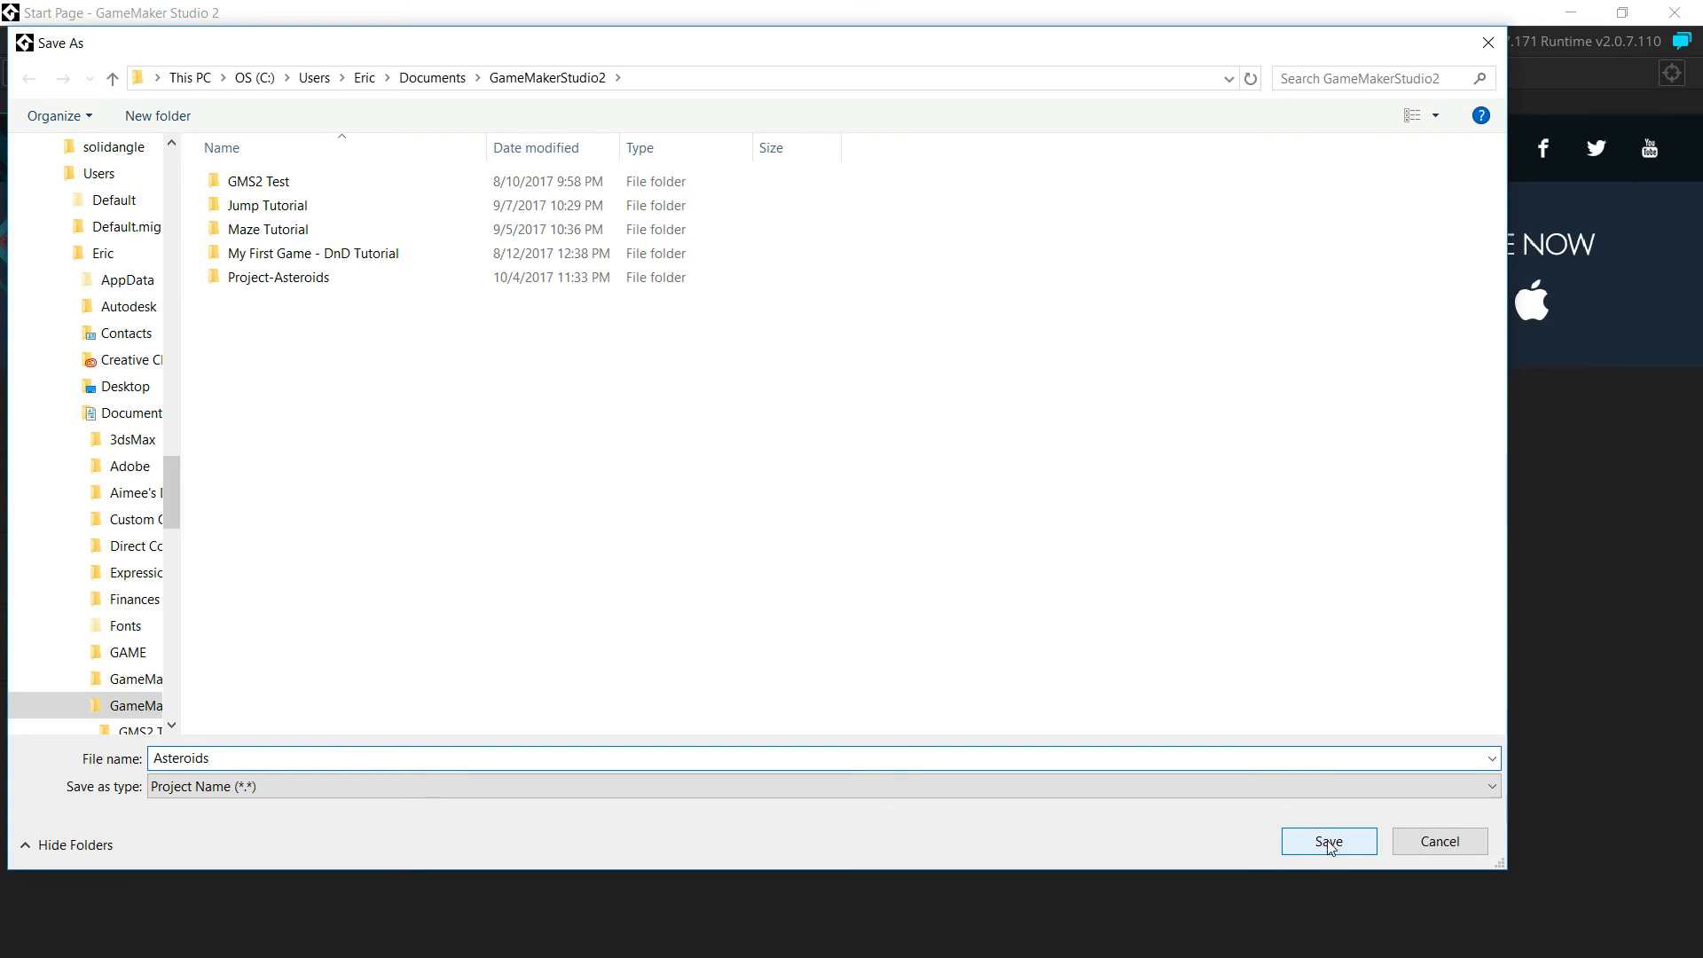
Save the Asteroids project and expand its Options resources to show Main and Windows
{"action": "left_click", "coordinate": [1328, 841]}
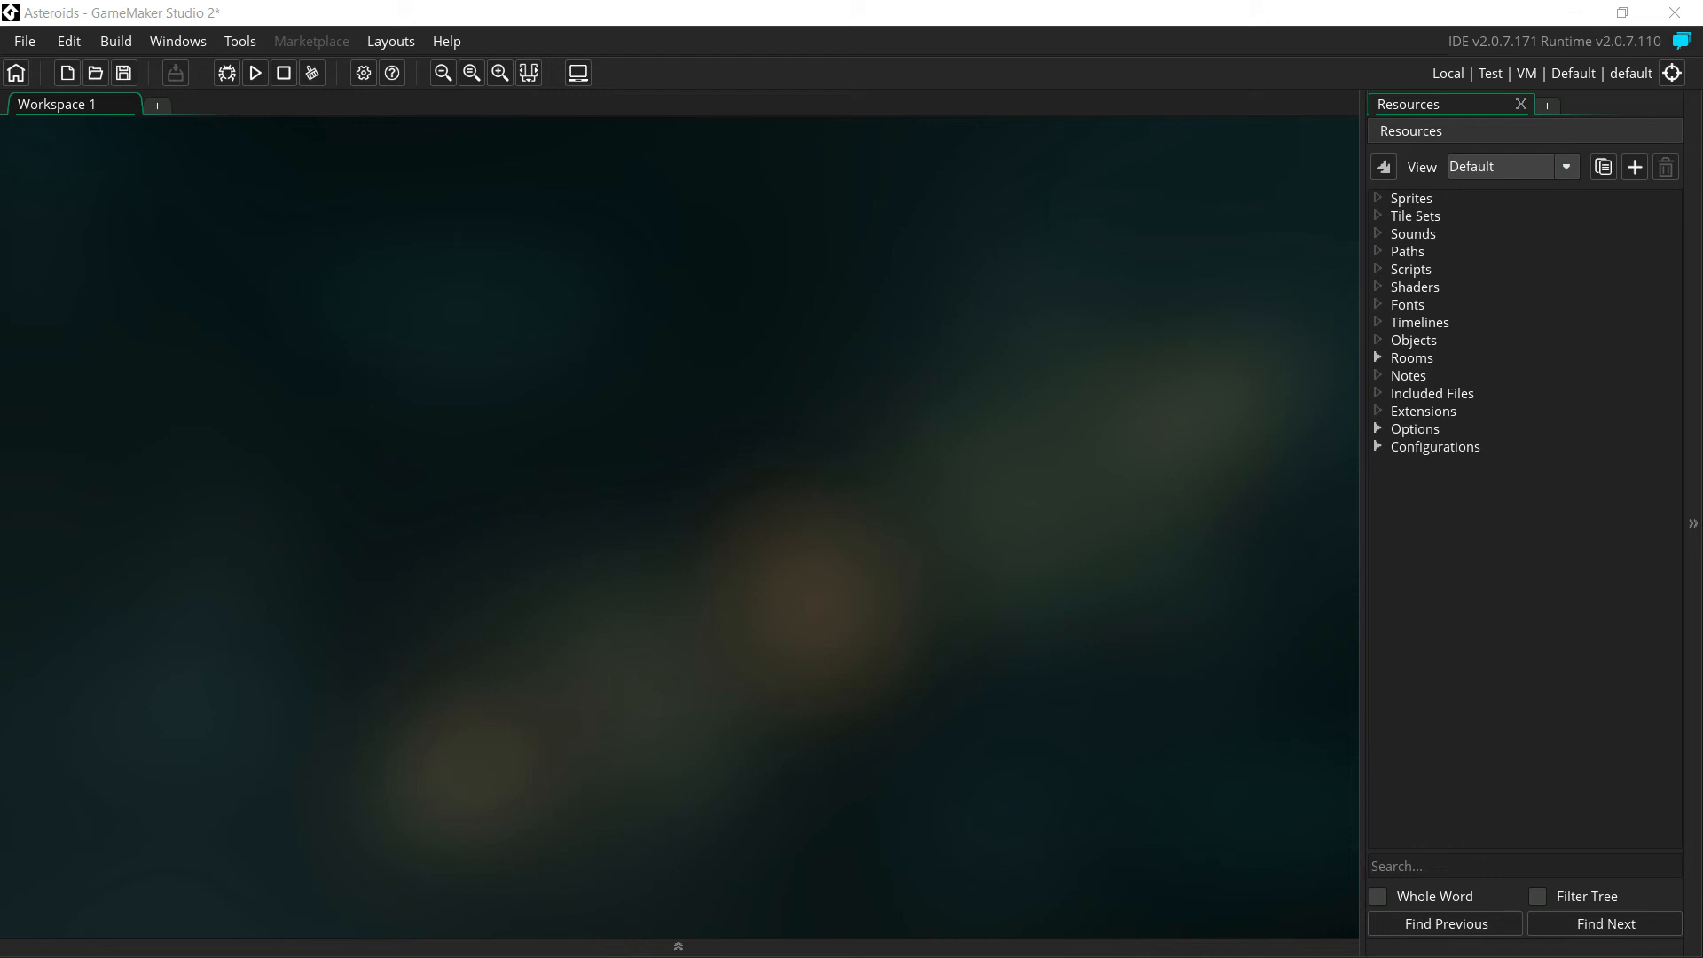
{"action": "mouse_move", "coordinate": [1411, 376]}
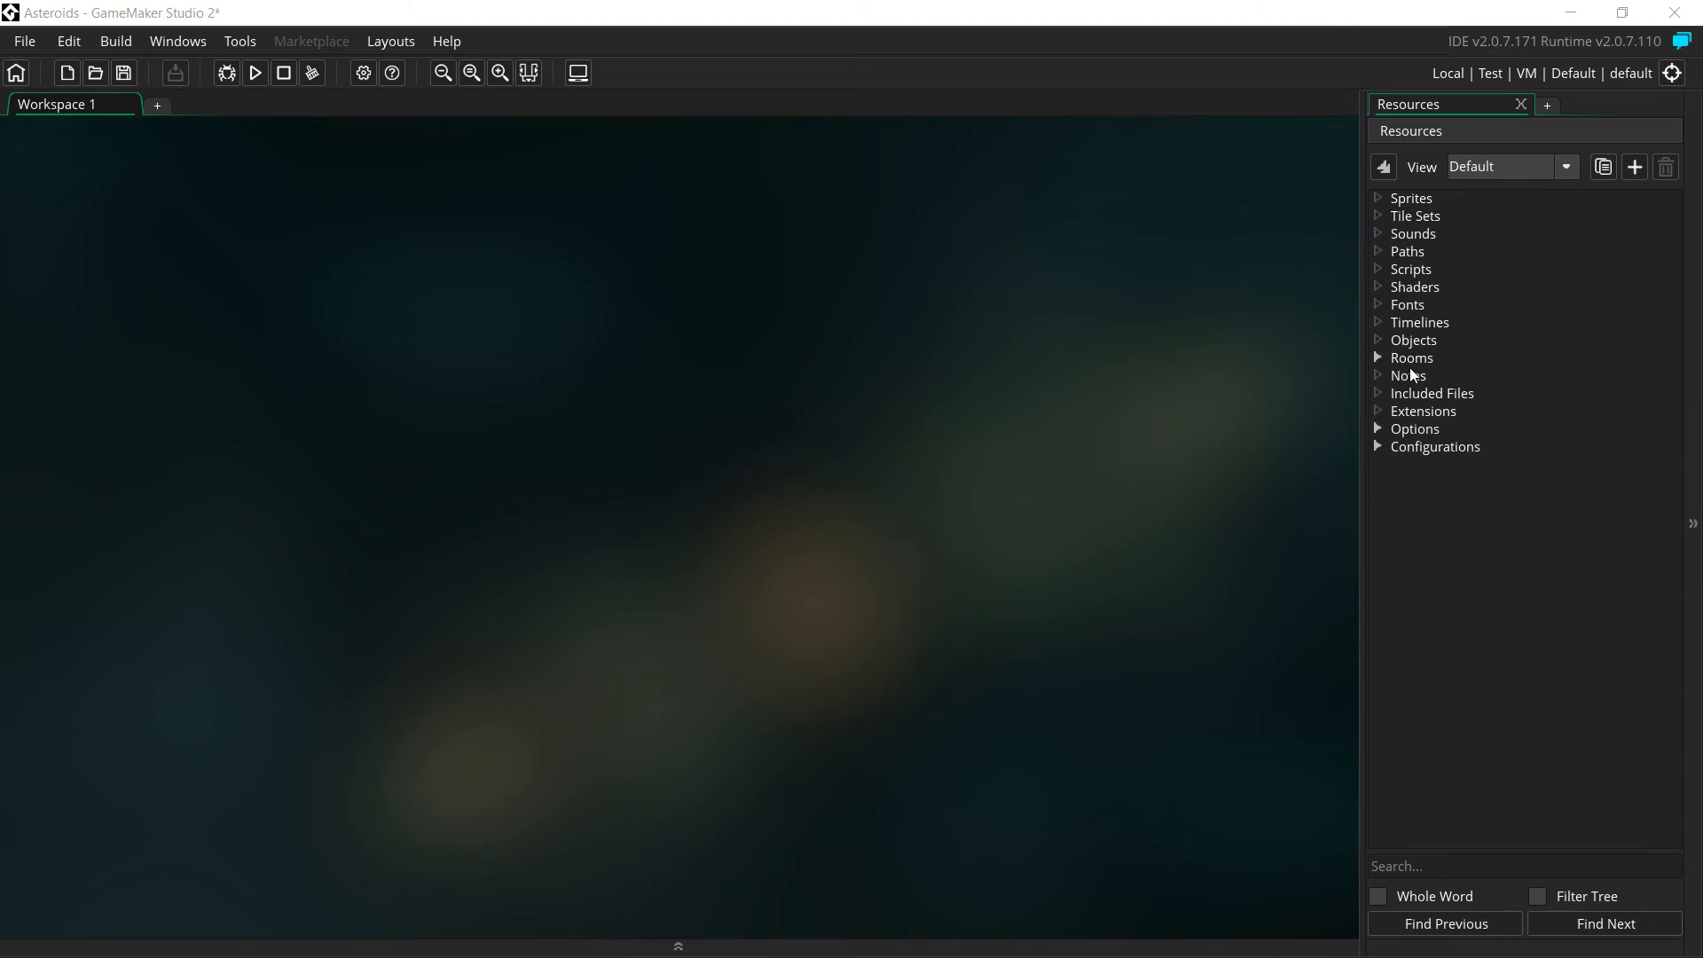
{"action": "mouse_move", "coordinate": [1396, 376]}
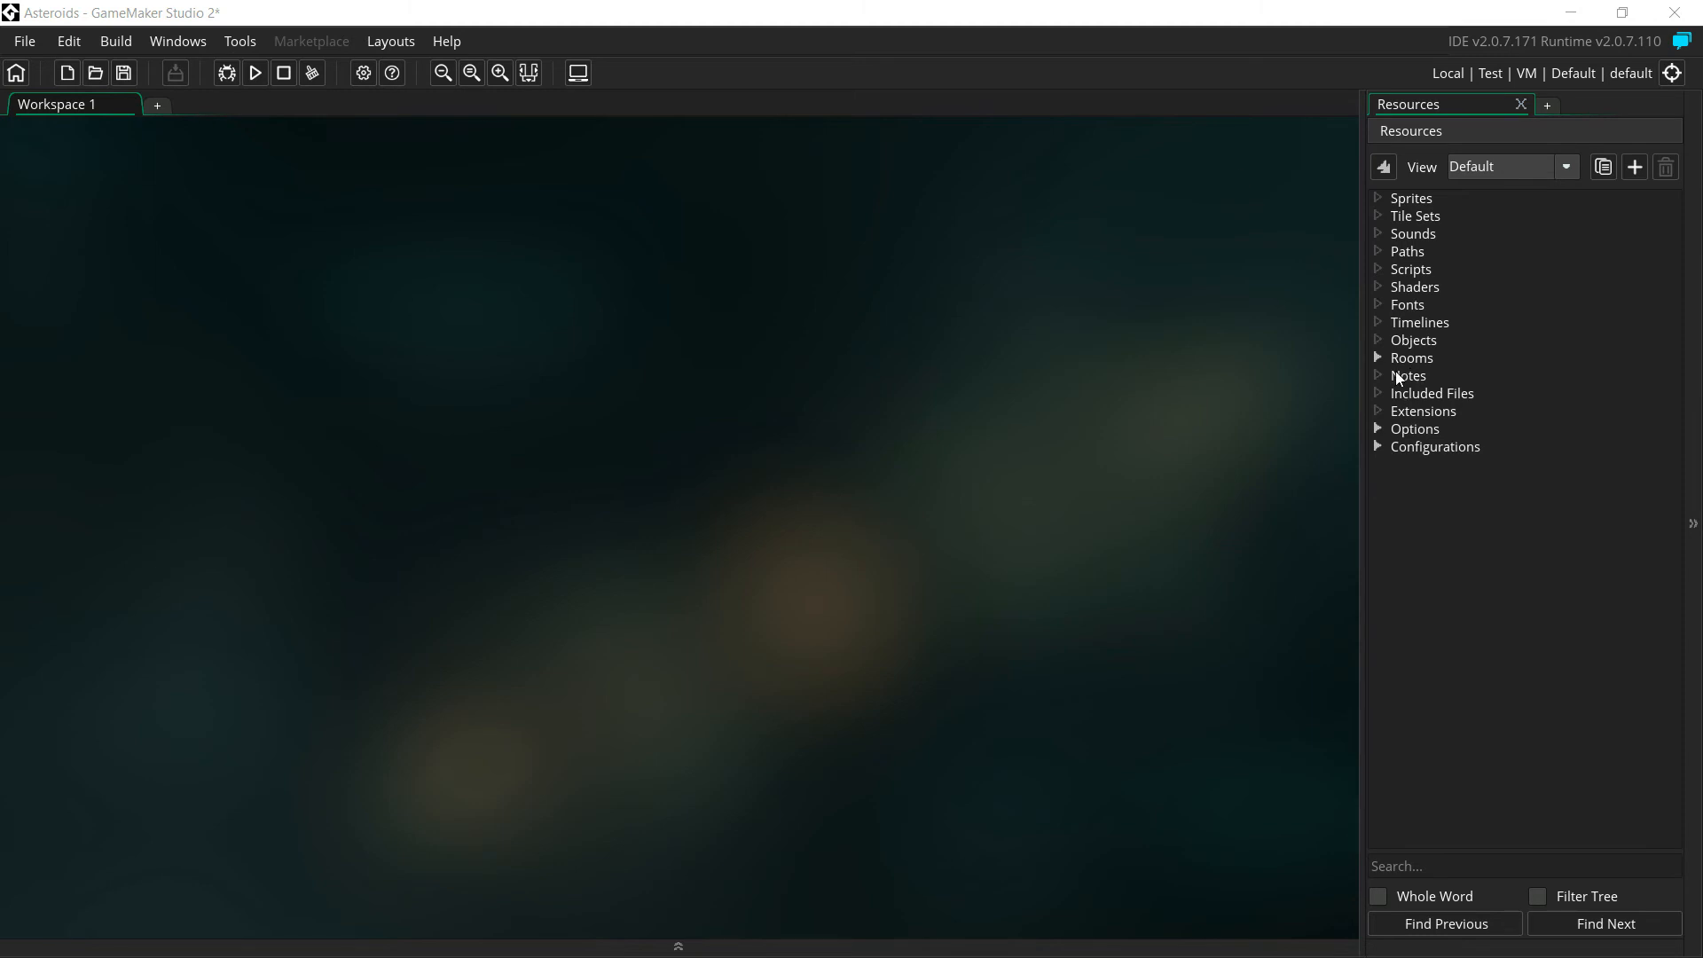
{"action": "mouse_move", "coordinate": [1471, 351]}
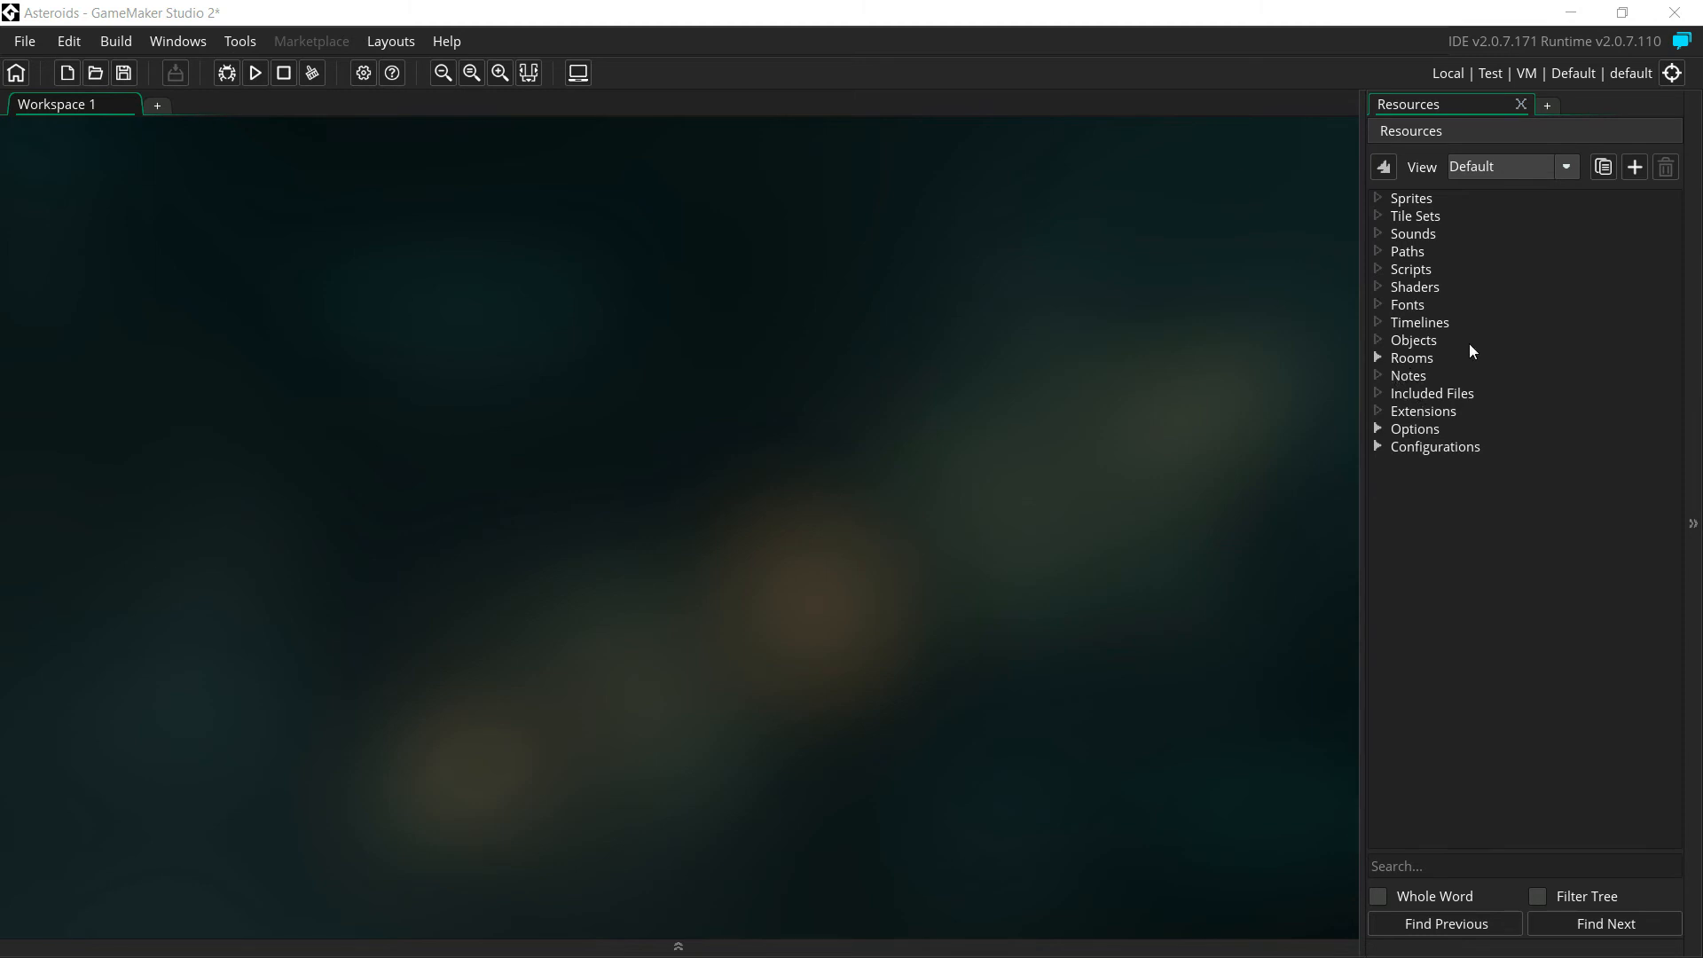
{"action": "mouse_move", "coordinate": [1127, 11]}
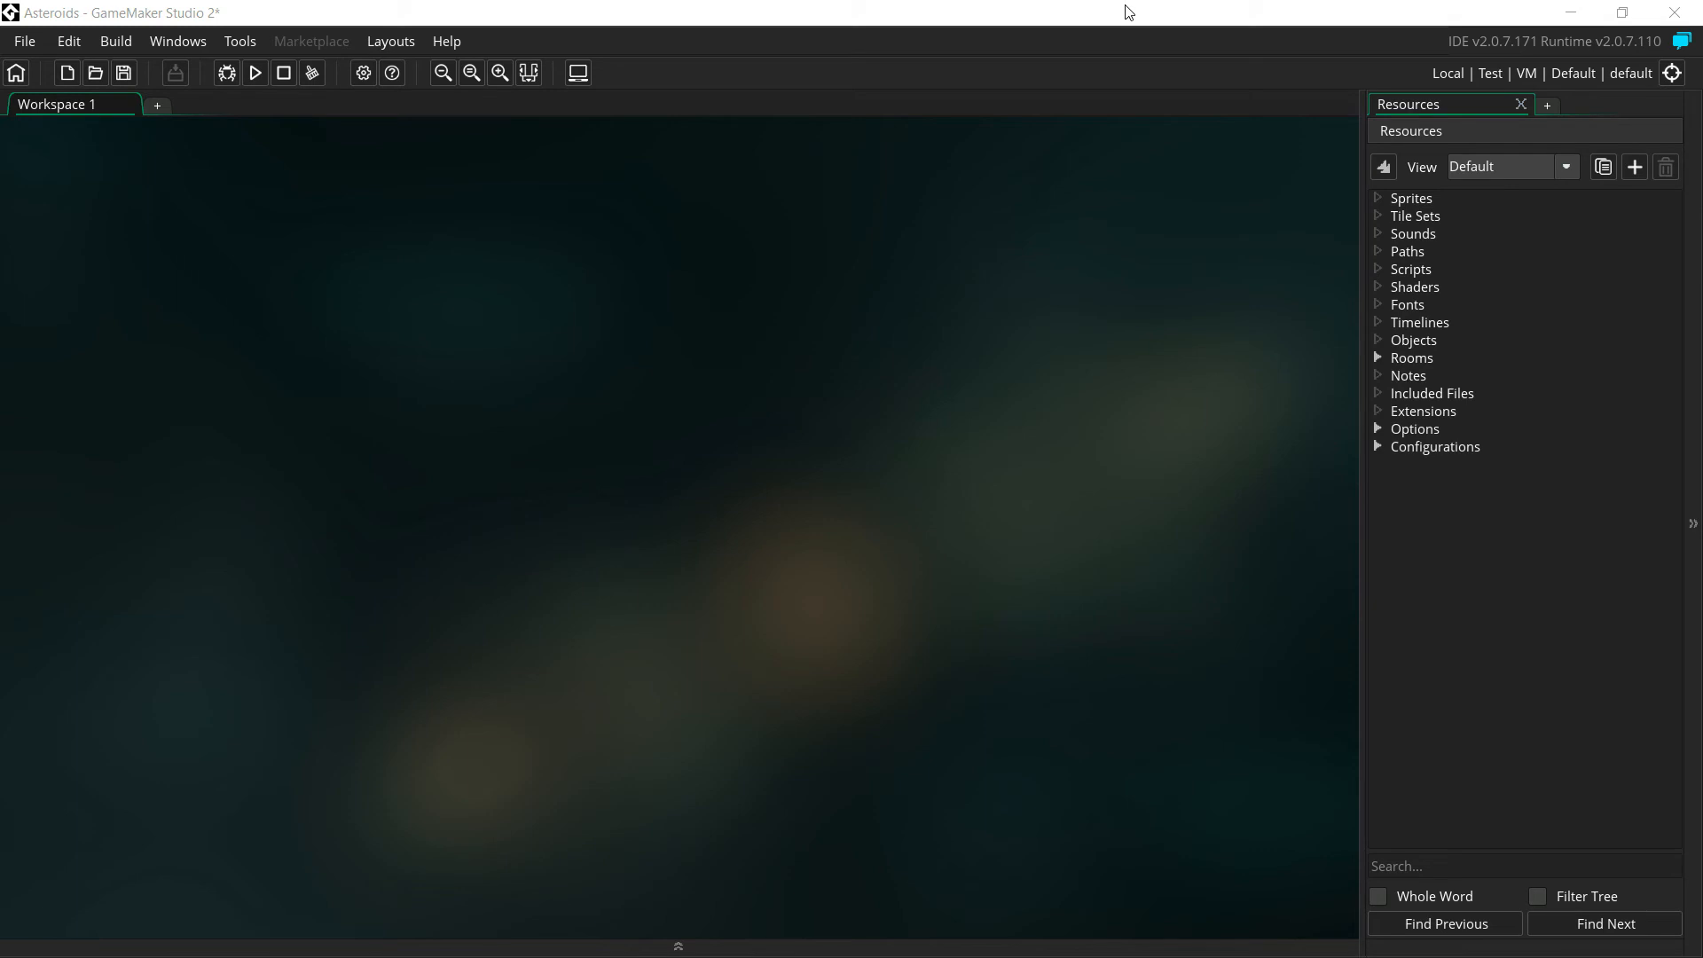
{"action": "mouse_move", "coordinate": [1295, 254]}
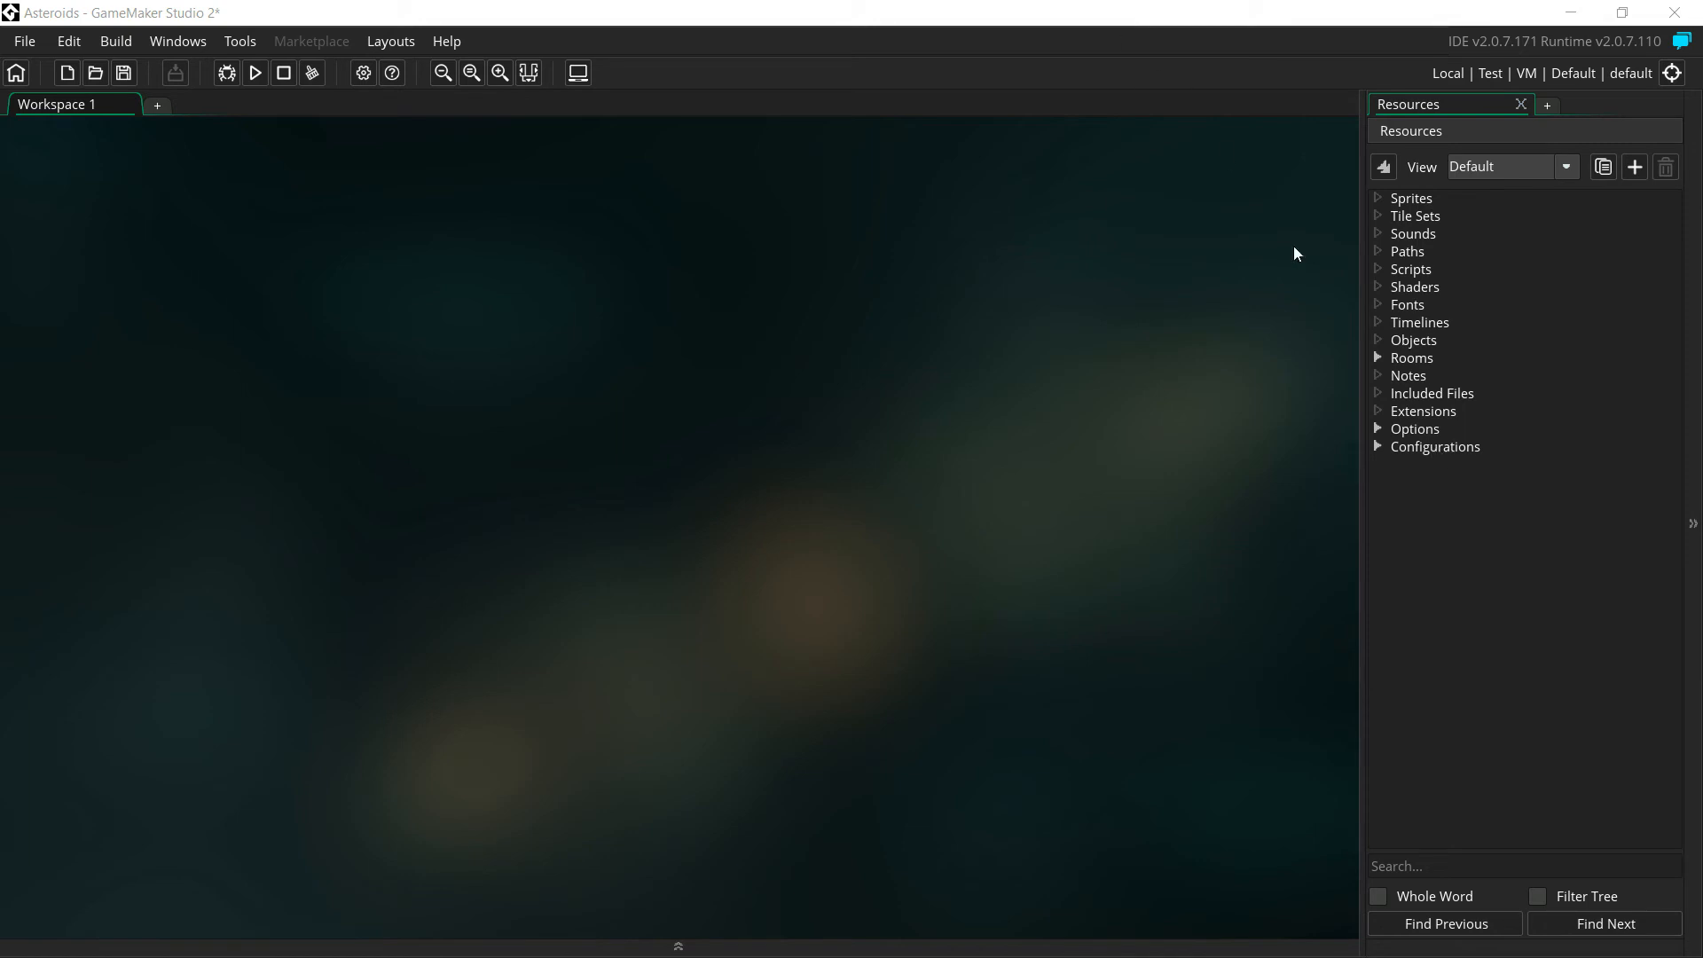
{"action": "mouse_move", "coordinate": [1451, 436]}
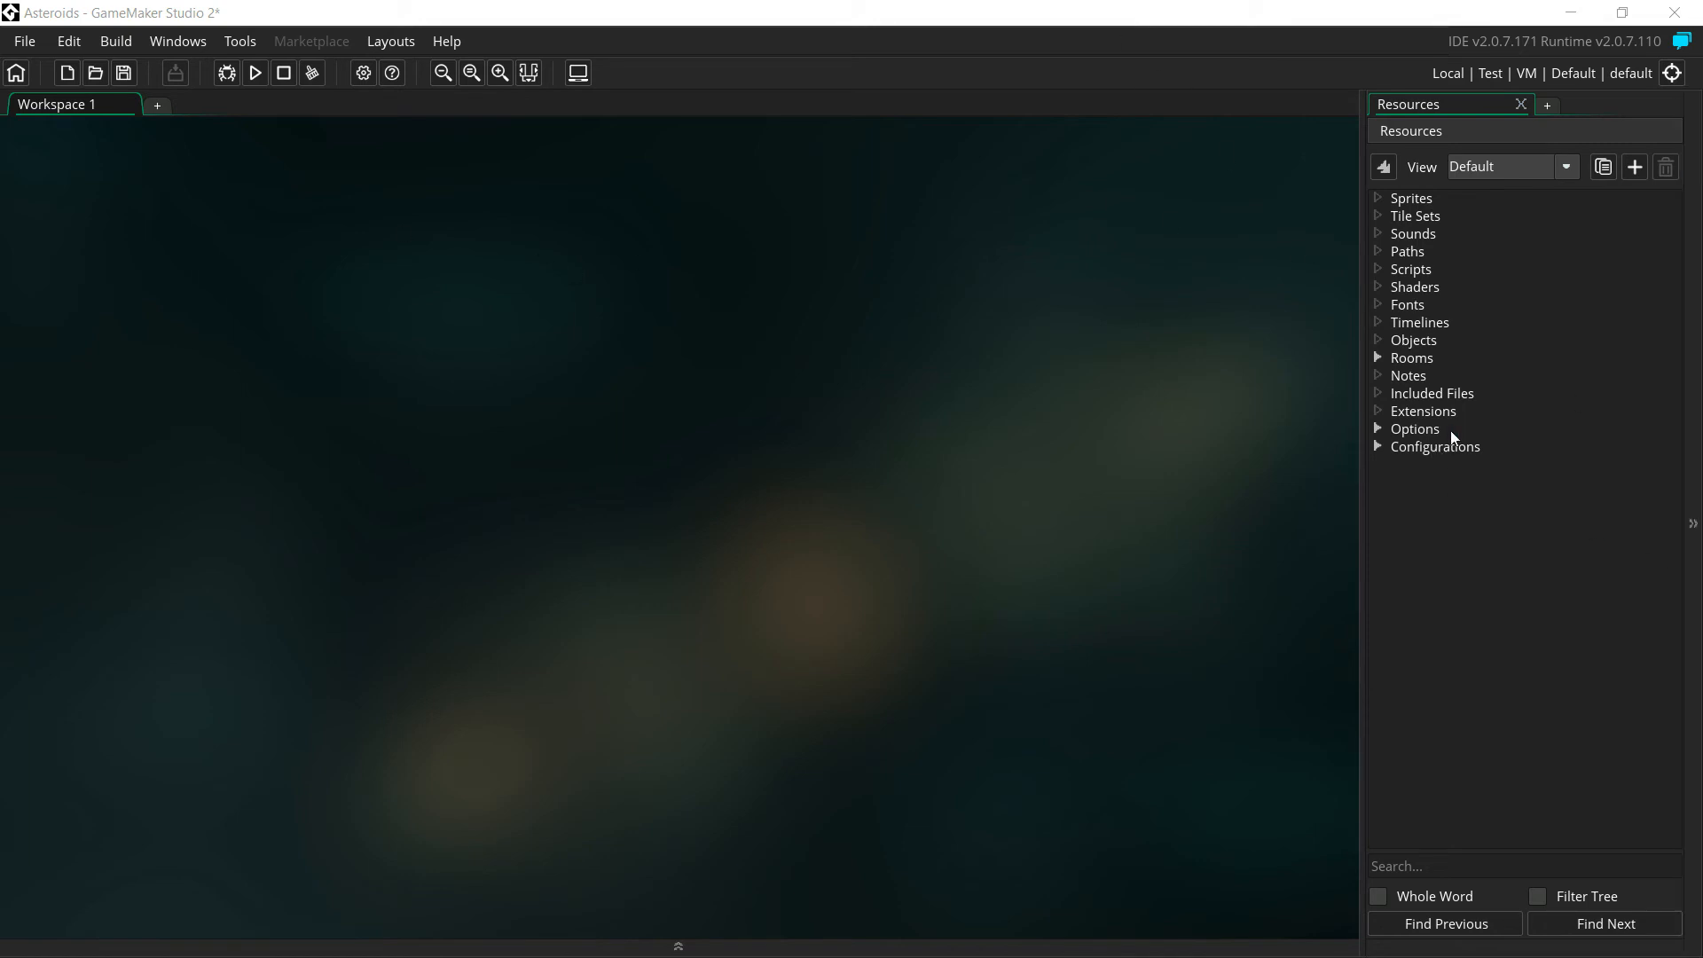
{"action": "left_click", "coordinate": [1412, 428]}
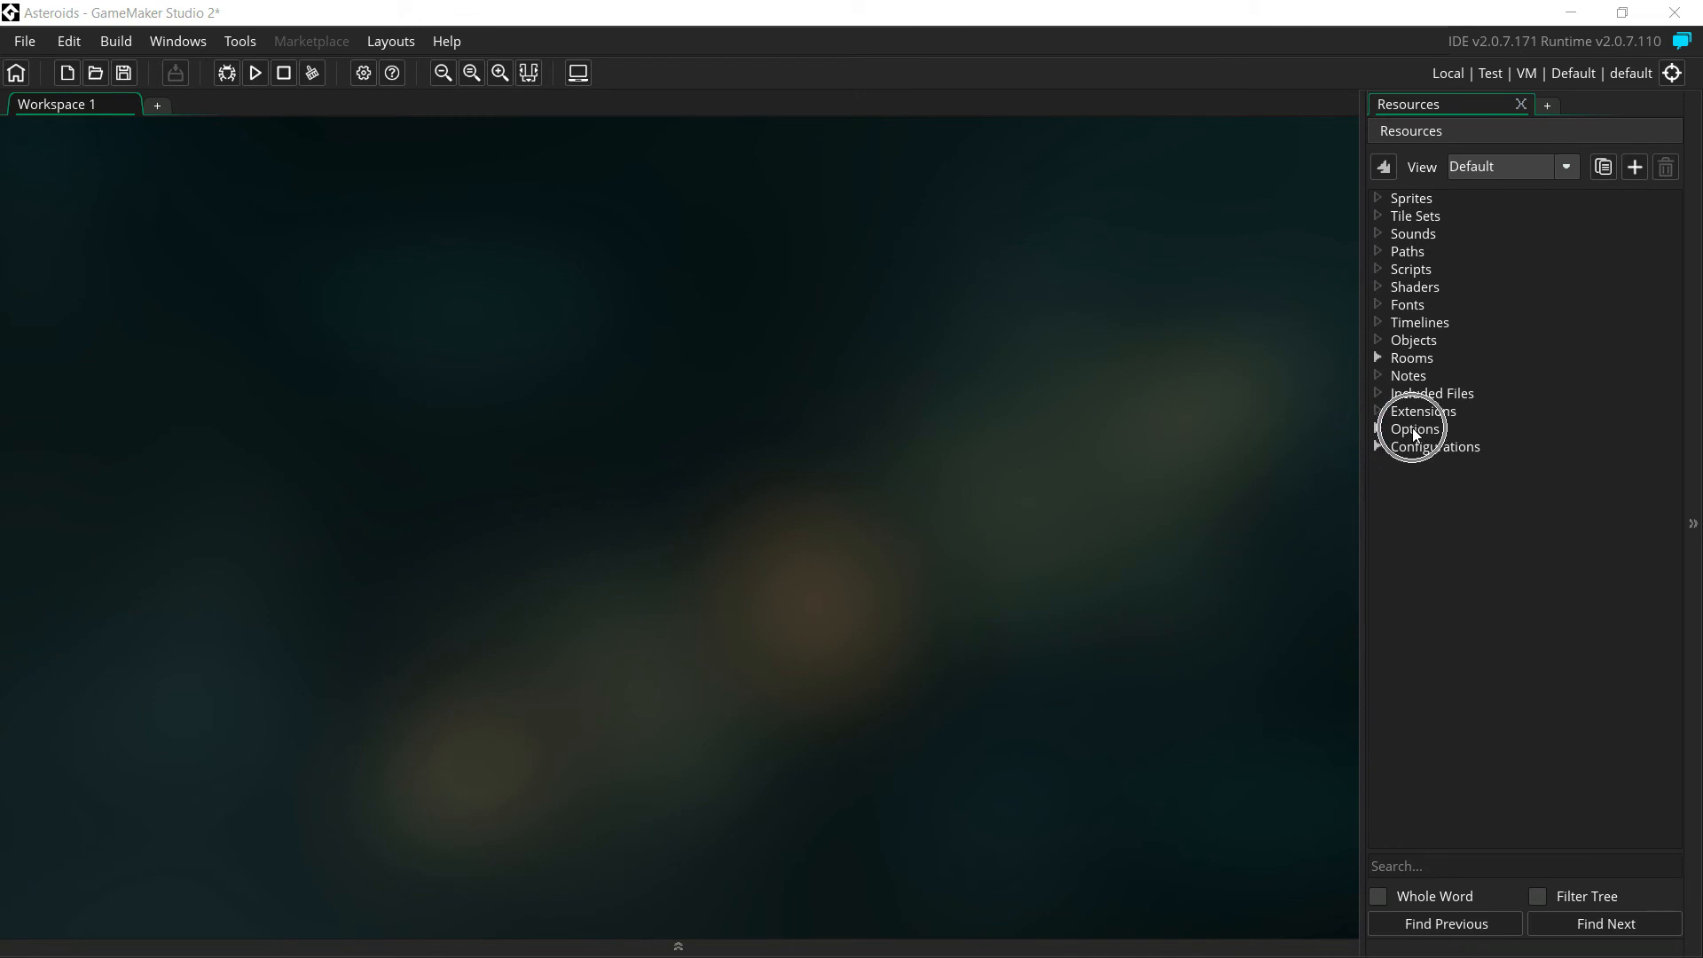
{"action": "left_click", "coordinate": [1692, 524]}
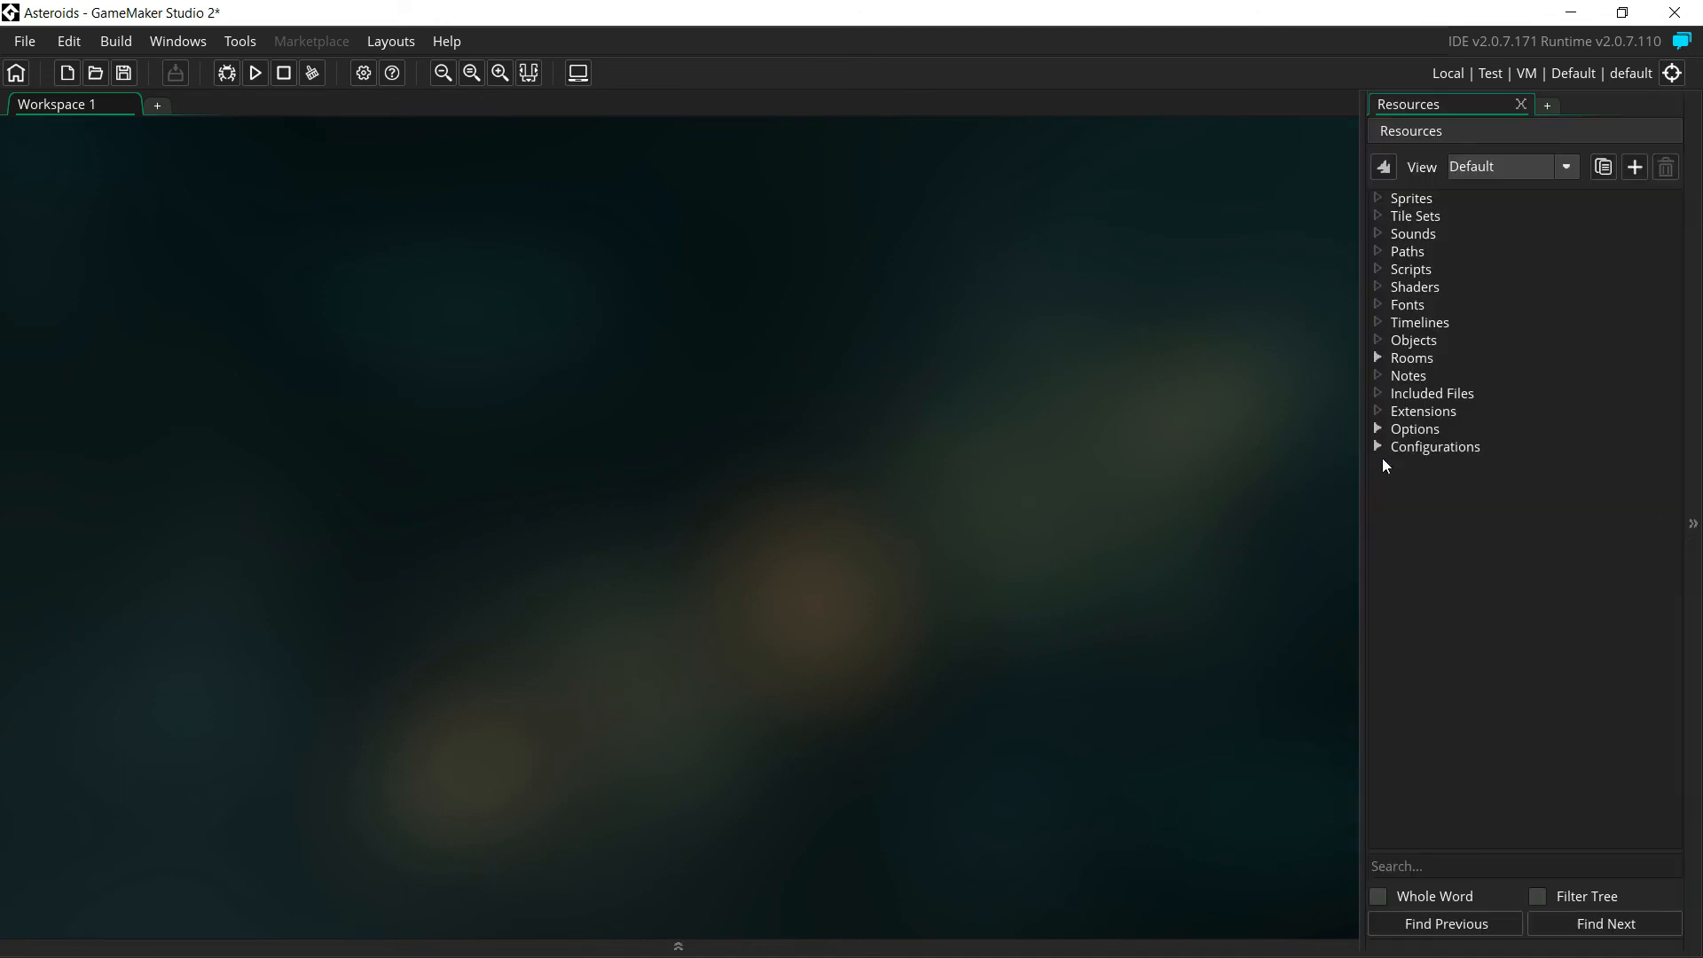
{"action": "left_click", "coordinate": [1377, 427]}
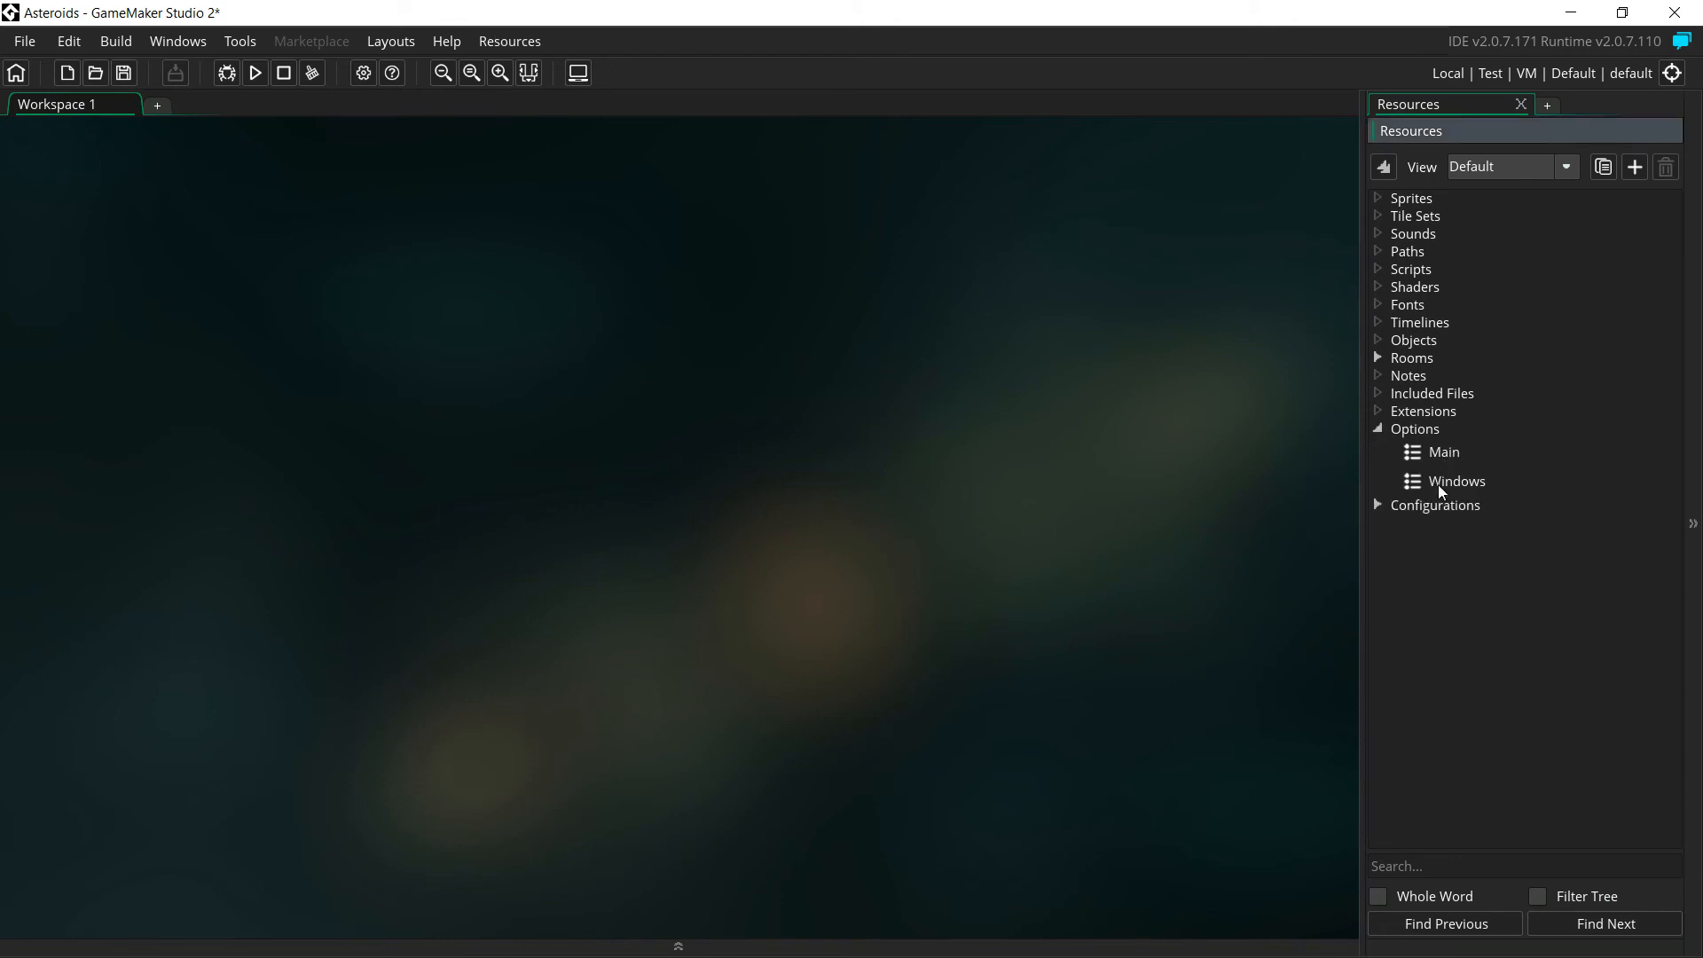
{"action": "mouse_move", "coordinate": [1440, 454]}
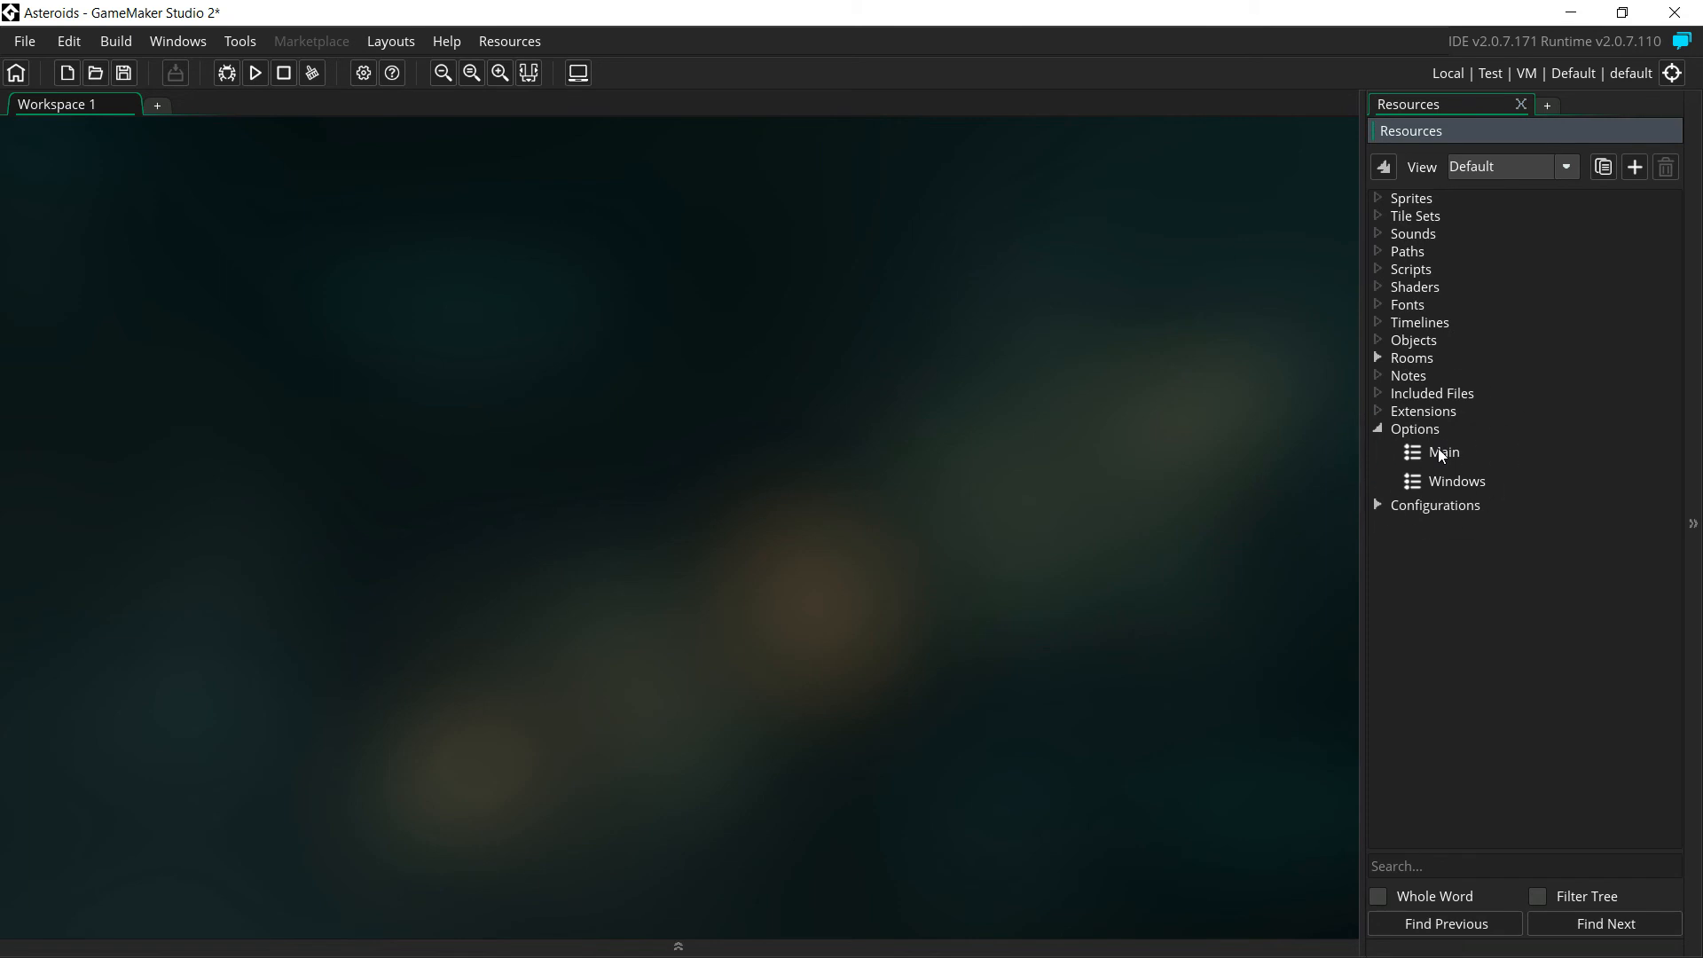
In the Main game options, change Game Frames Per Second from 30 to 60
{"action": "double_click", "coordinate": [1444, 452]}
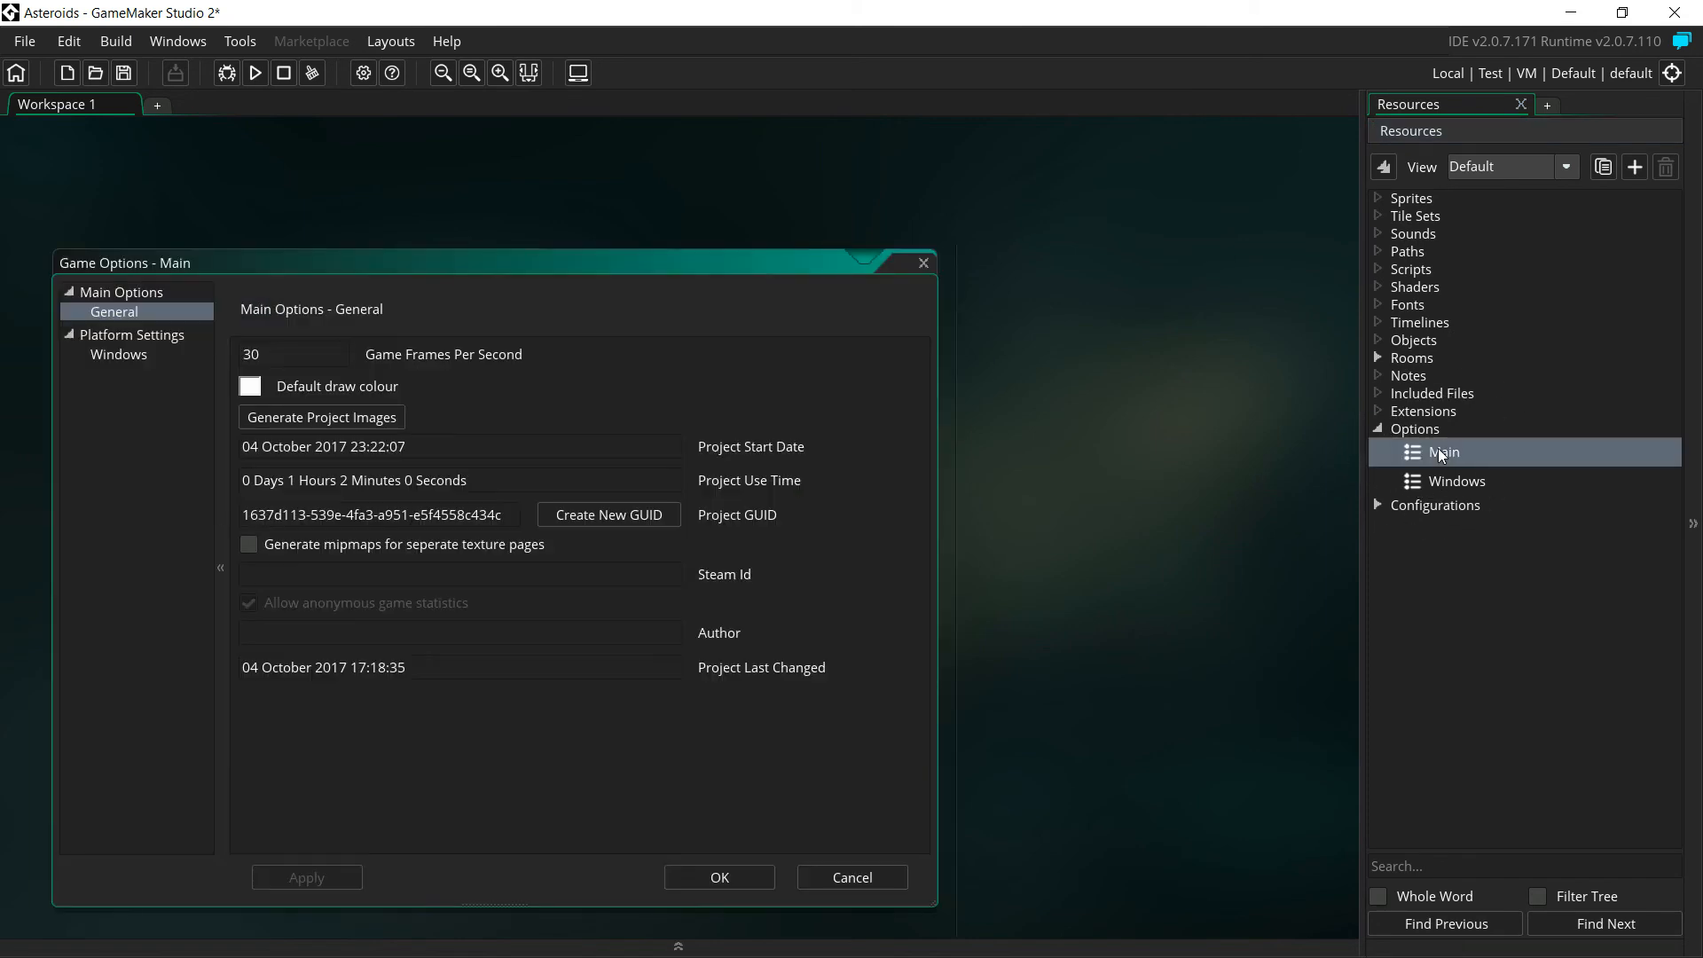
{"action": "mouse_move", "coordinate": [113, 321]}
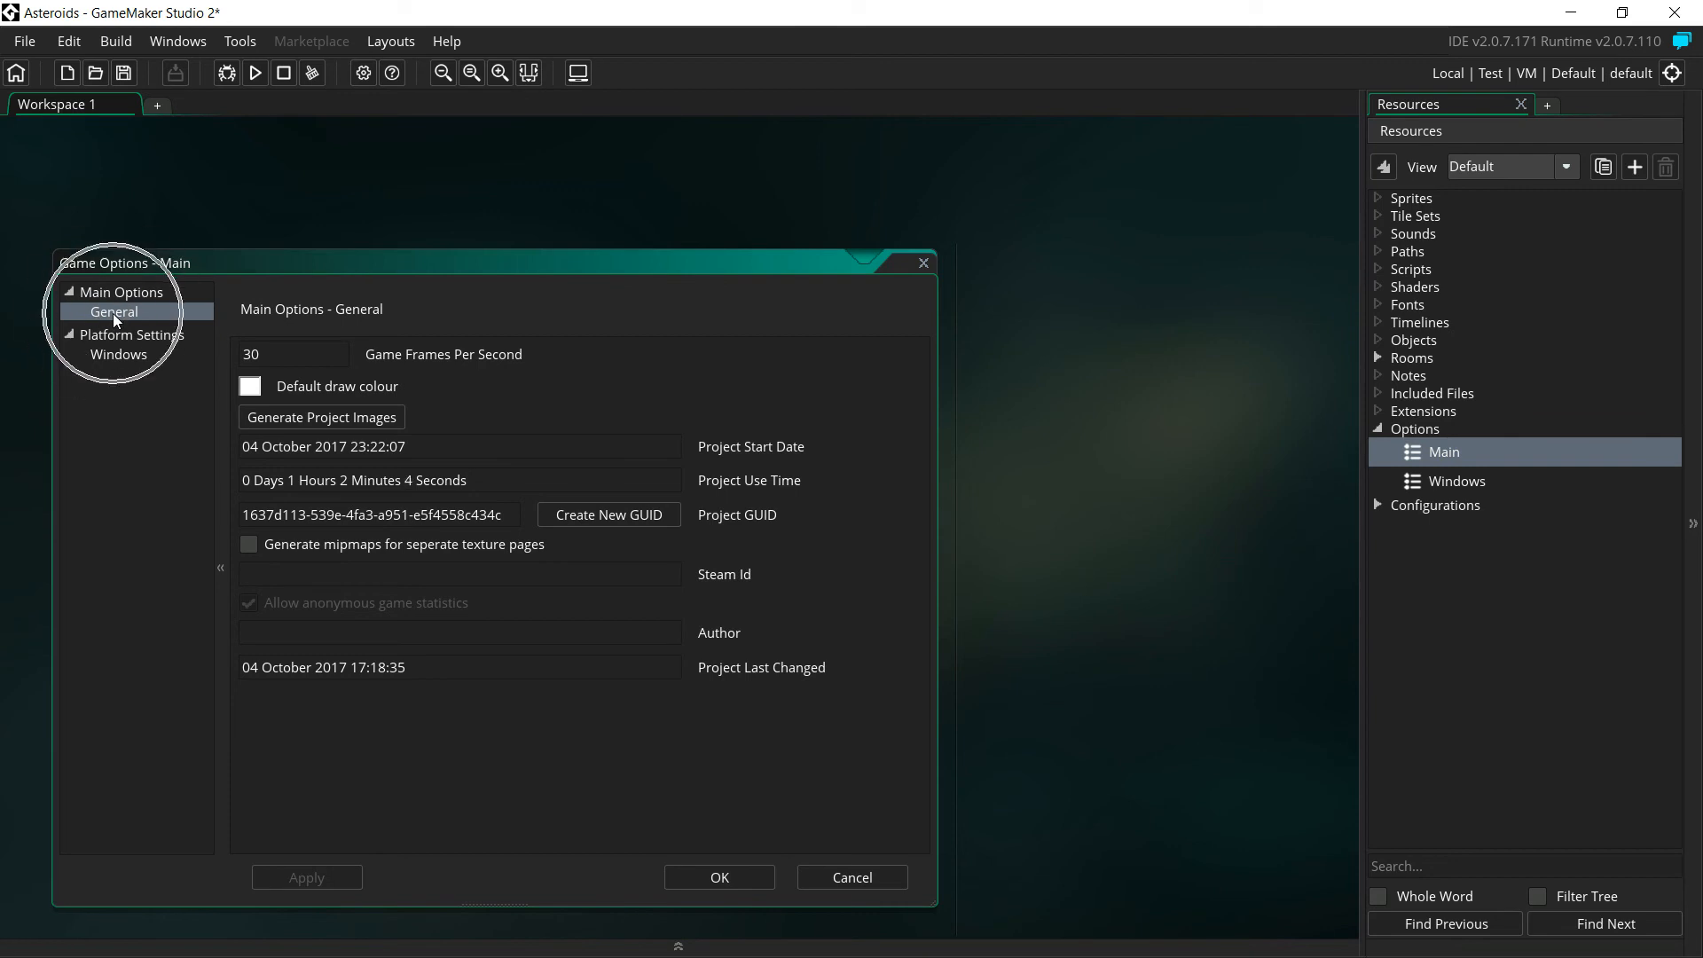
{"action": "mouse_move", "coordinate": [497, 366]}
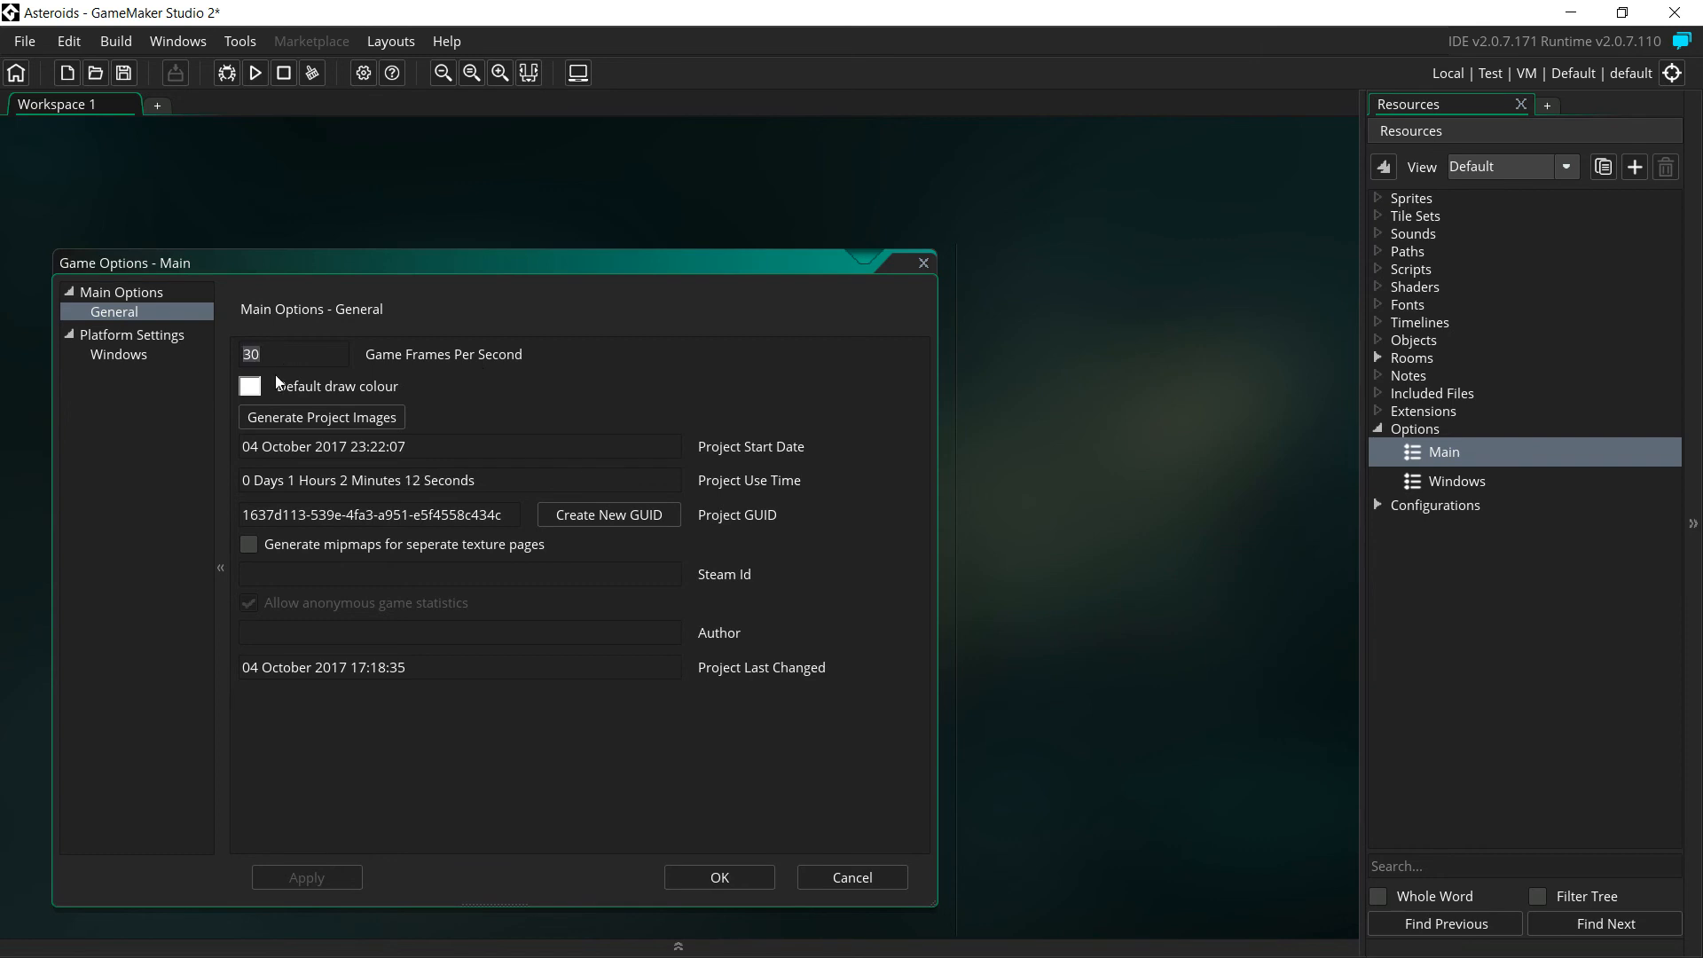
{"action": "type", "text": "60"}
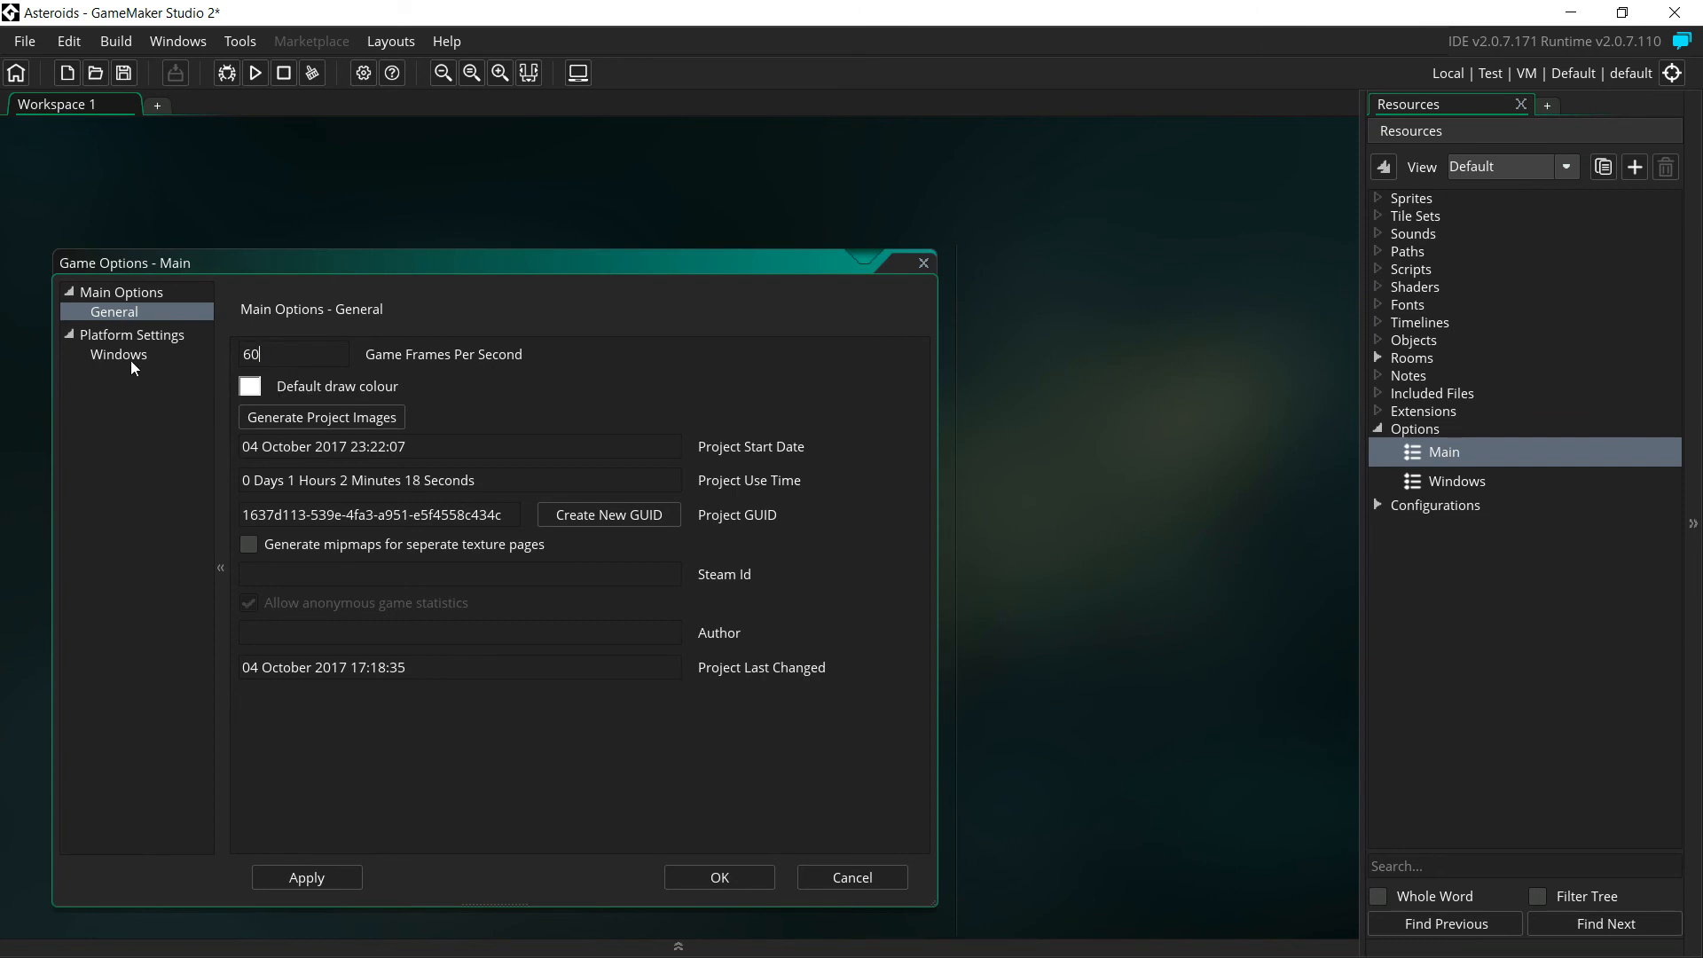
{"action": "mouse_move", "coordinate": [125, 360]}
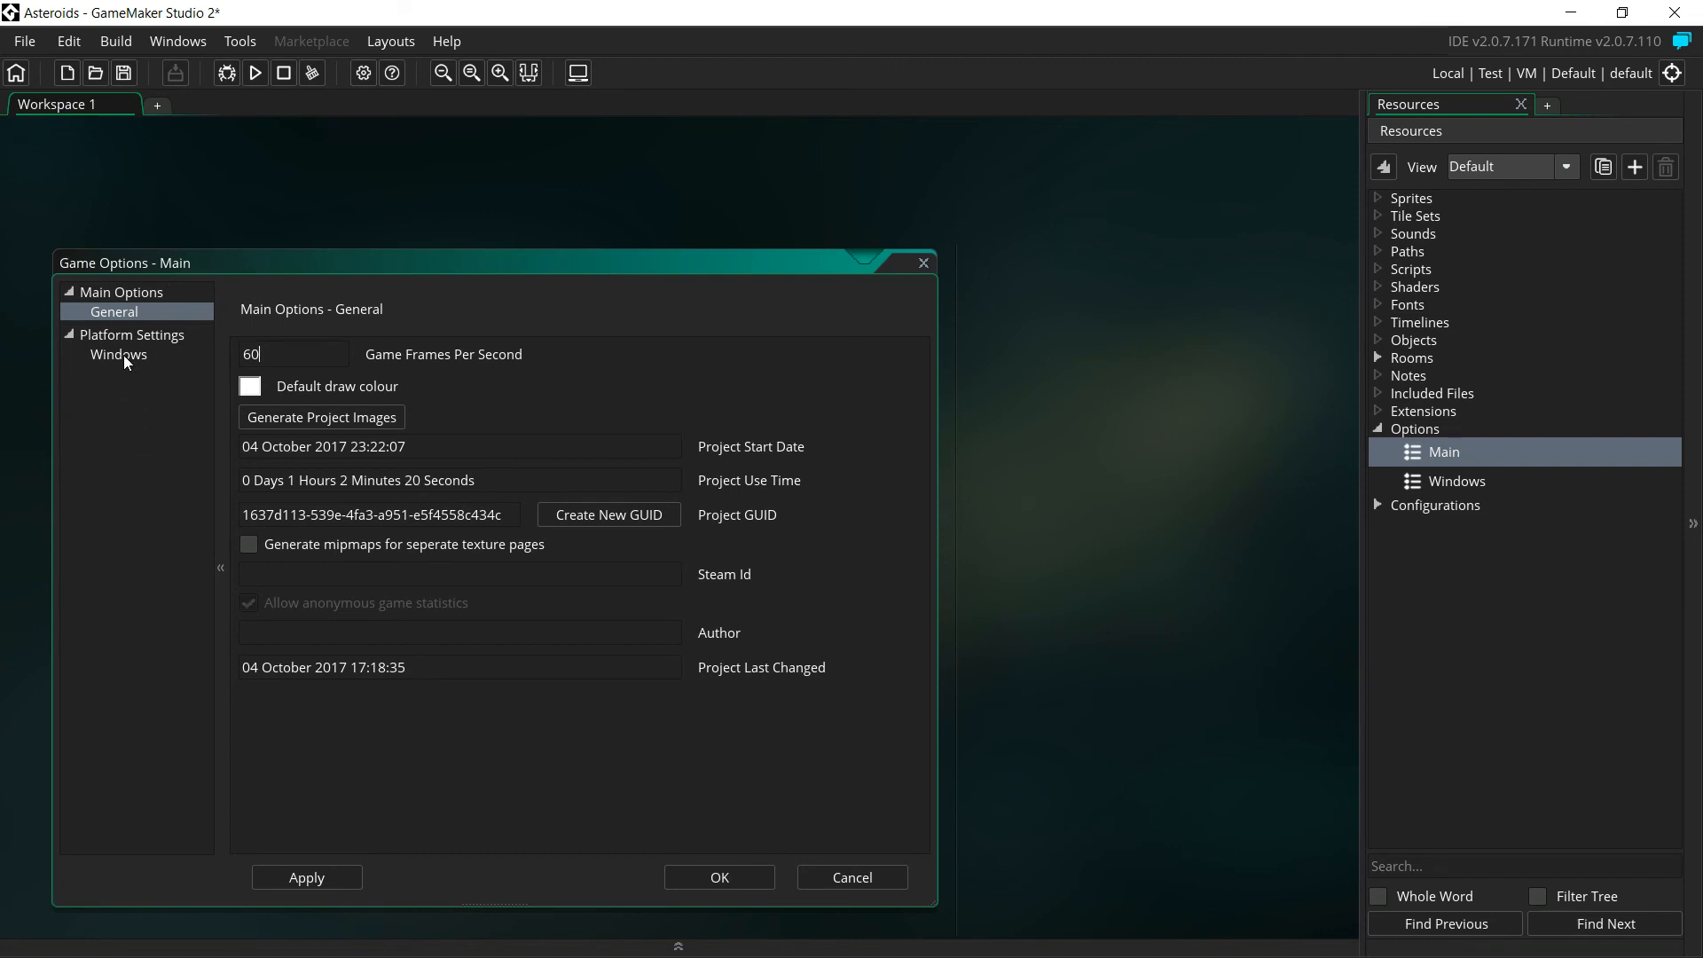
In the Windows graphics settings, enable Interpolate colours between pixels, apply and close the options
{"action": "left_click", "coordinate": [117, 354]}
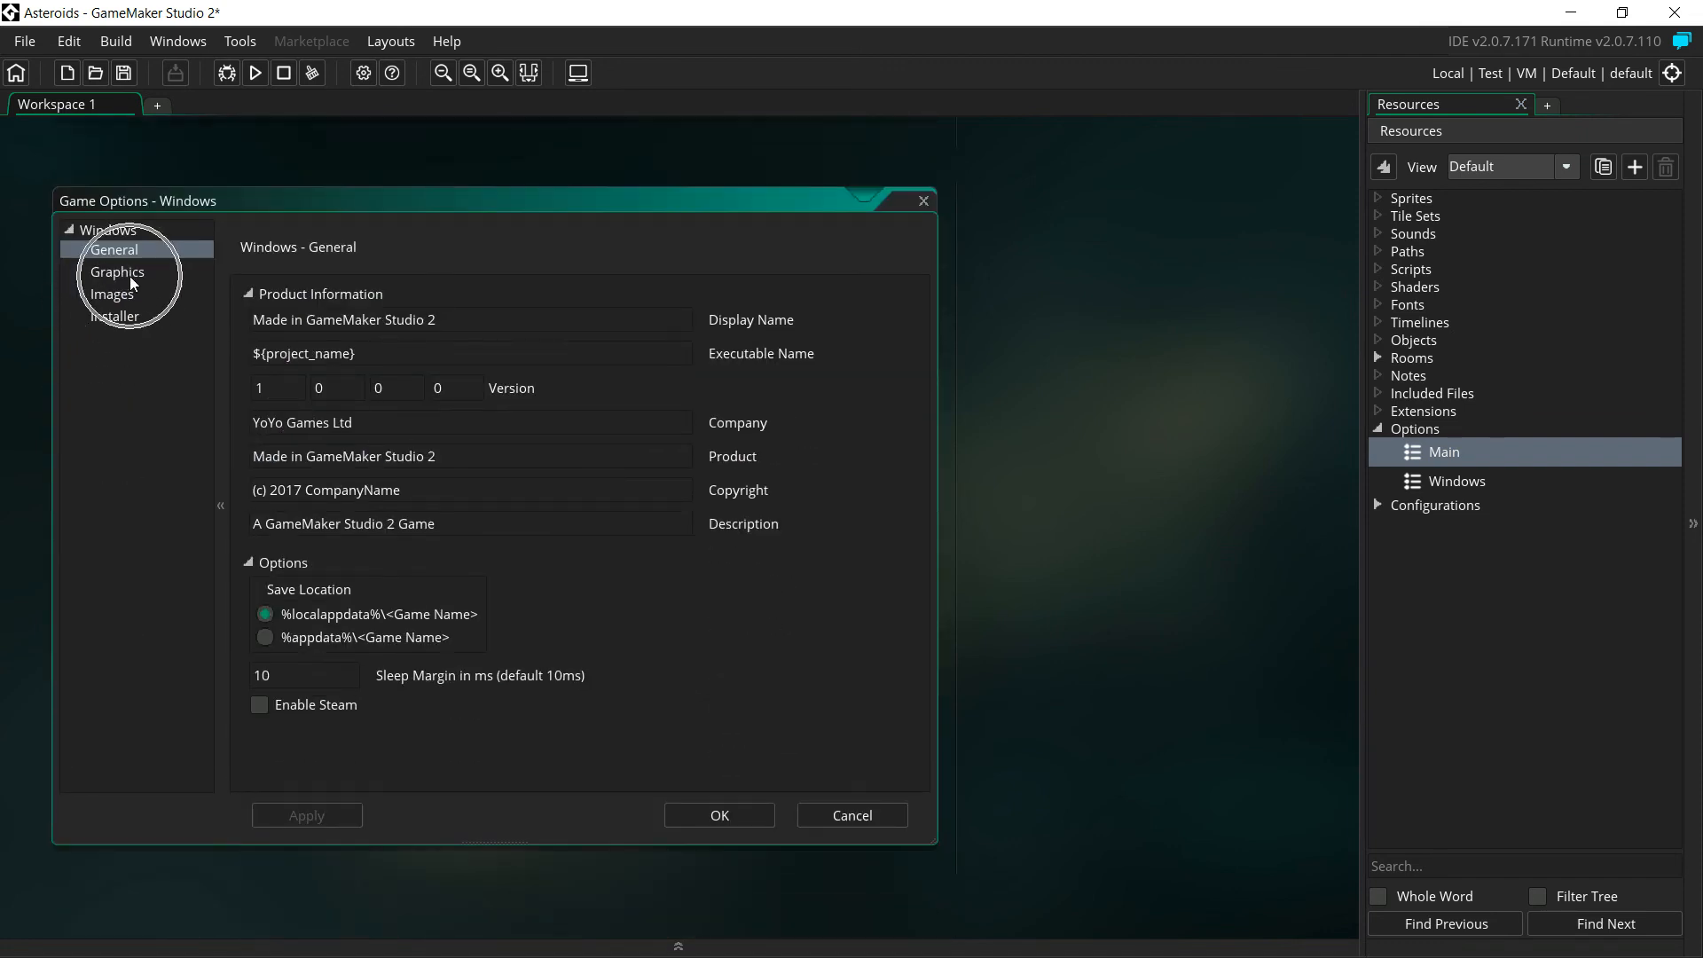
{"action": "left_click", "coordinate": [117, 272]}
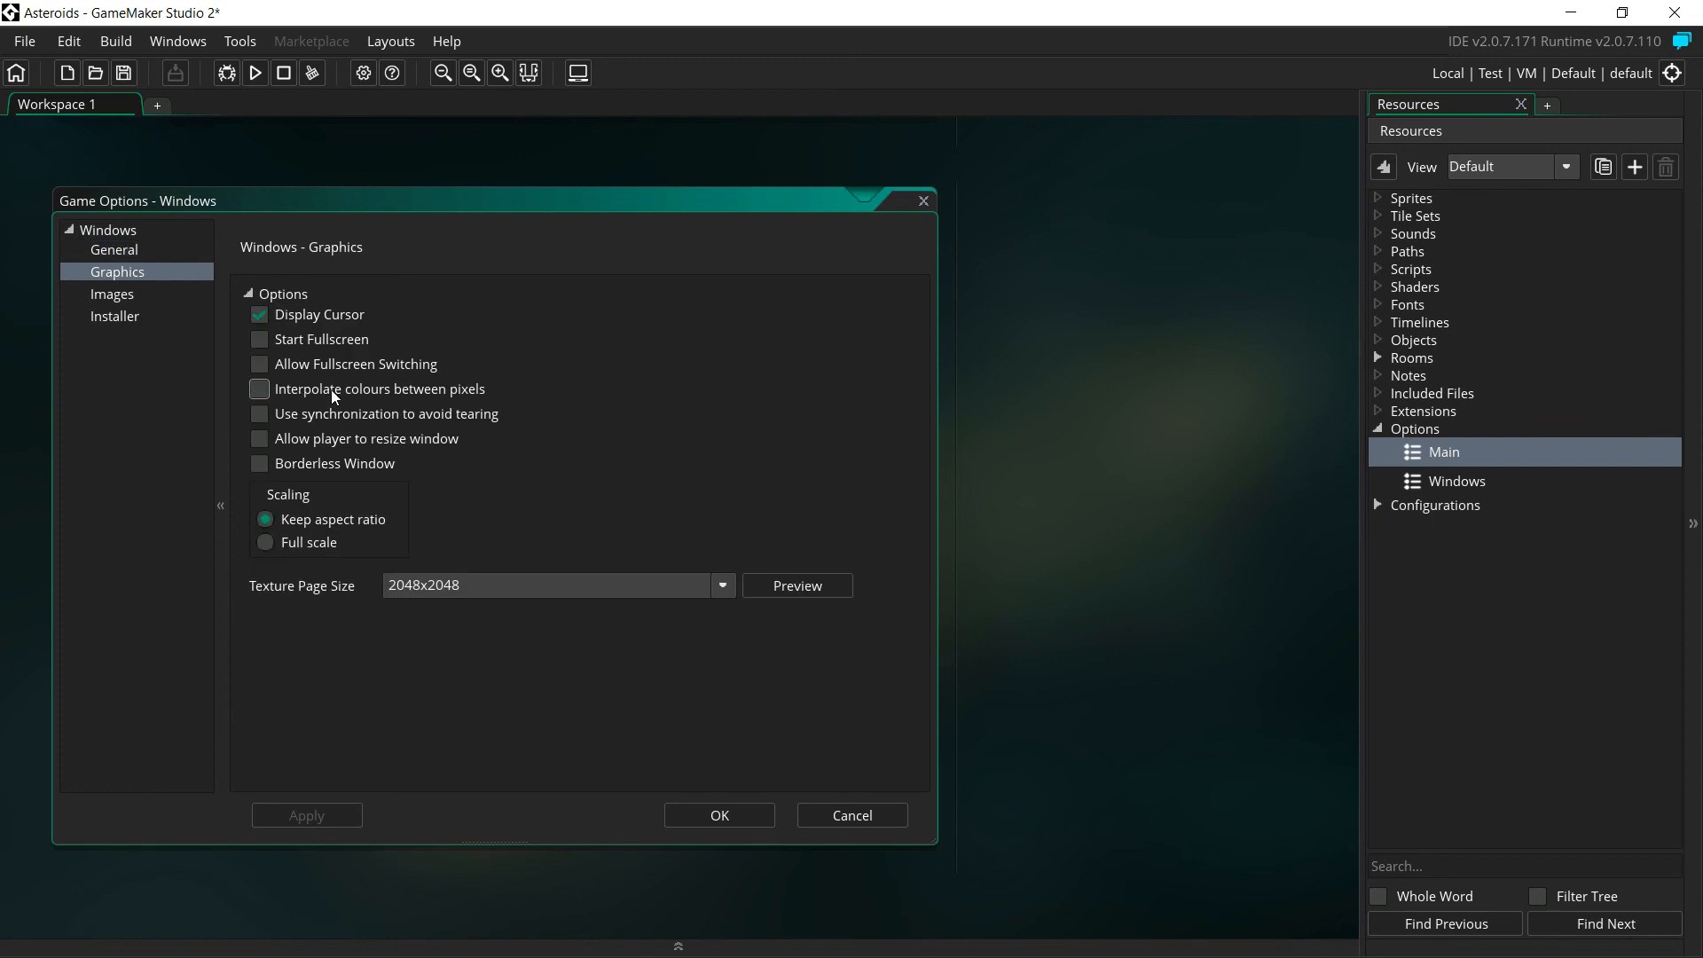
{"action": "mouse_move", "coordinate": [275, 398]}
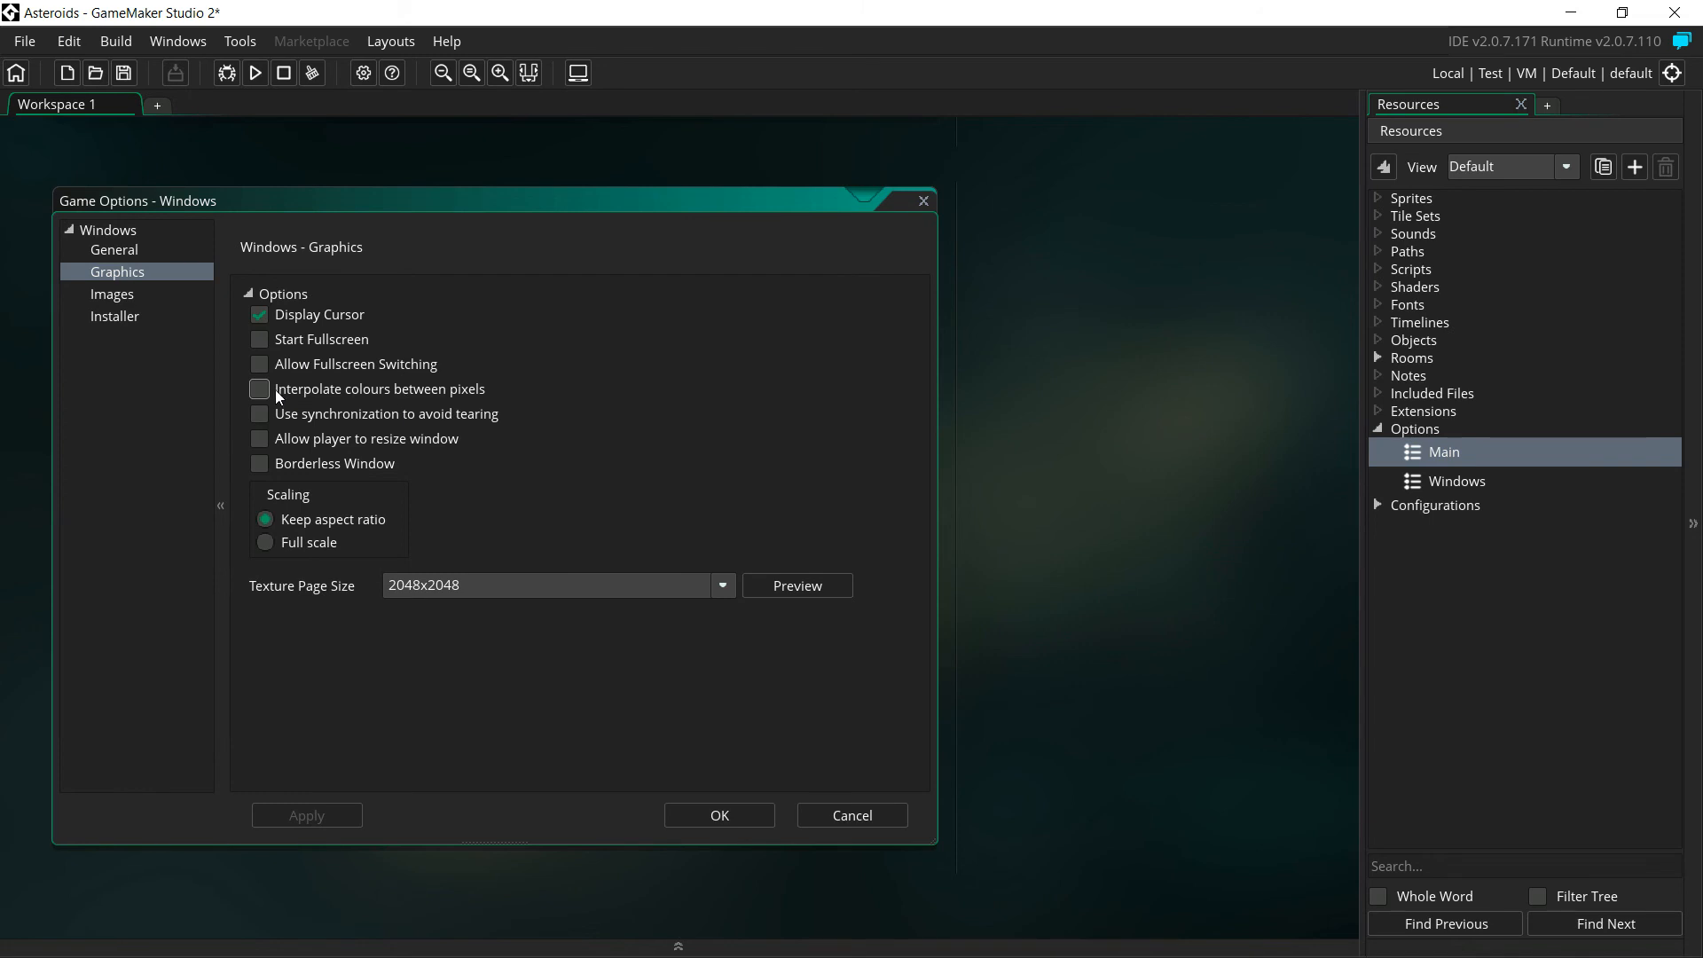
{"action": "left_click", "coordinate": [259, 389]}
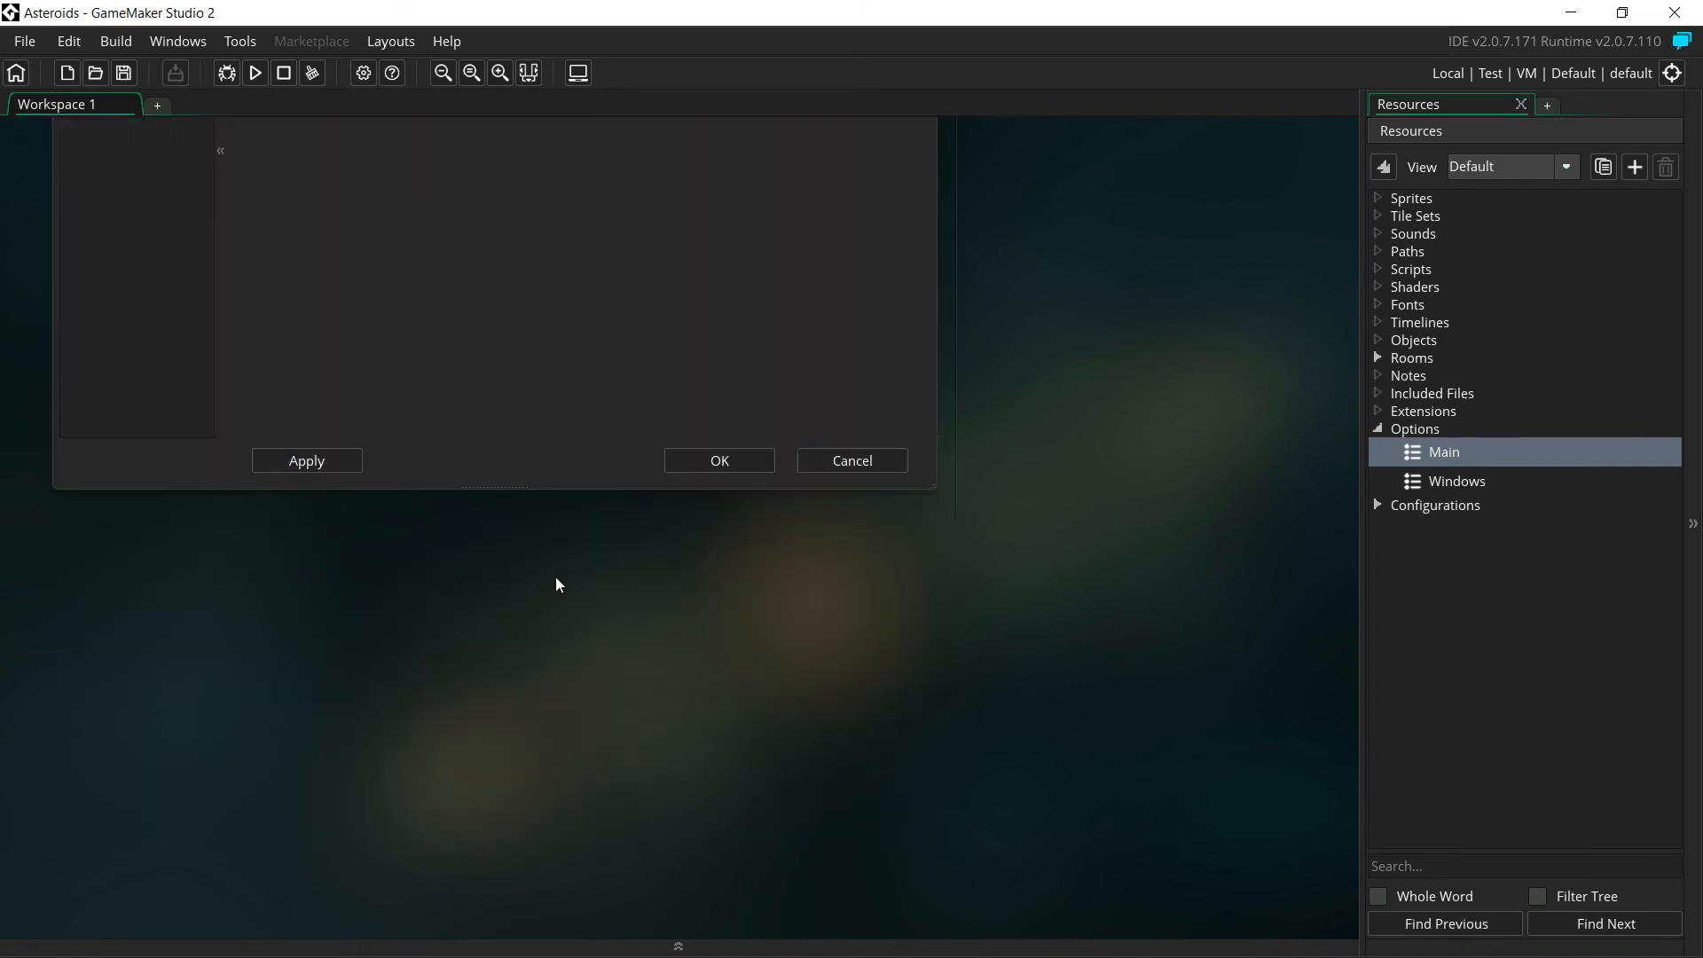
{"action": "left_click", "coordinate": [307, 462]}
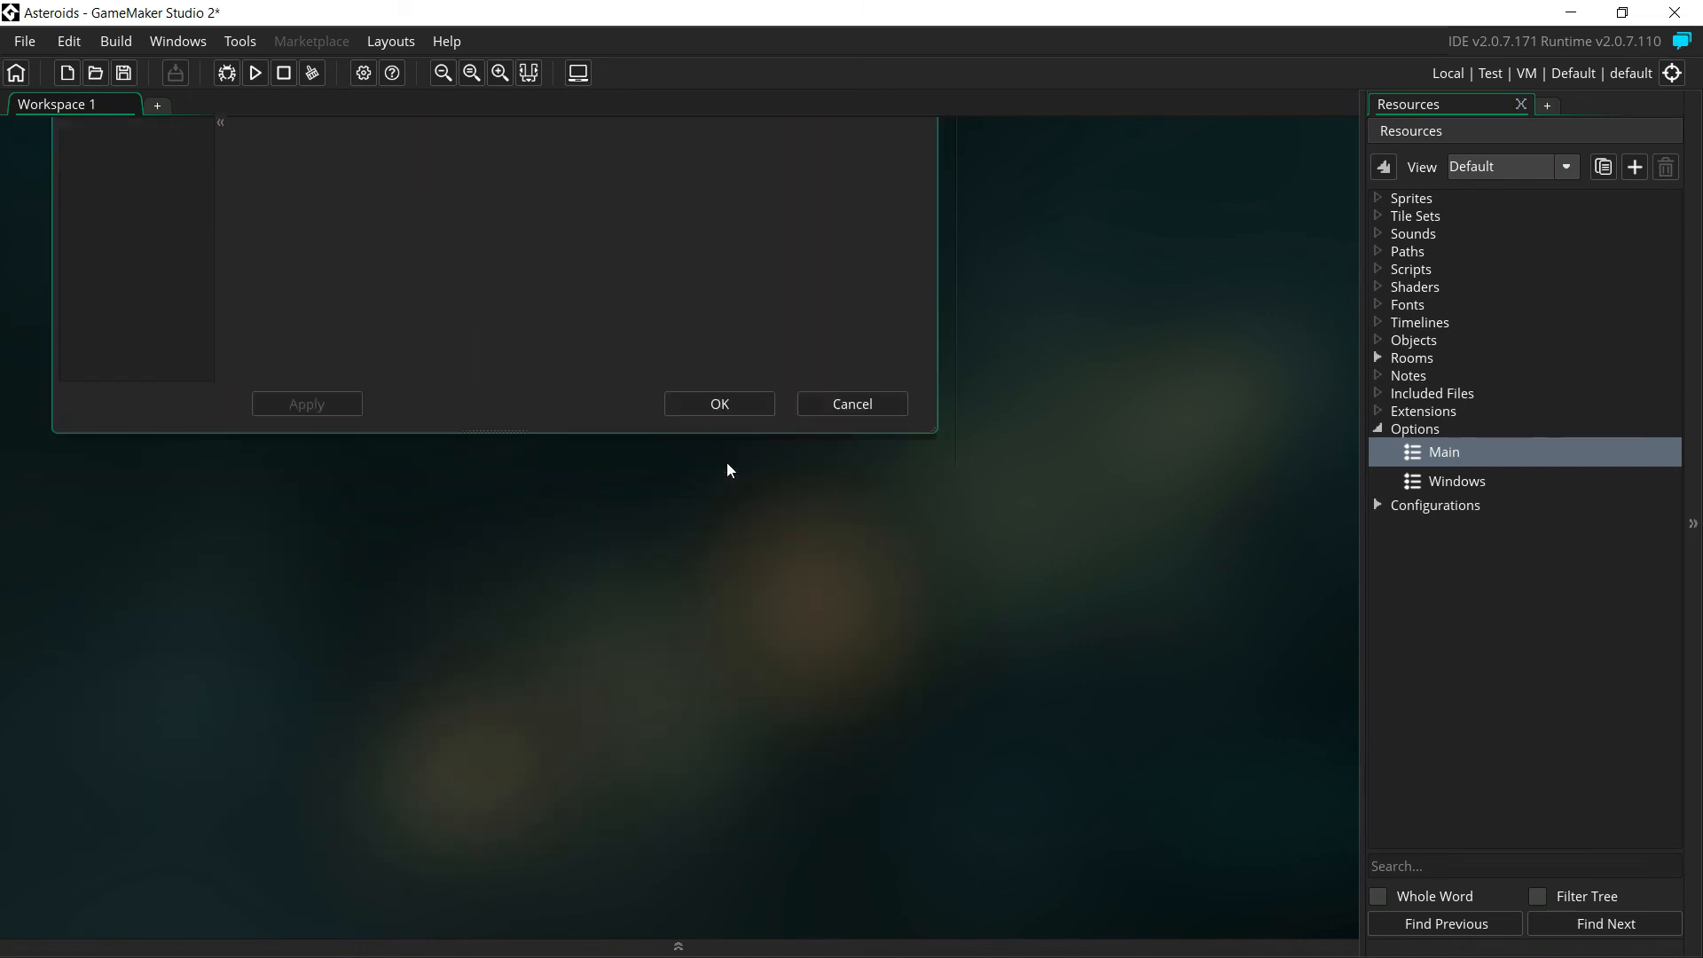
{"action": "left_click", "coordinate": [720, 405]}
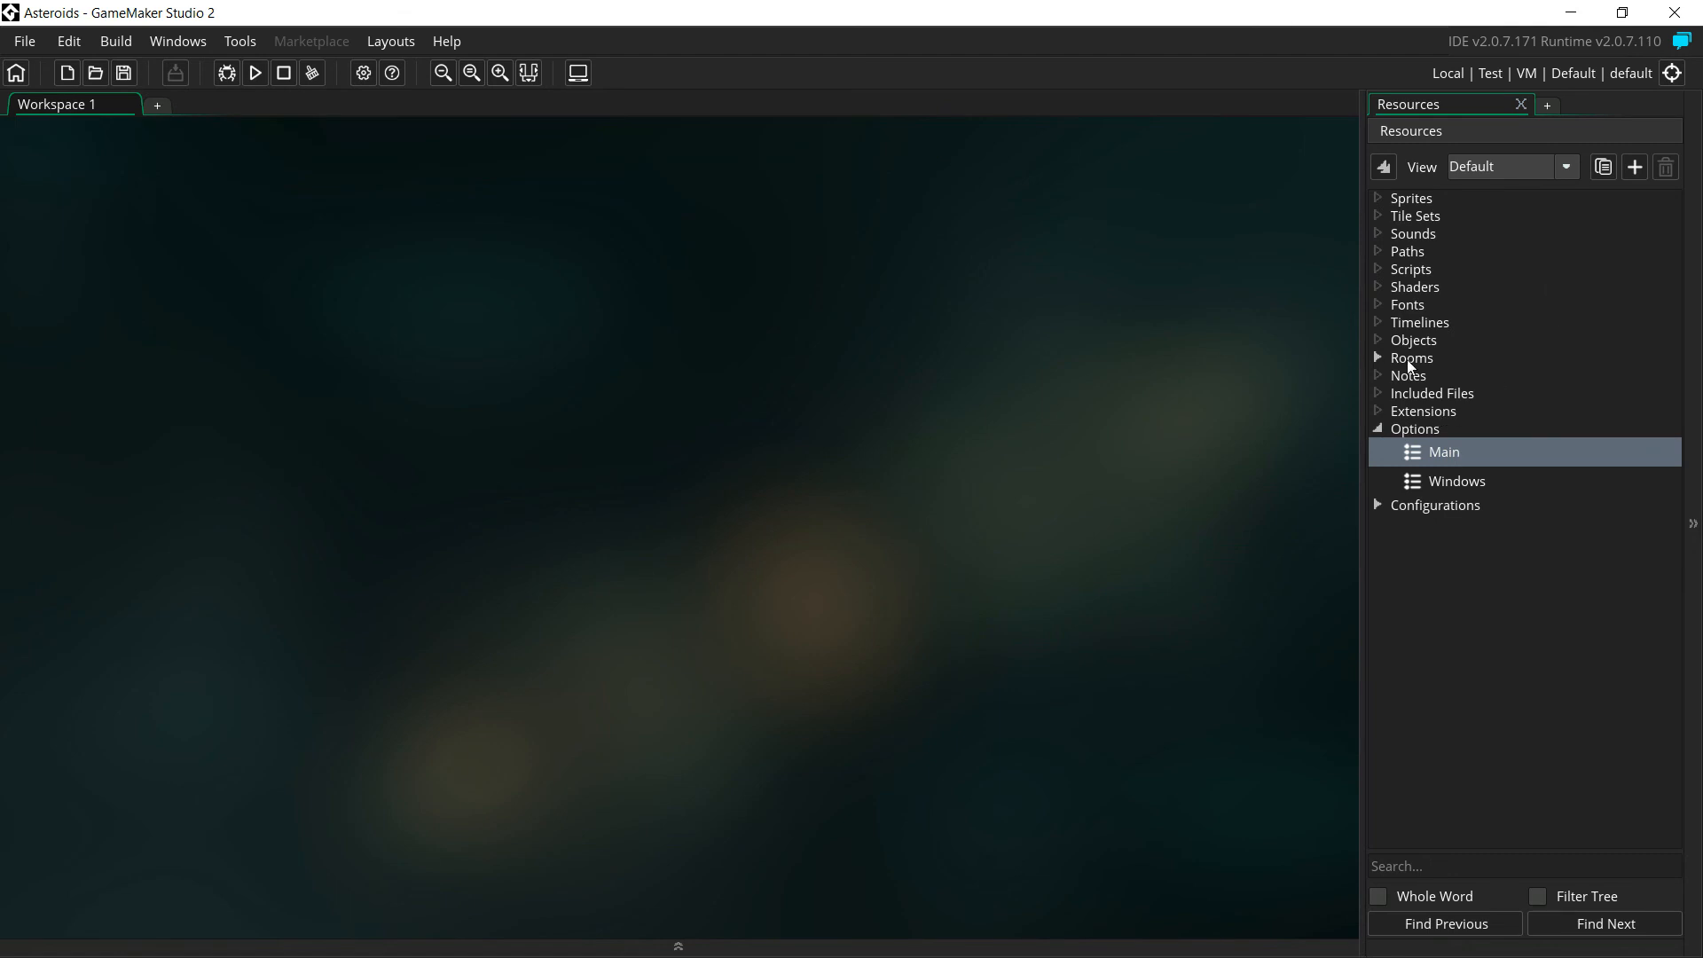
{"action": "mouse_move", "coordinate": [1380, 369]}
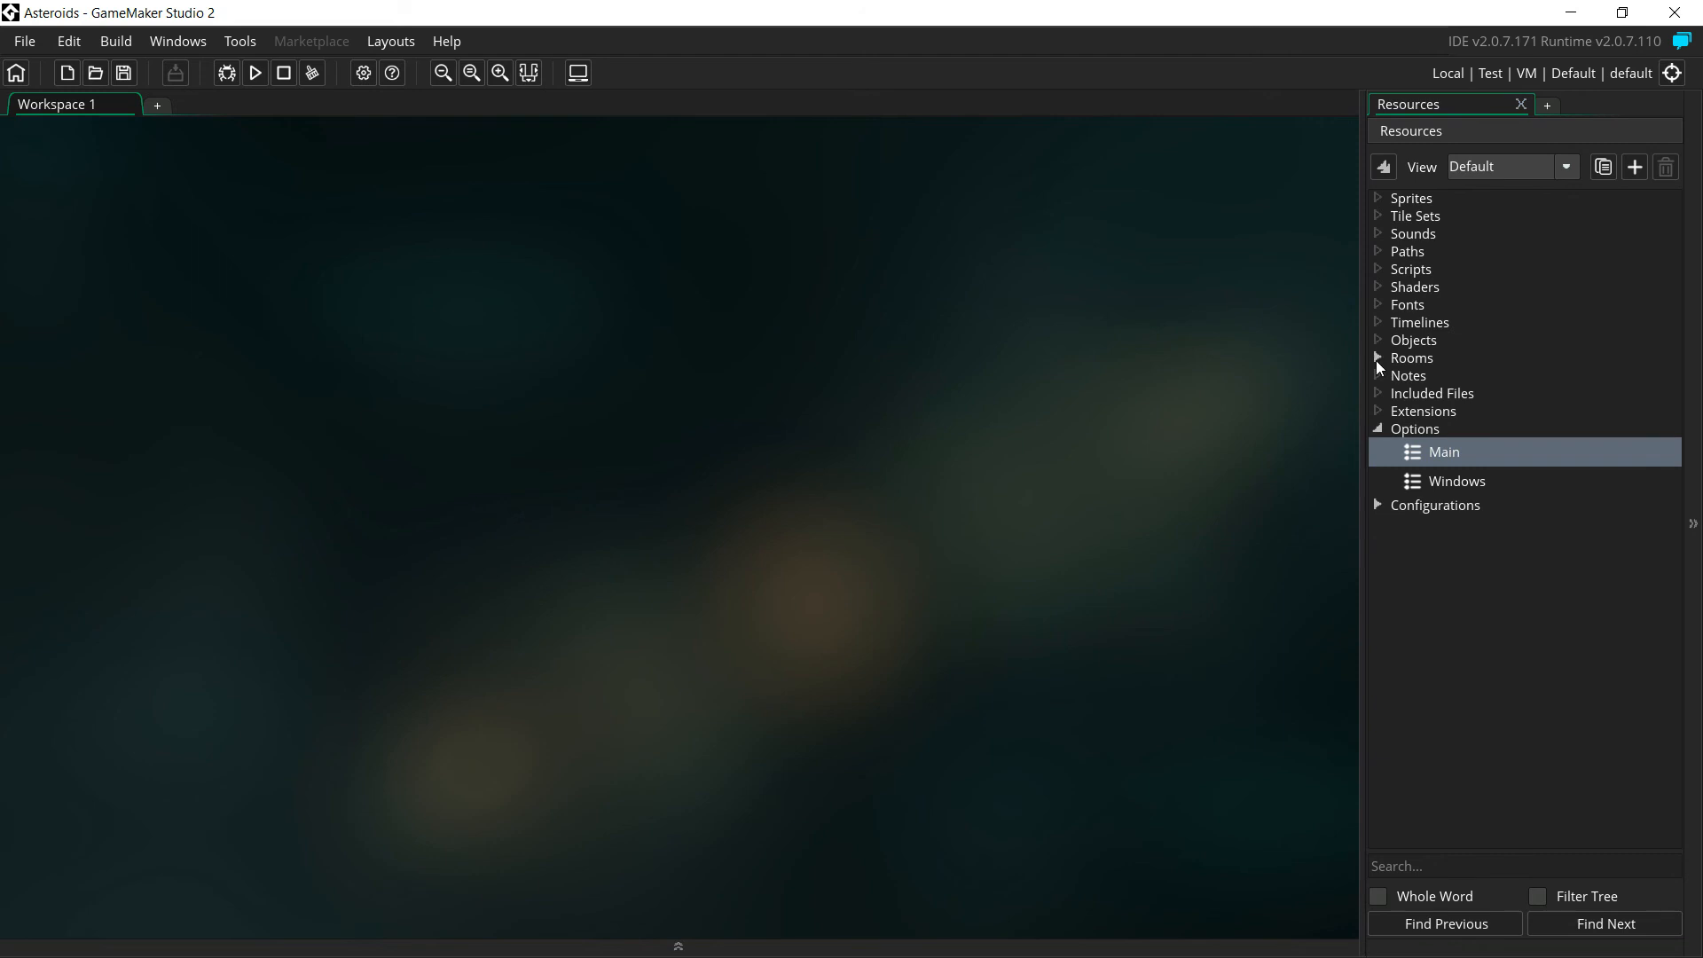
Expand Rooms and rename room0 to 'rmSpace1'
{"action": "left_click", "coordinate": [1377, 359]}
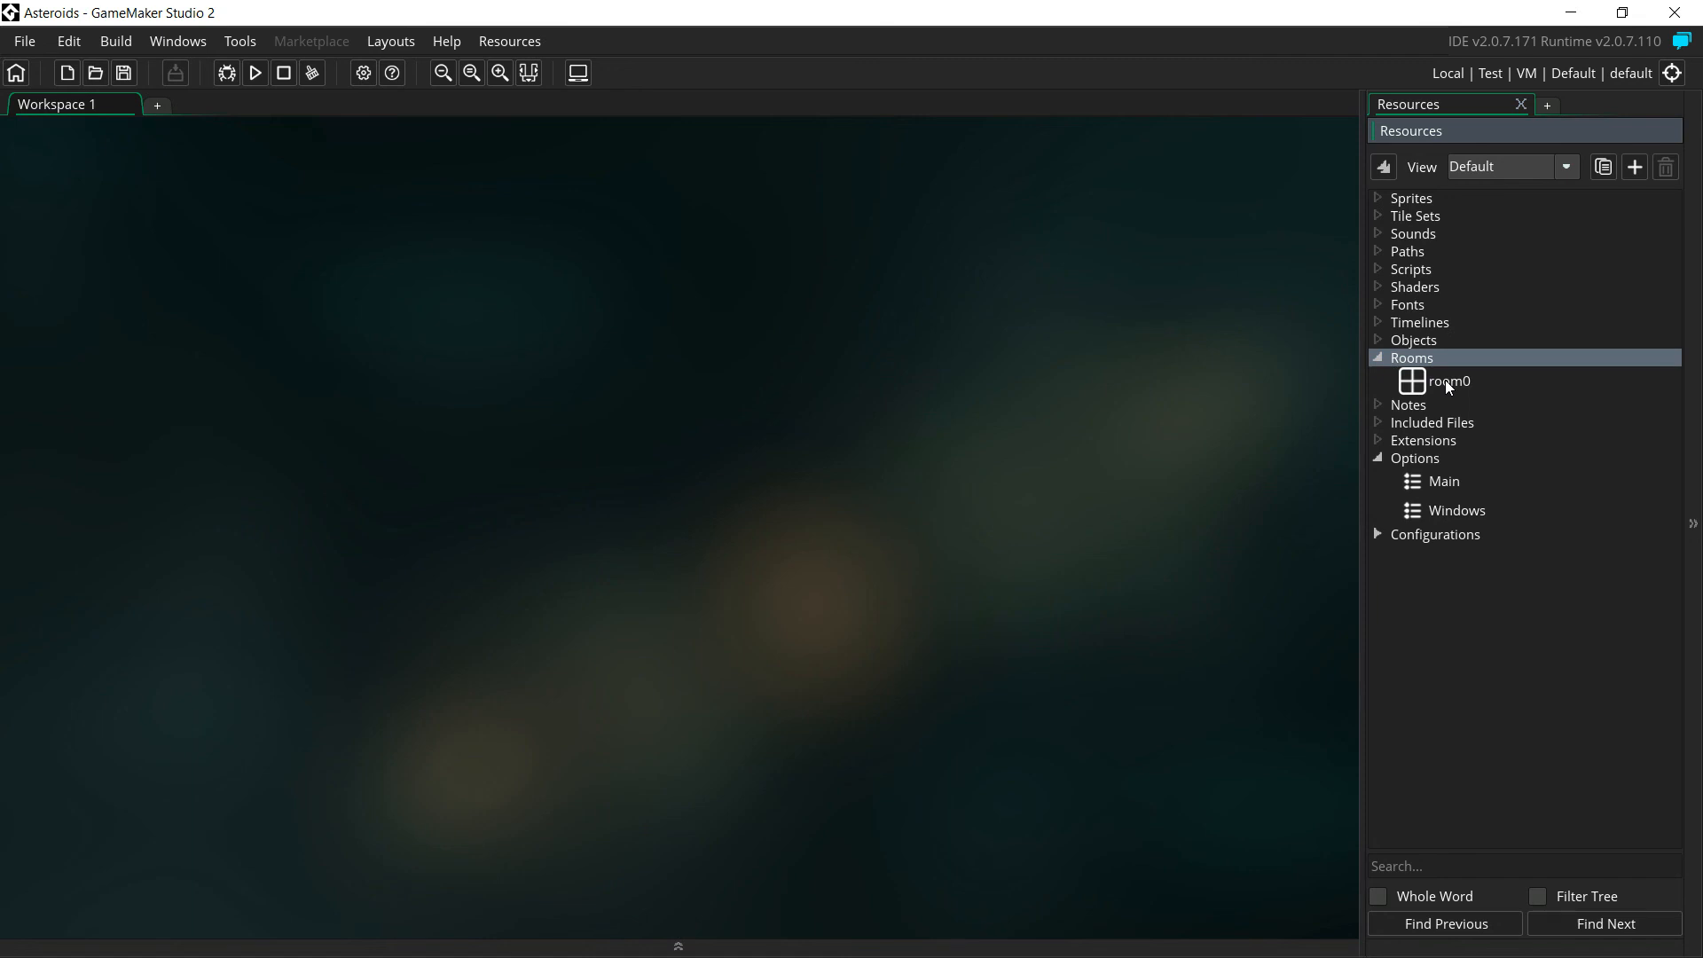
{"action": "left_click", "coordinate": [1450, 382]}
{"action": "type", "text": "rm"}
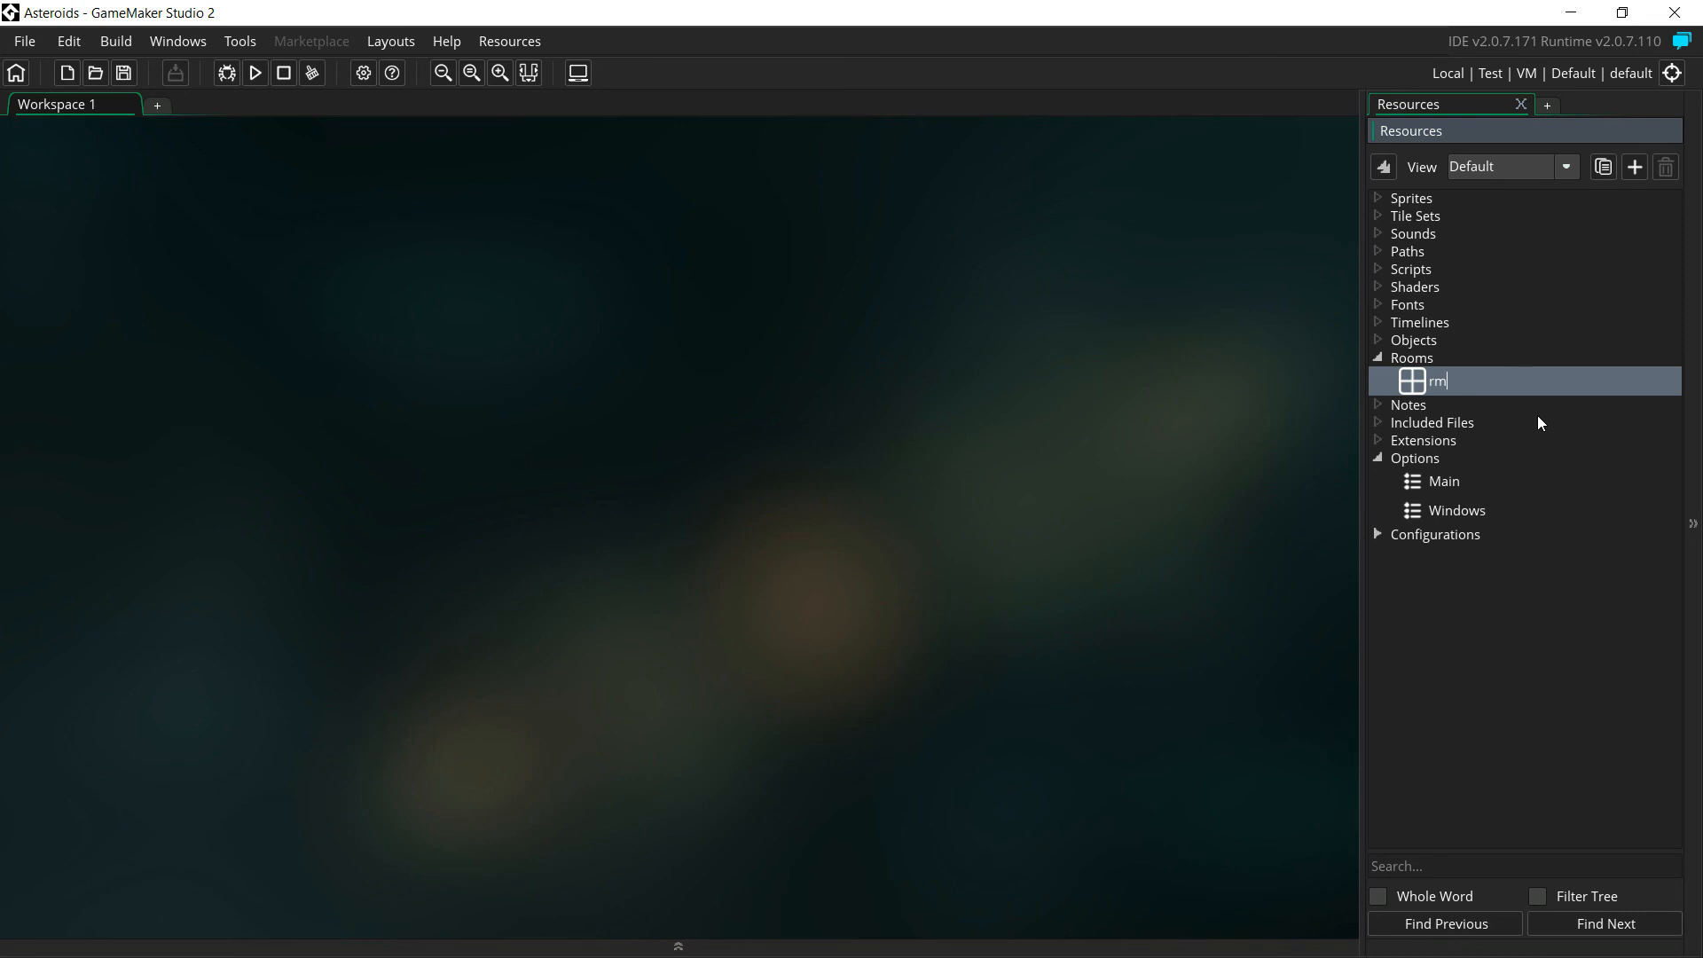
{"action": "type", "text": "S"}
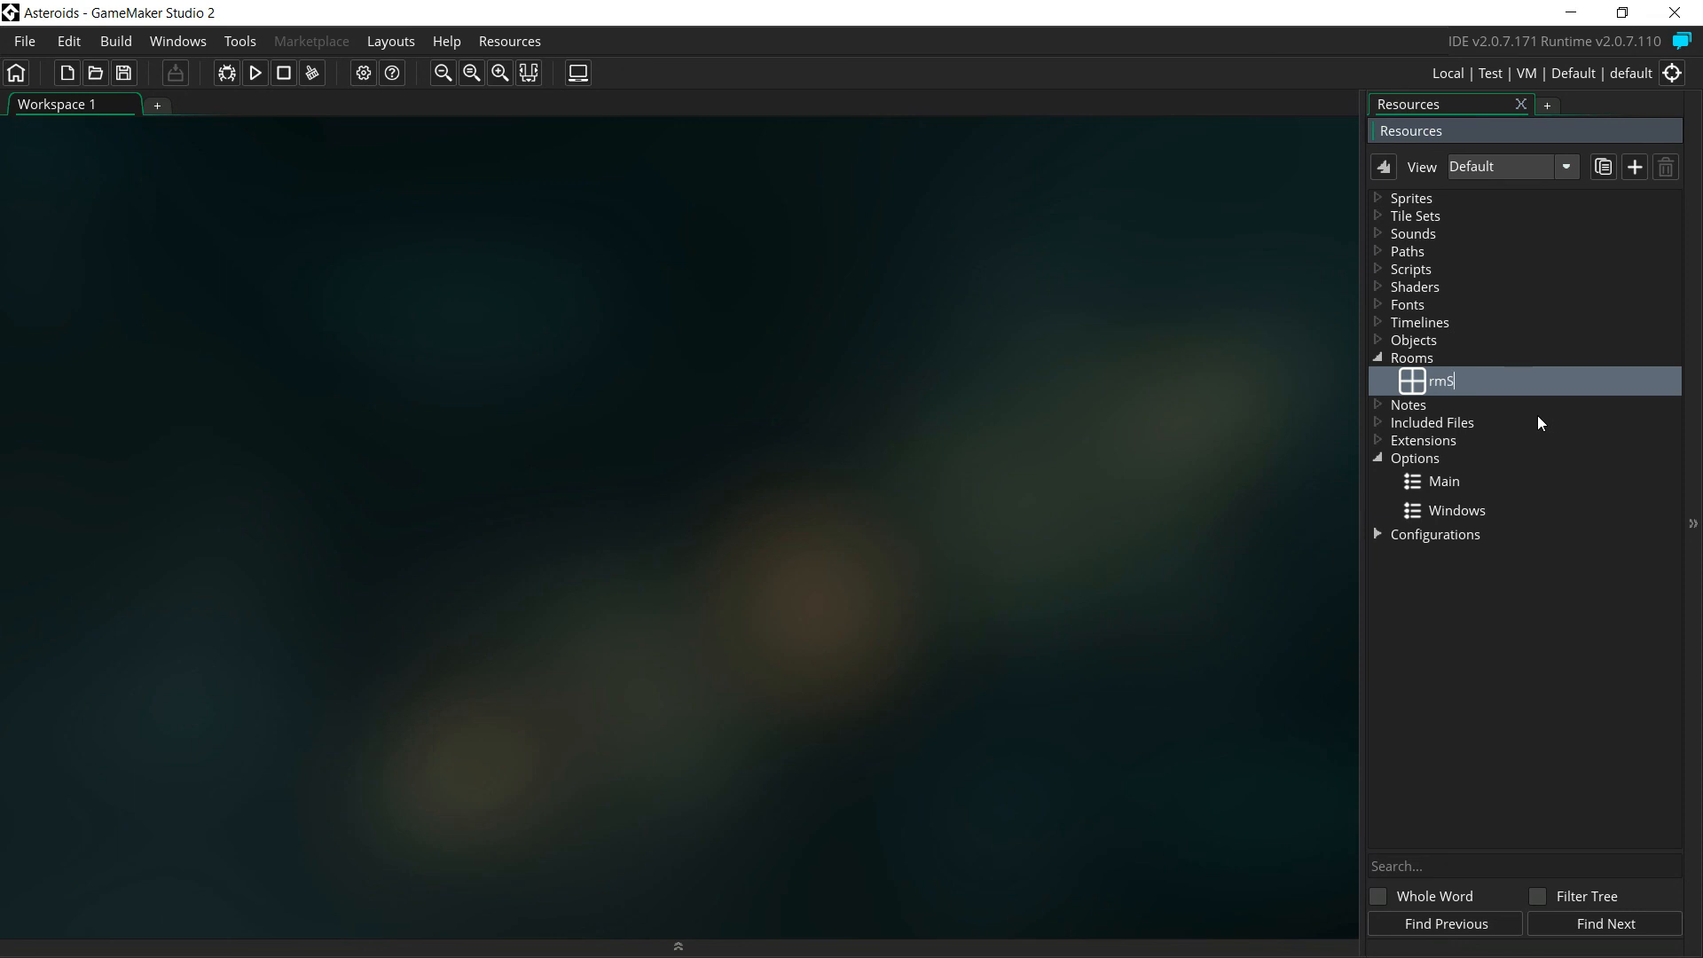
{"action": "type", "text": "pace1"}
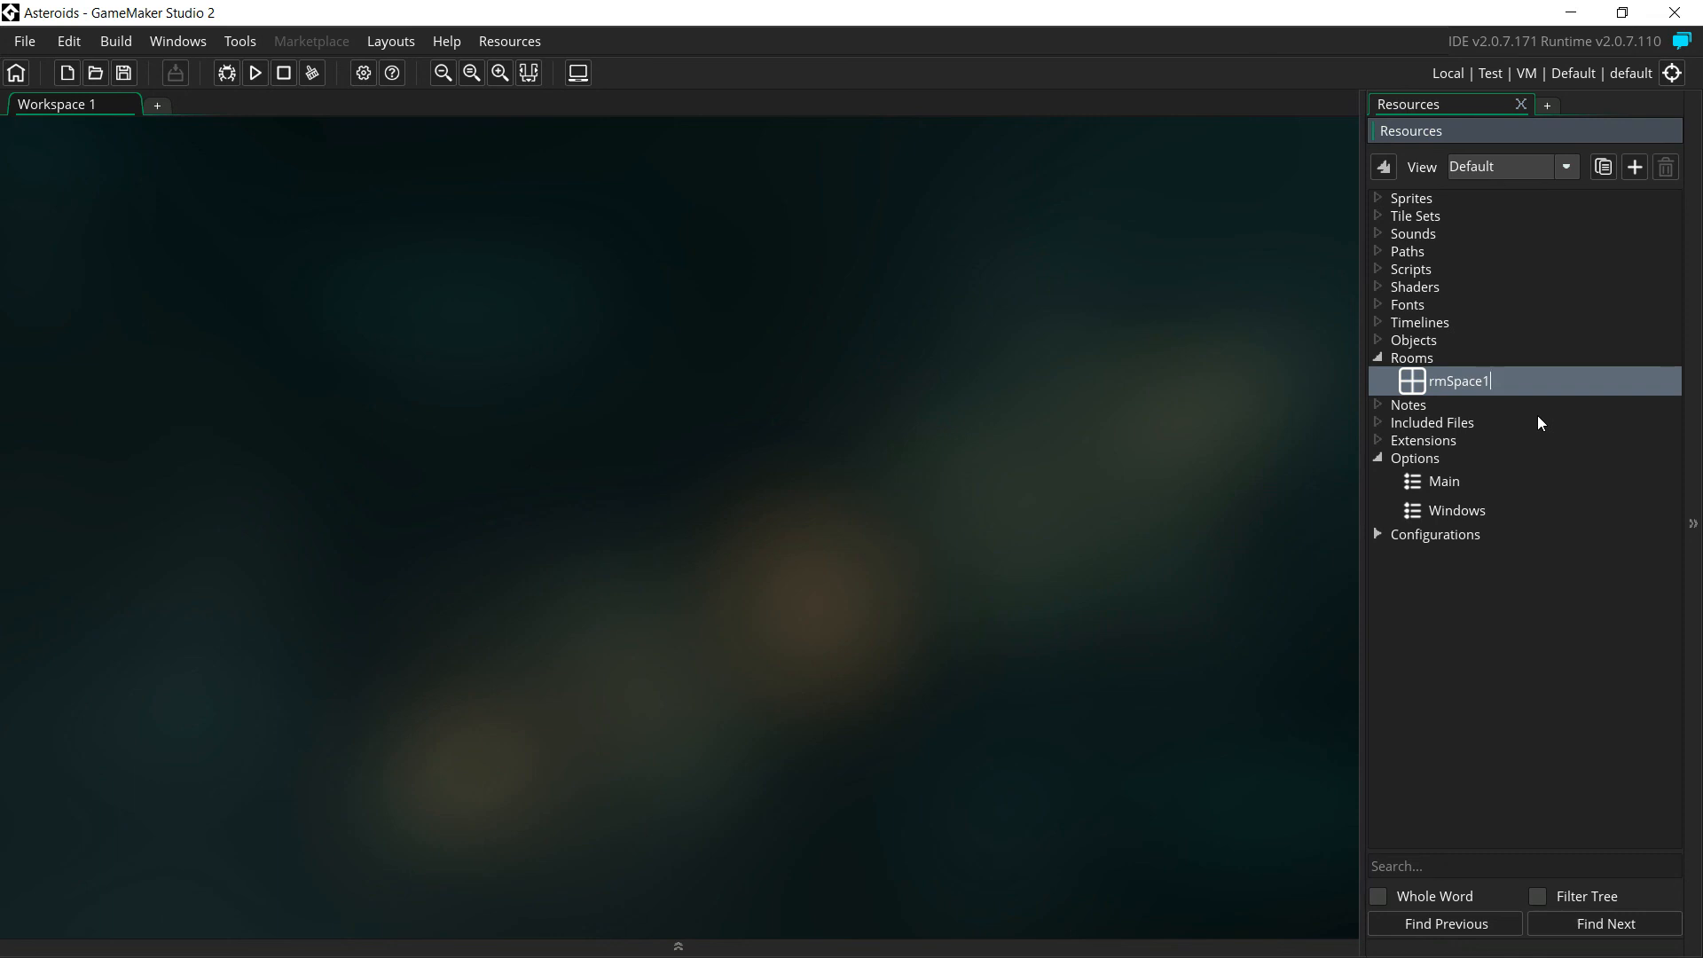
{"action": "mouse_move", "coordinate": [1479, 408]}
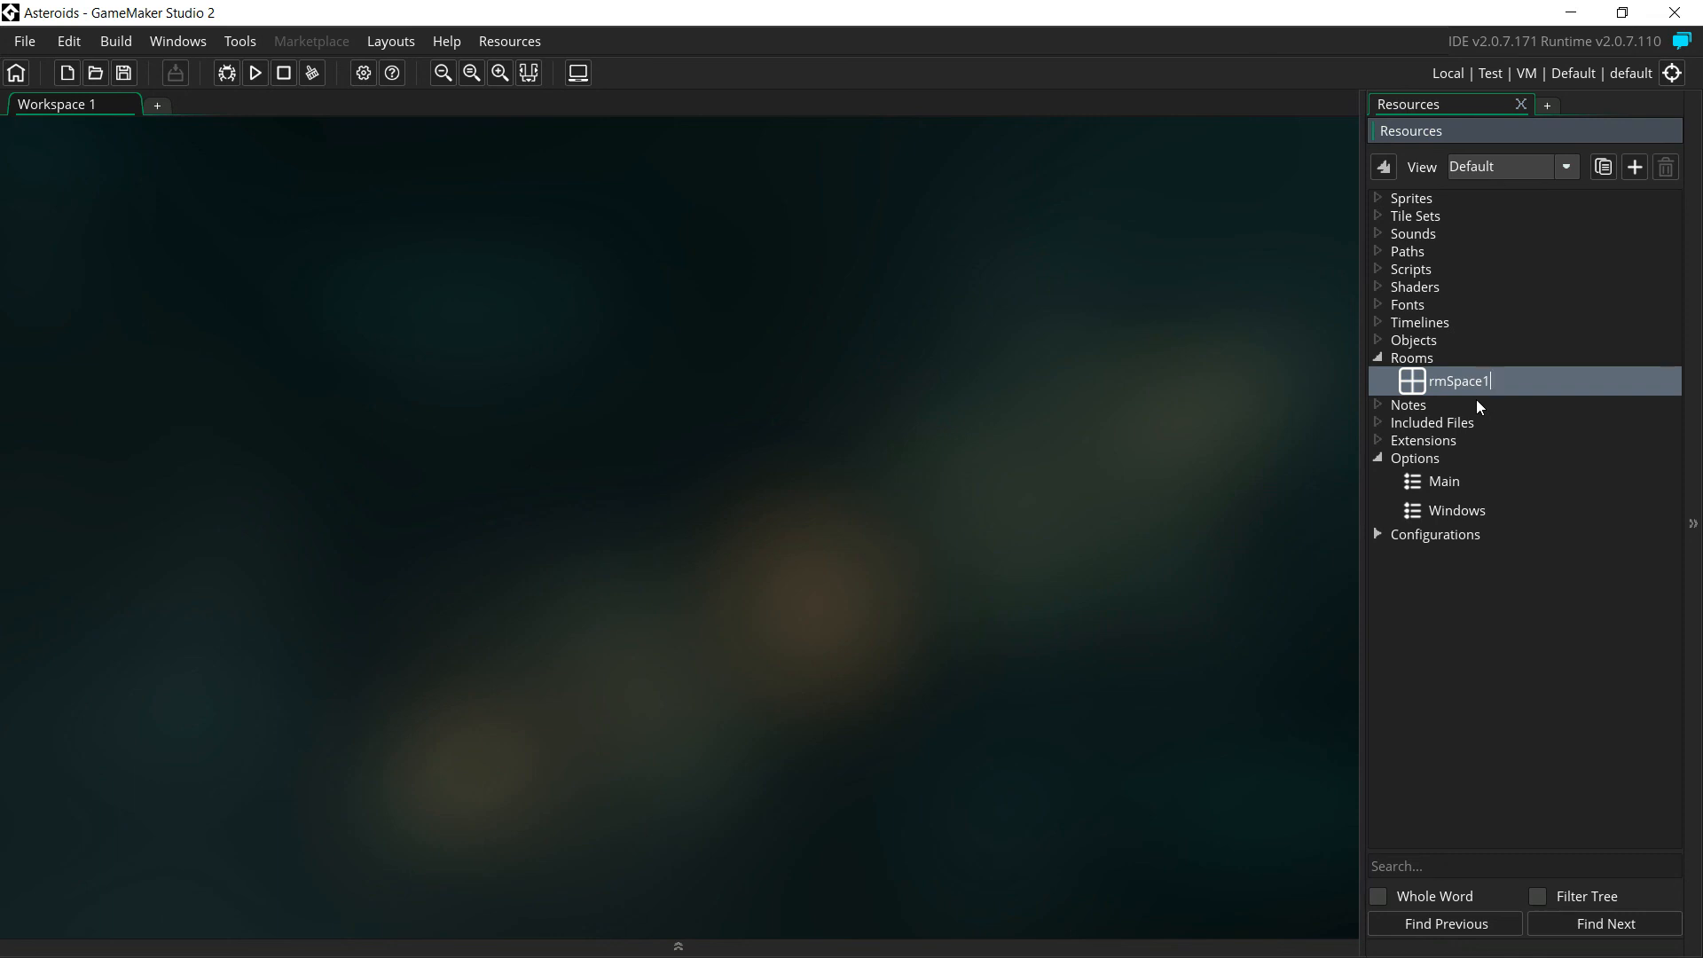
{"action": "mouse_move", "coordinate": [1503, 401]}
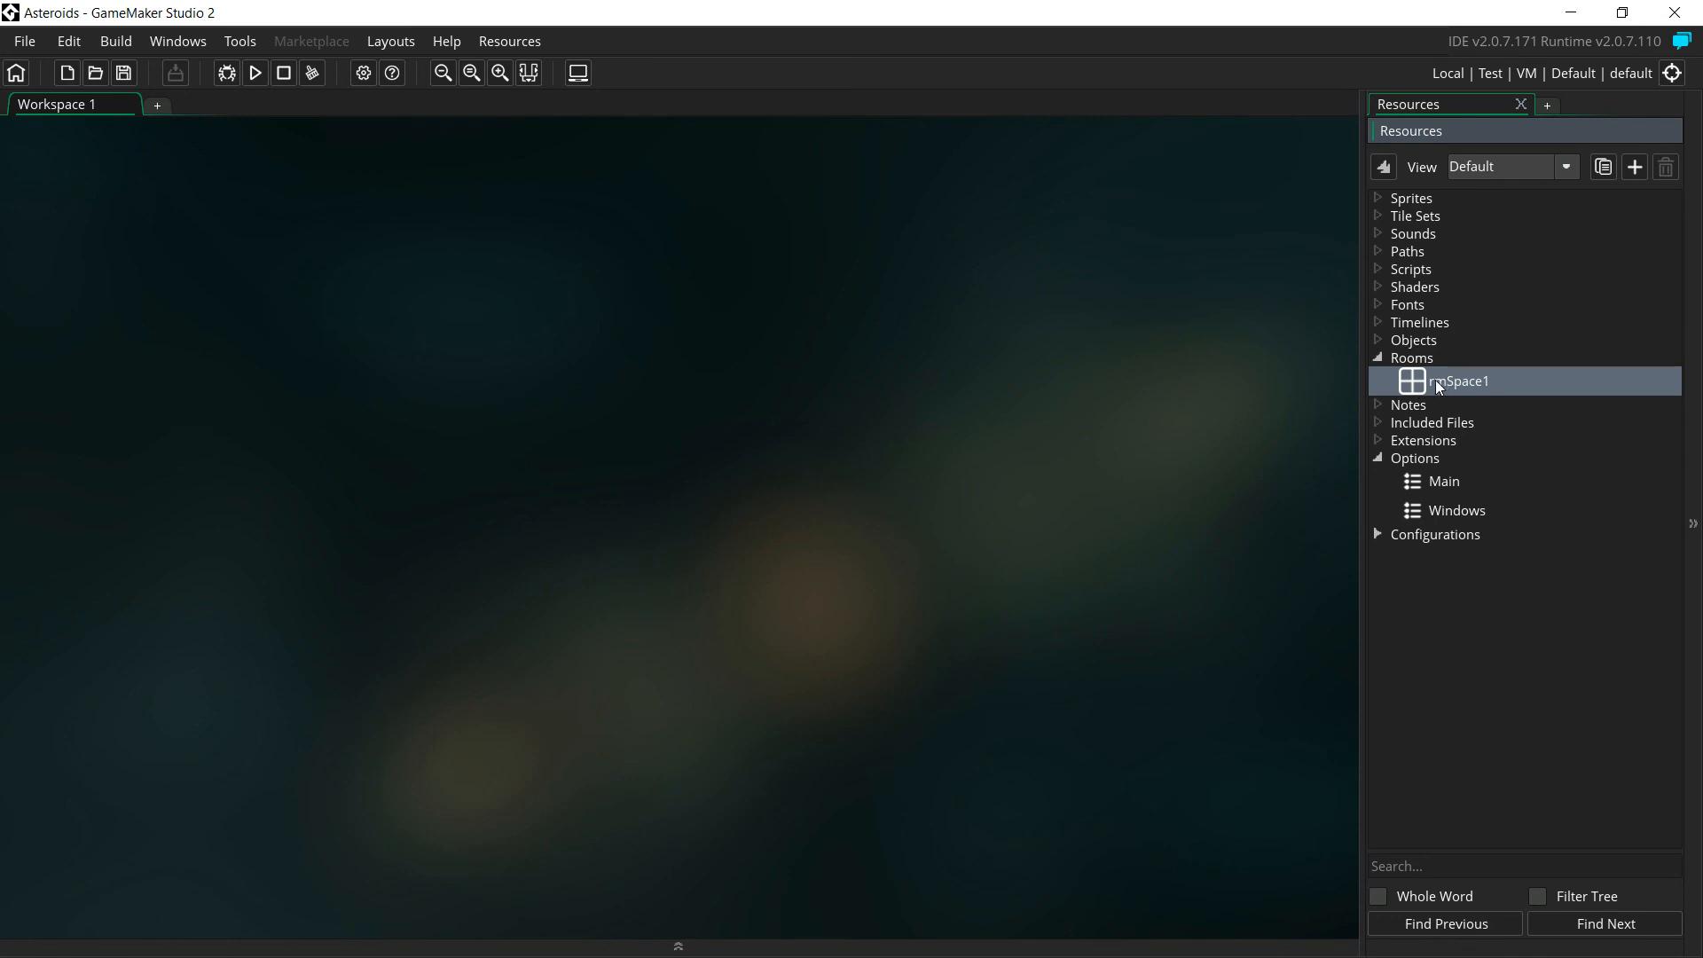
Open rmSpace1 in the Room Editor
{"action": "double_click", "coordinate": [1458, 380]}
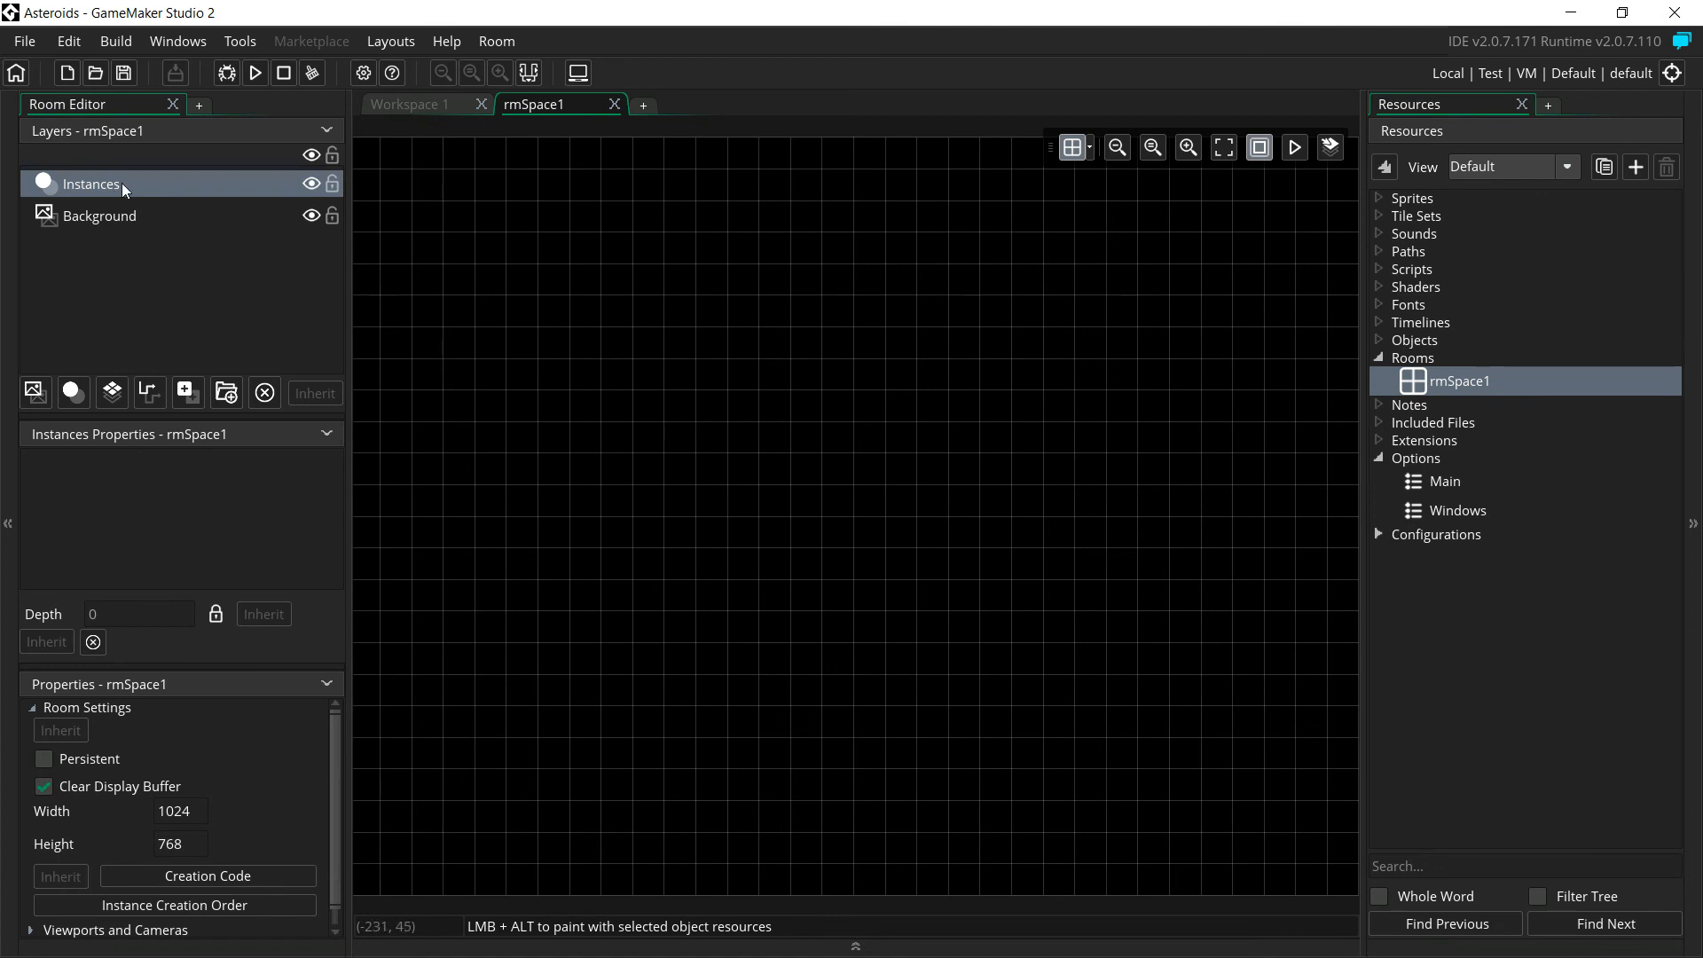
{"action": "mouse_move", "coordinate": [117, 192]}
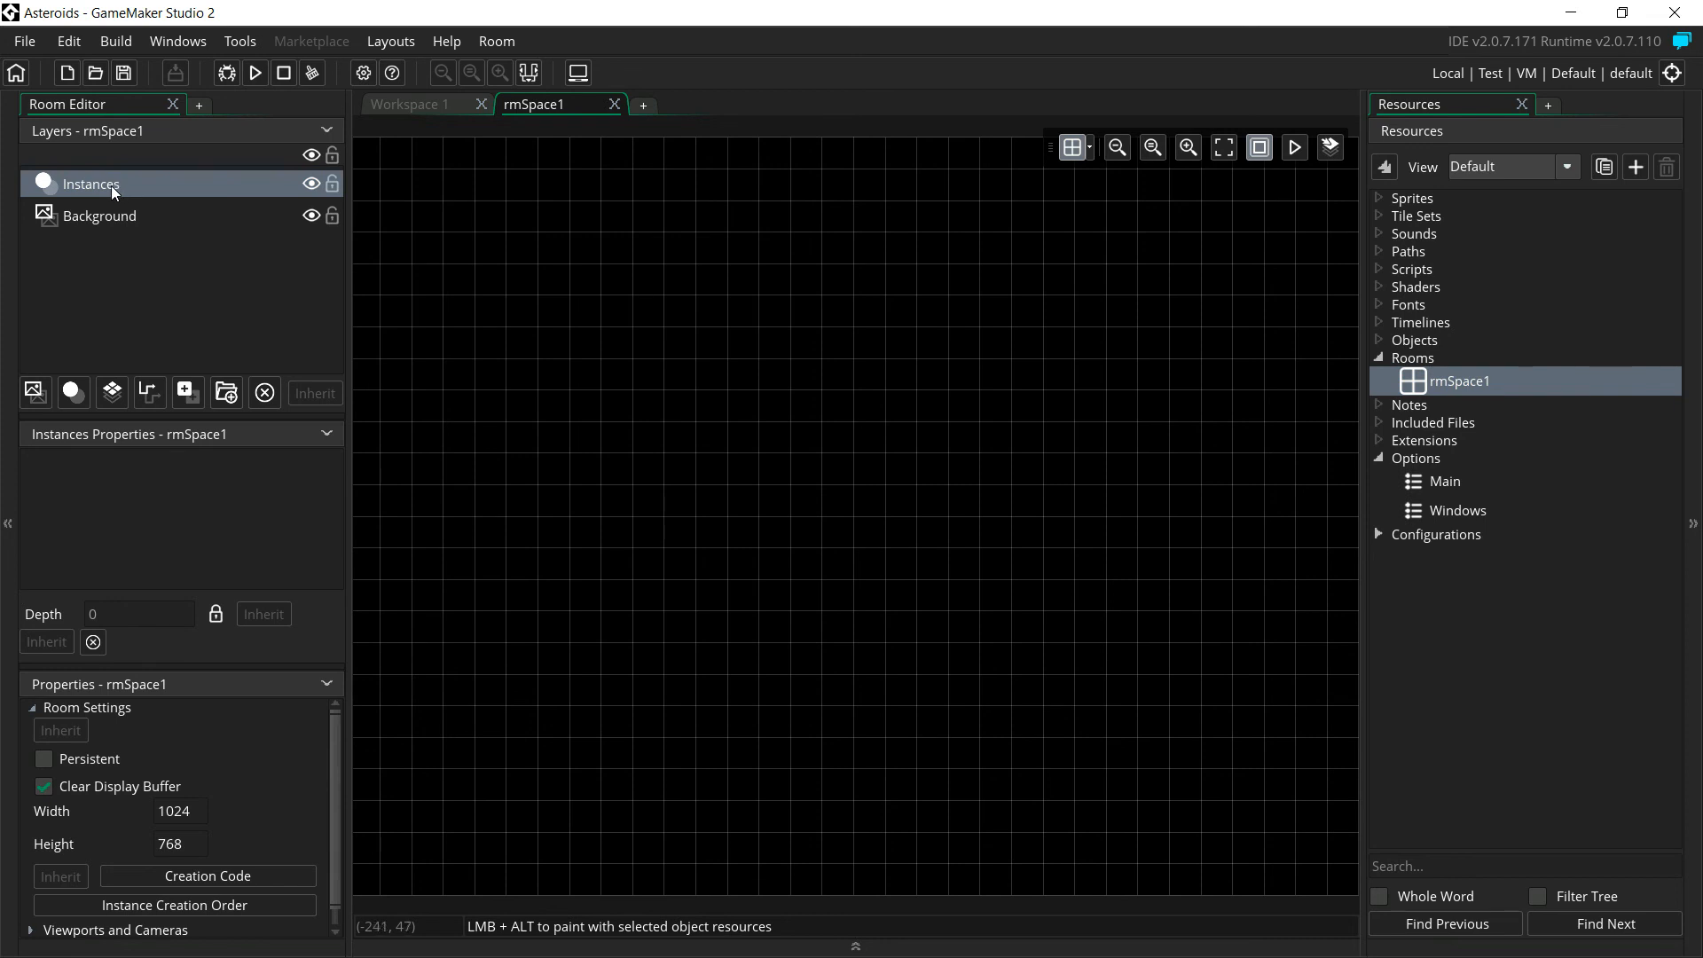
{"action": "mouse_move", "coordinate": [108, 191]}
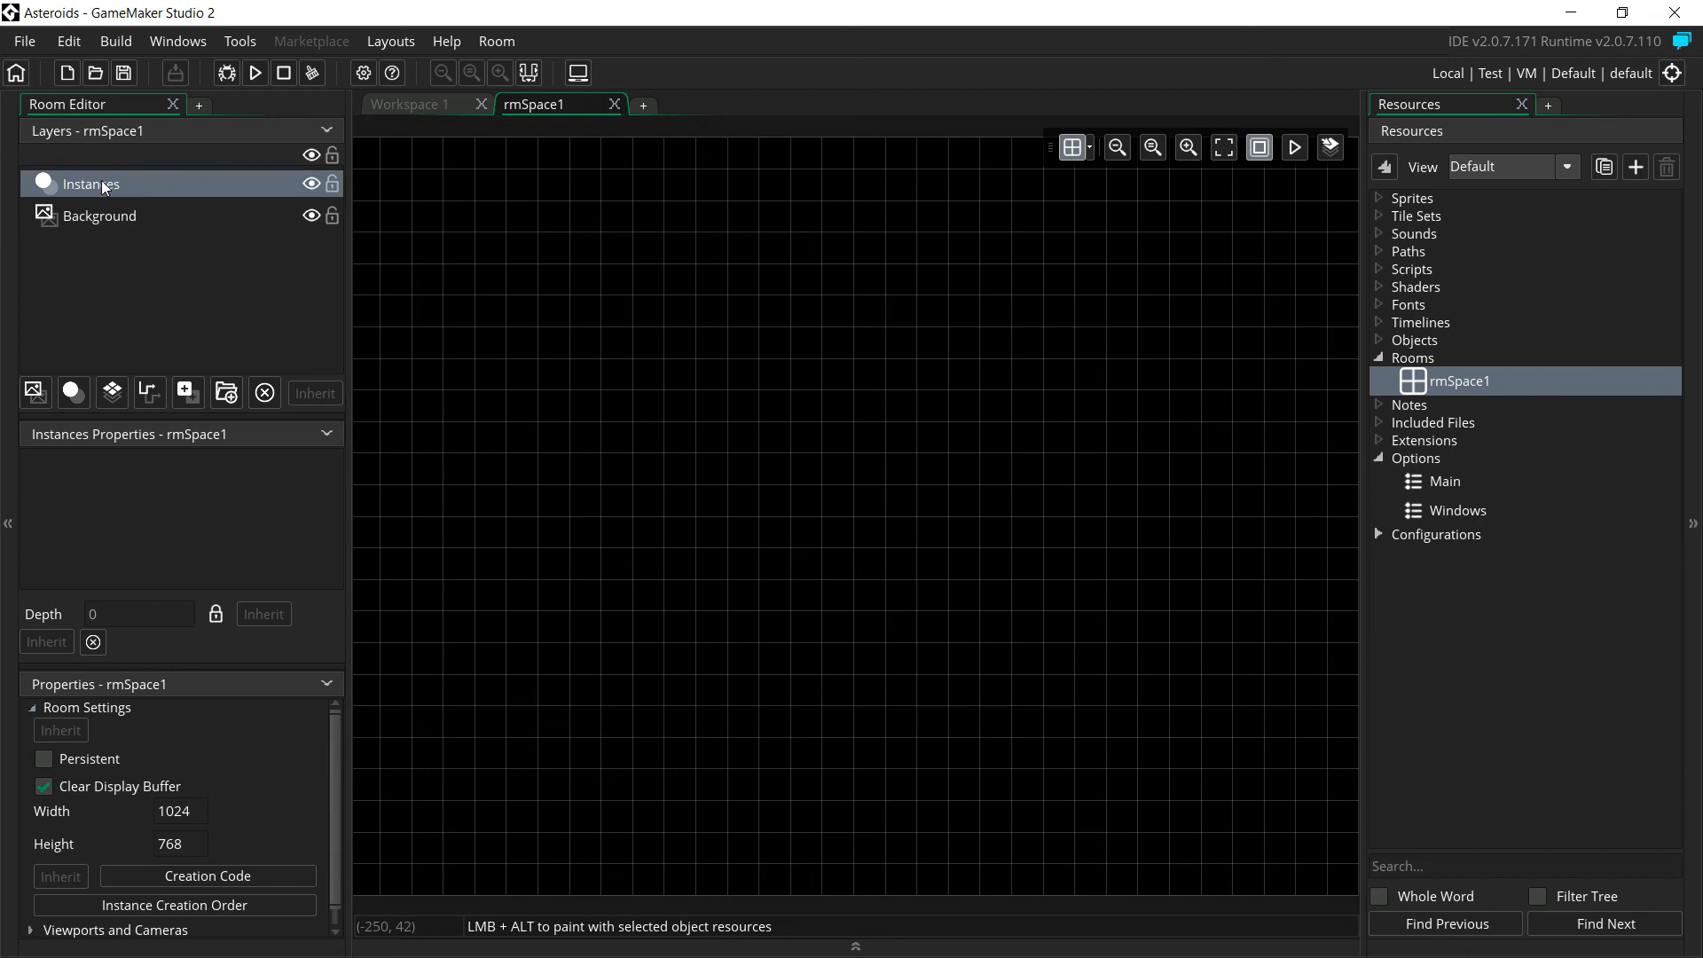
{"action": "mouse_move", "coordinate": [102, 195]}
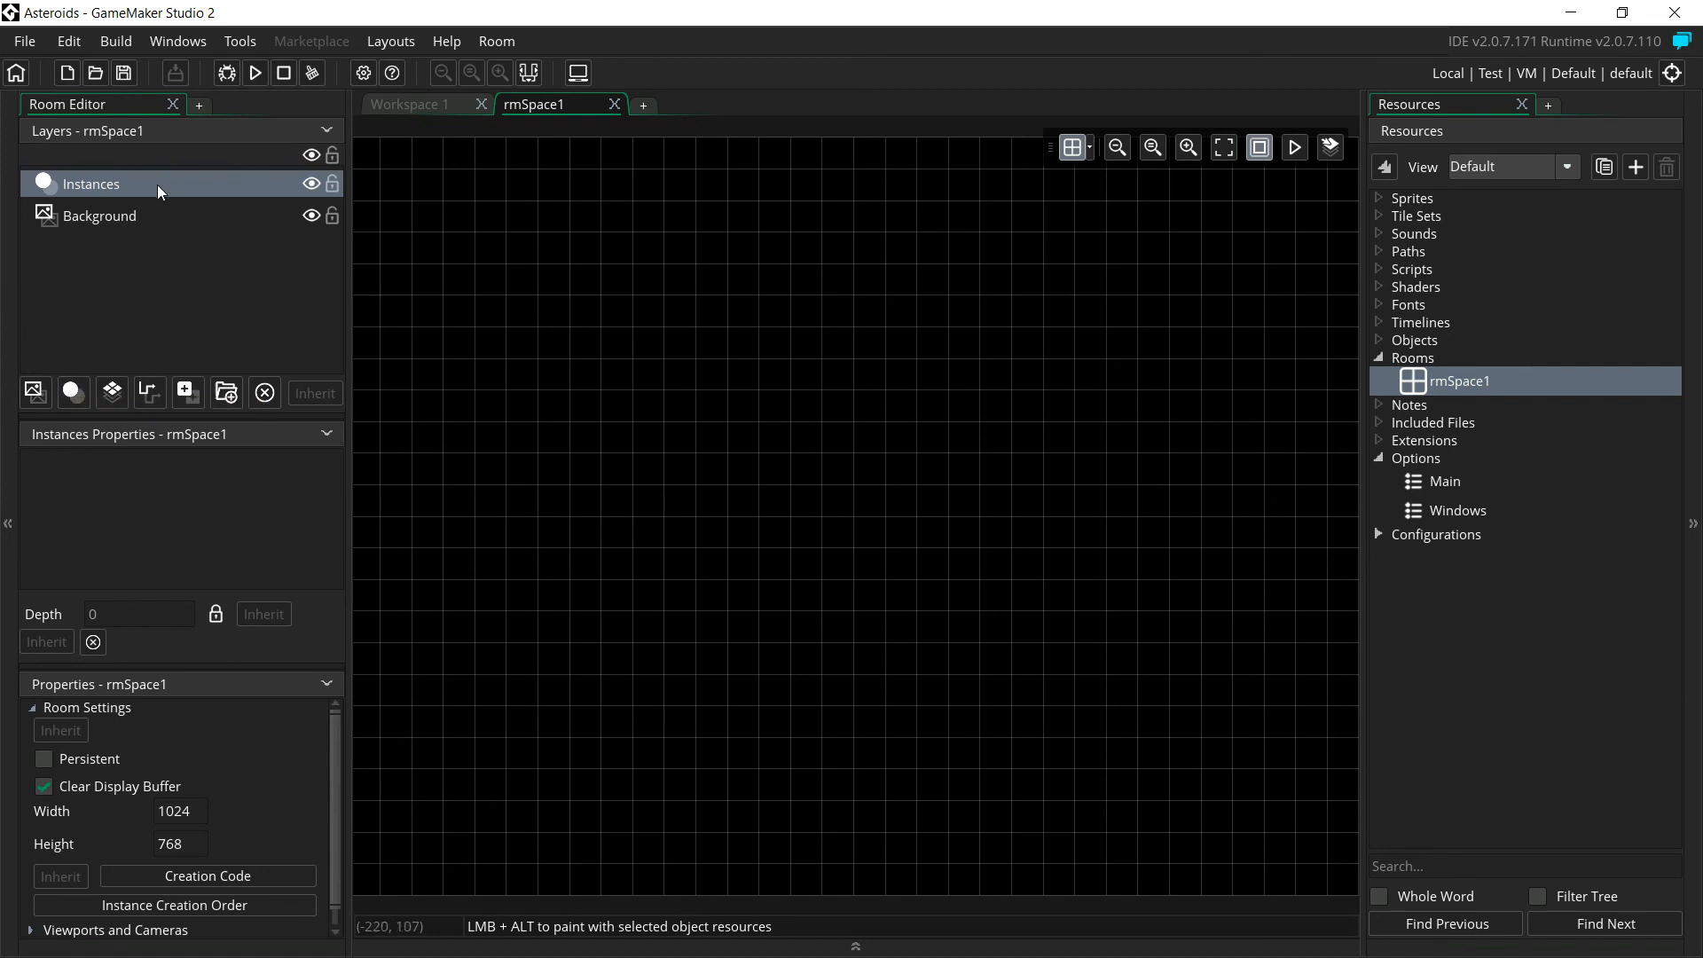
{"action": "mouse_move", "coordinate": [97, 188]}
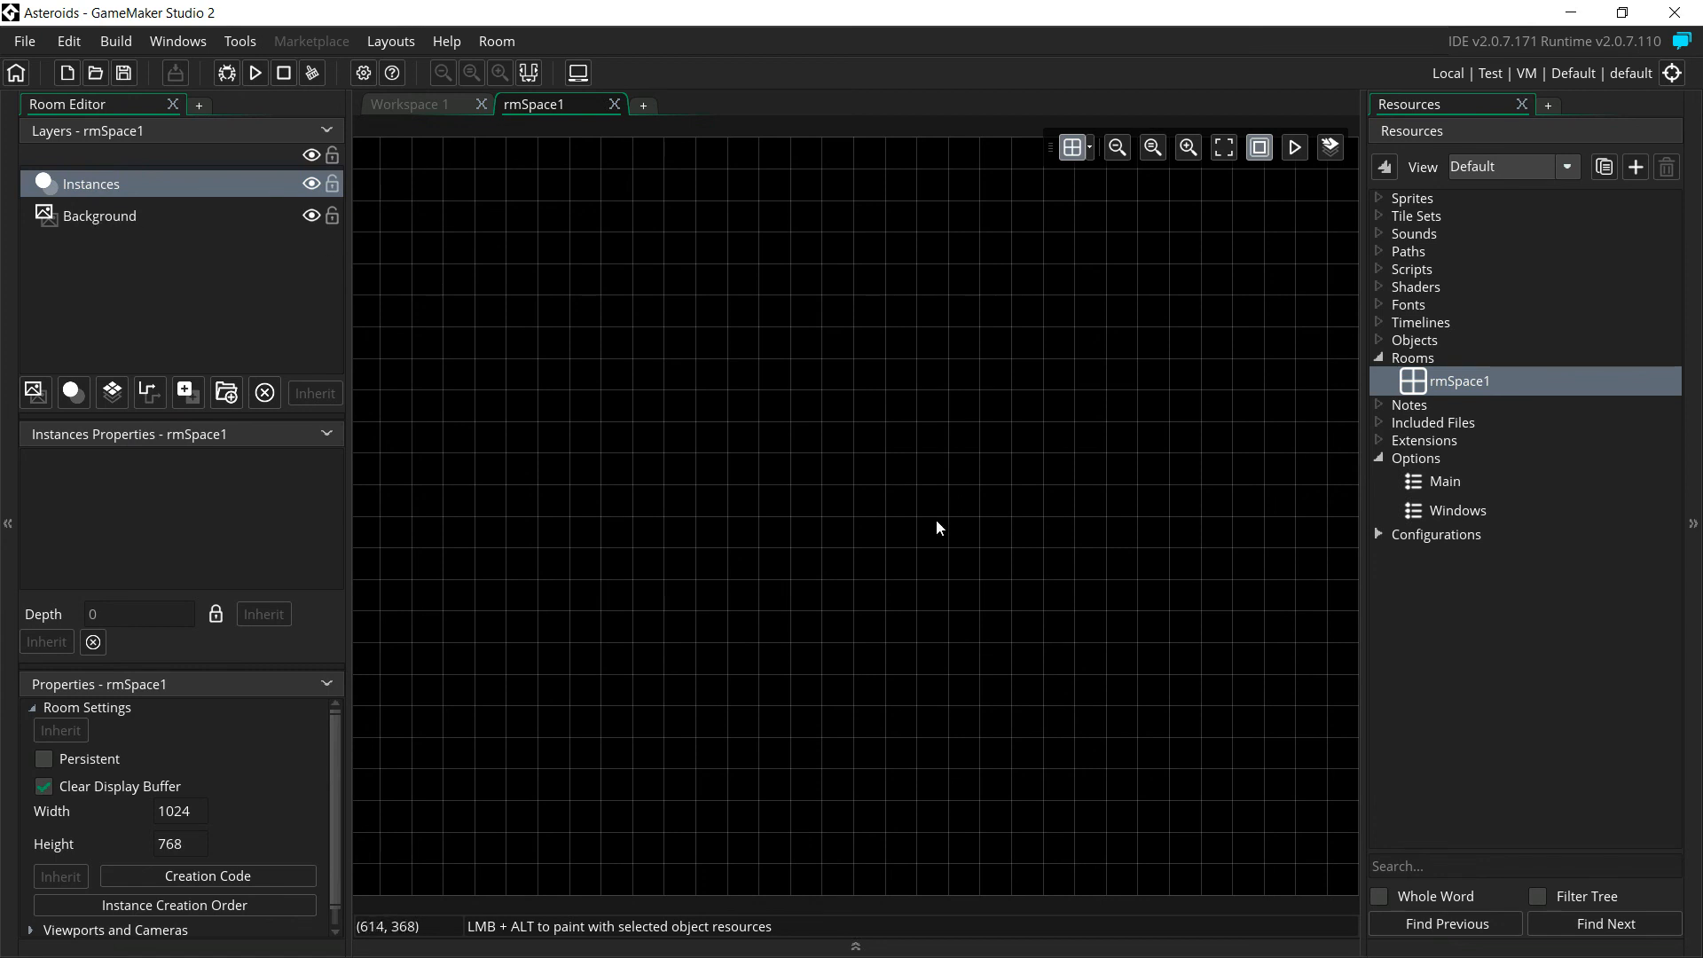
{"action": "mouse_move", "coordinate": [117, 259]}
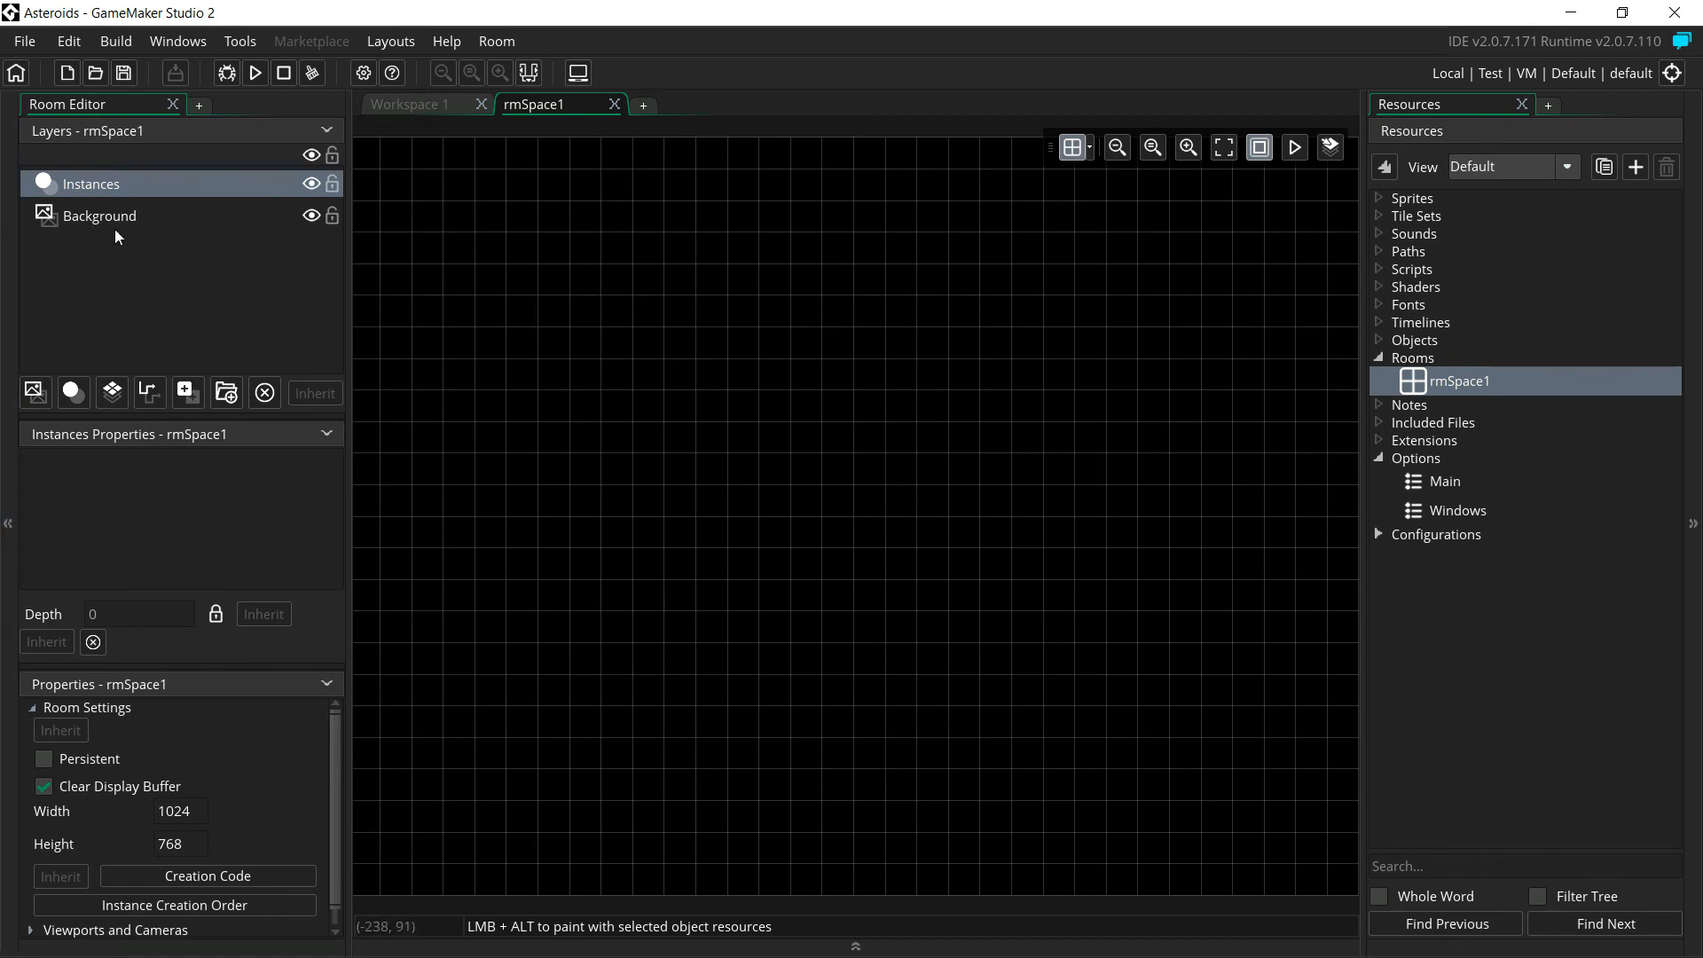
Check the Background layer's colour is black (000000) and leave it unchanged
{"action": "left_click", "coordinate": [99, 214]}
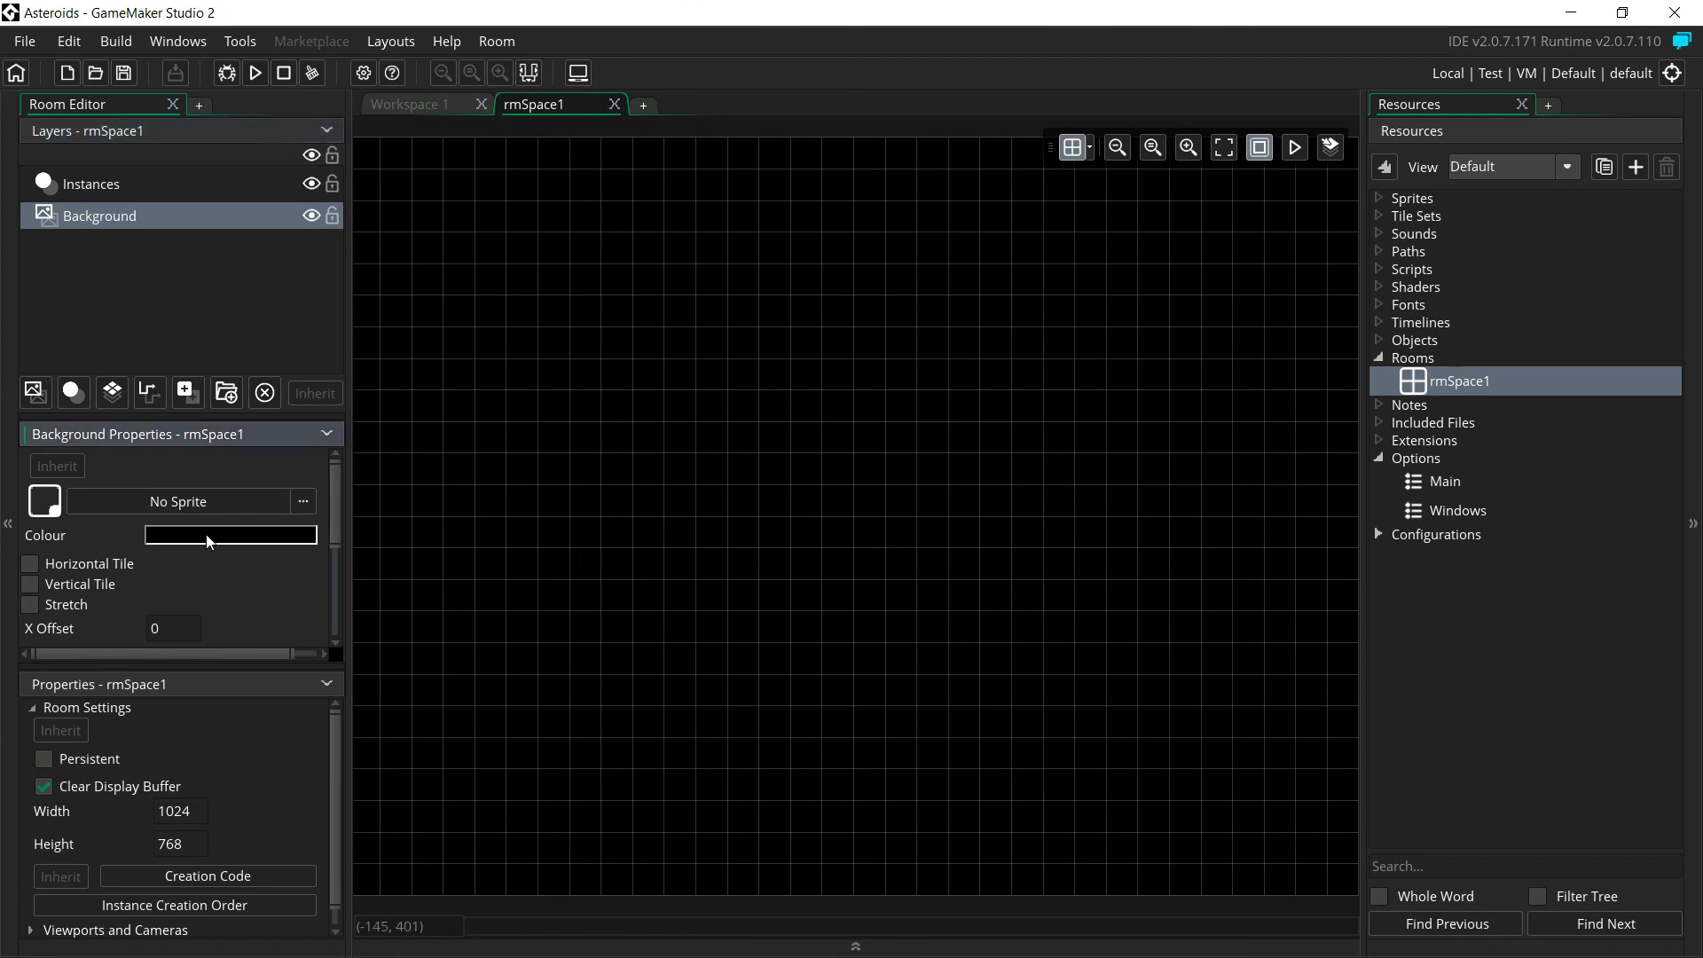
{"action": "left_click", "coordinate": [230, 536]}
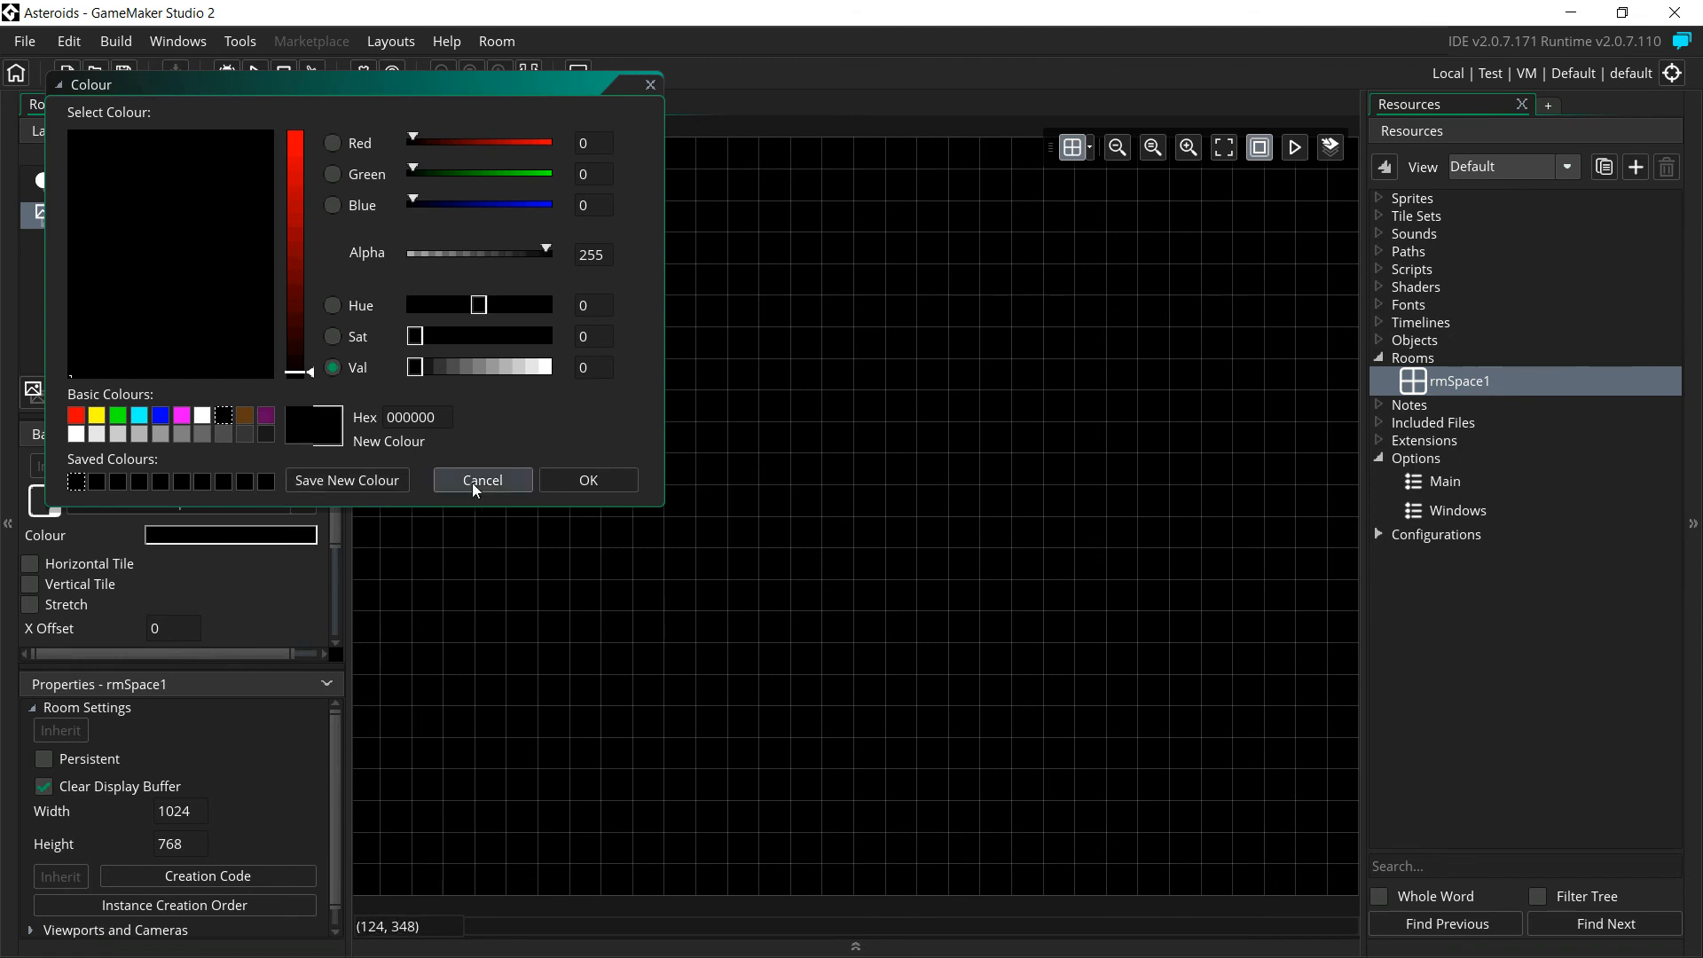
{"action": "left_click", "coordinate": [481, 479]}
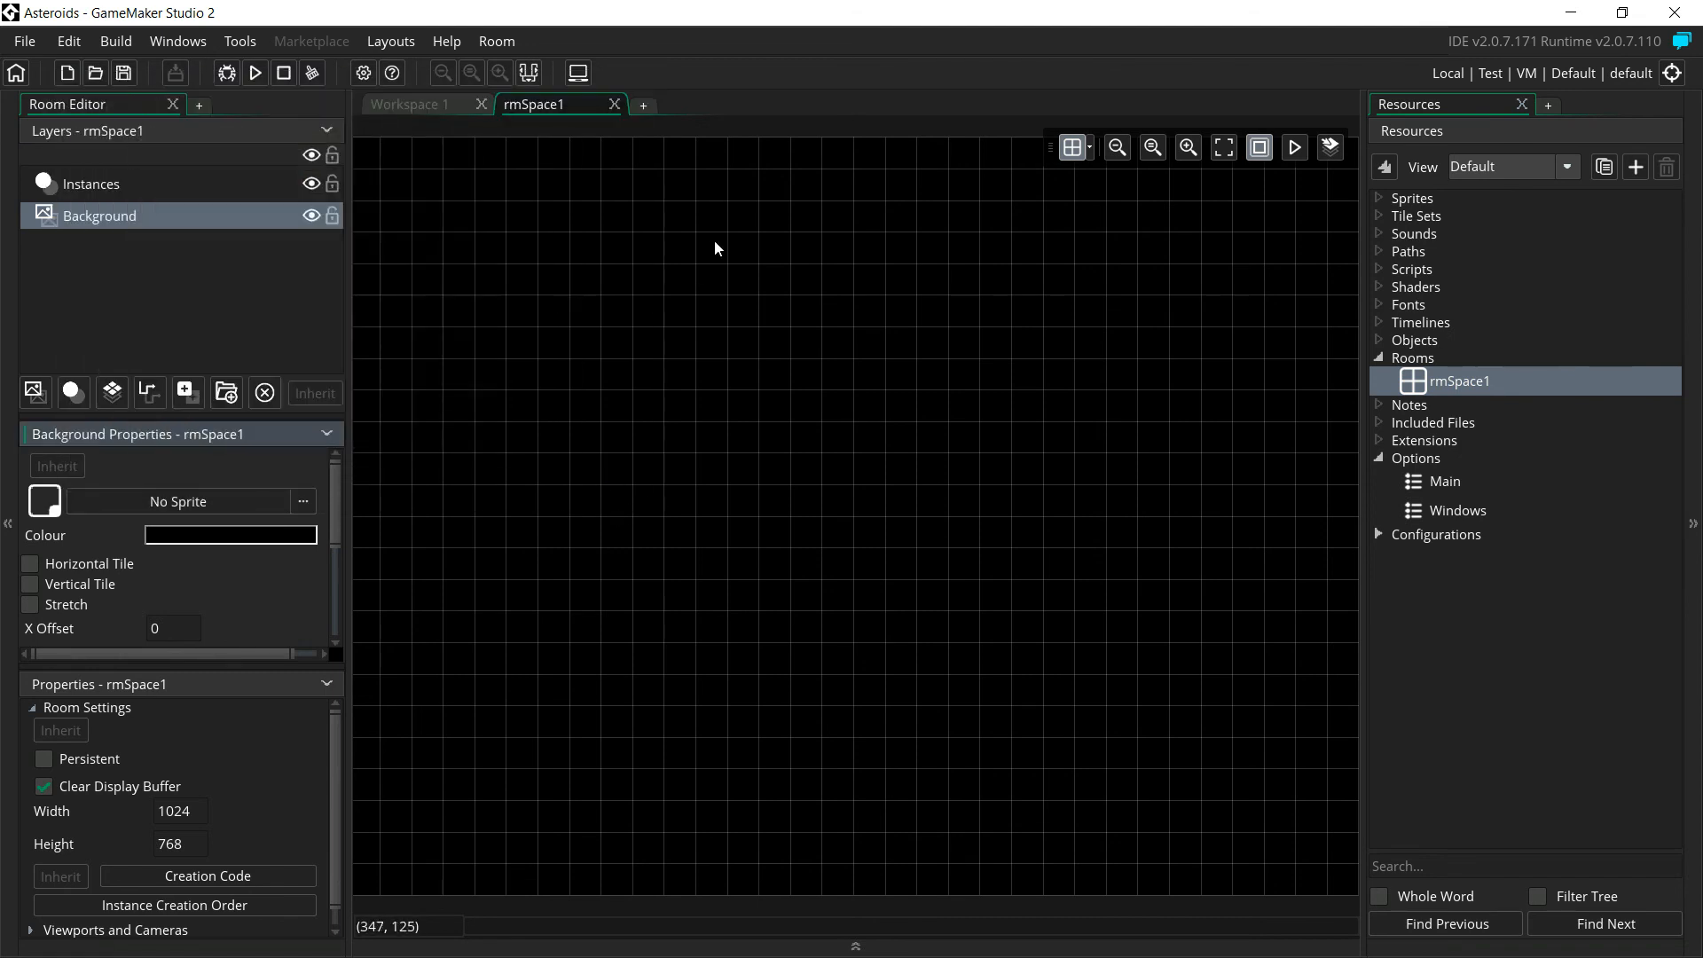
{"action": "mouse_move", "coordinate": [770, 199]}
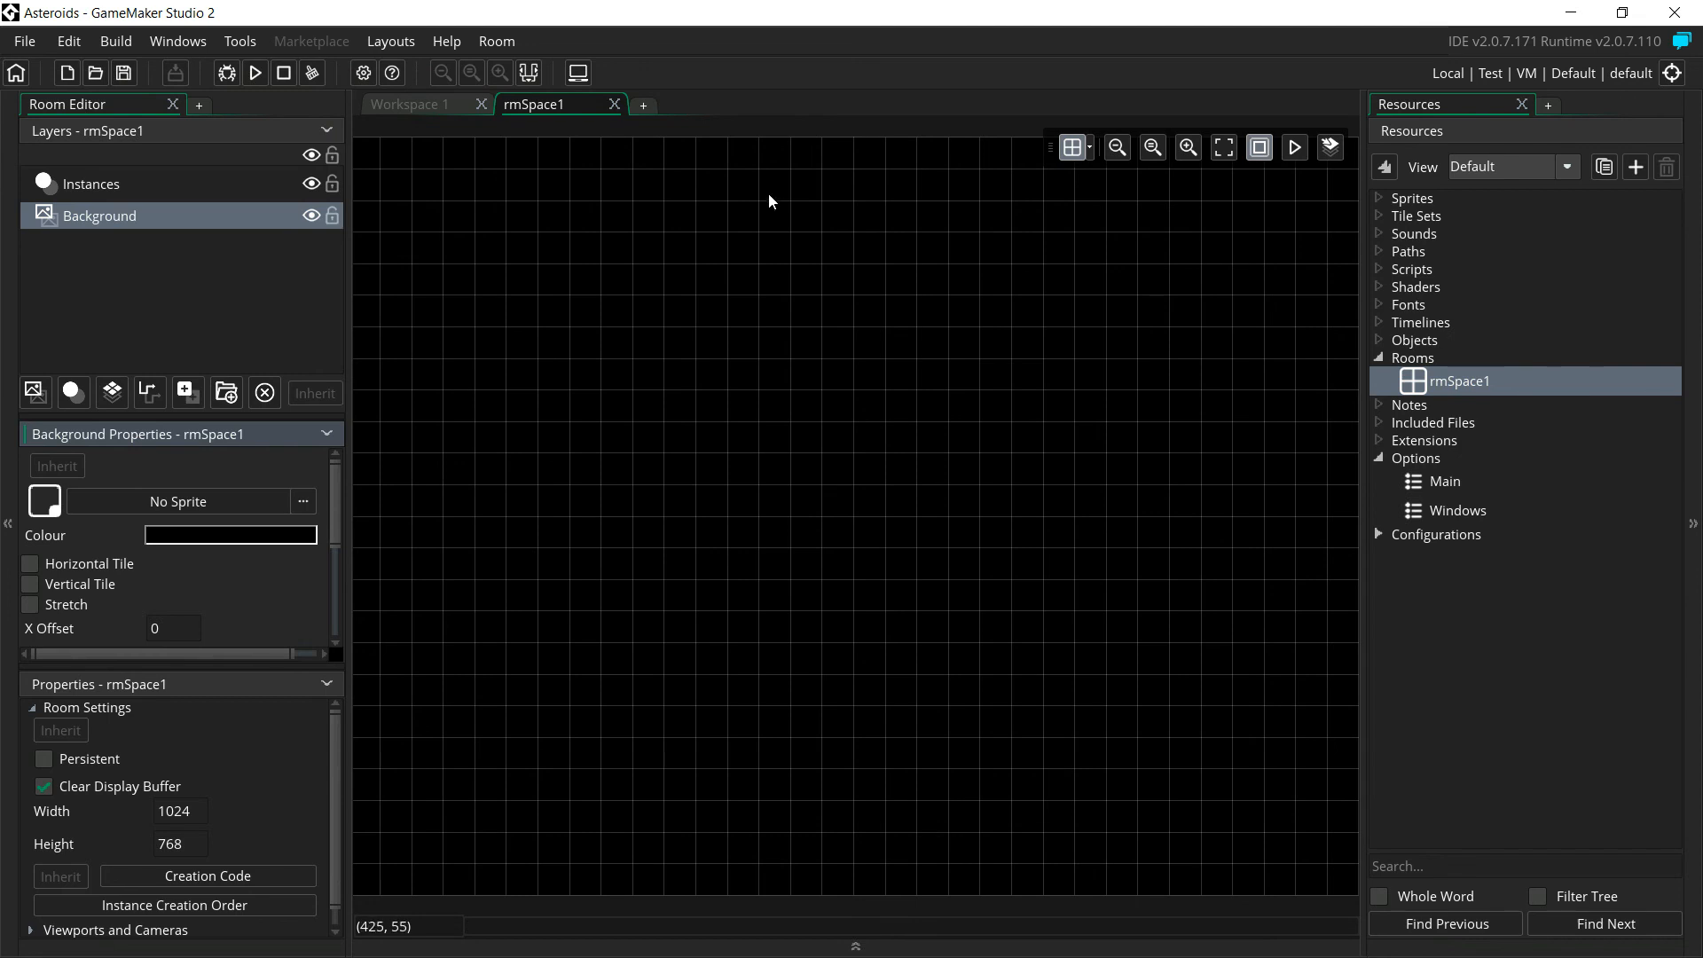
{"action": "mouse_move", "coordinate": [809, 71]}
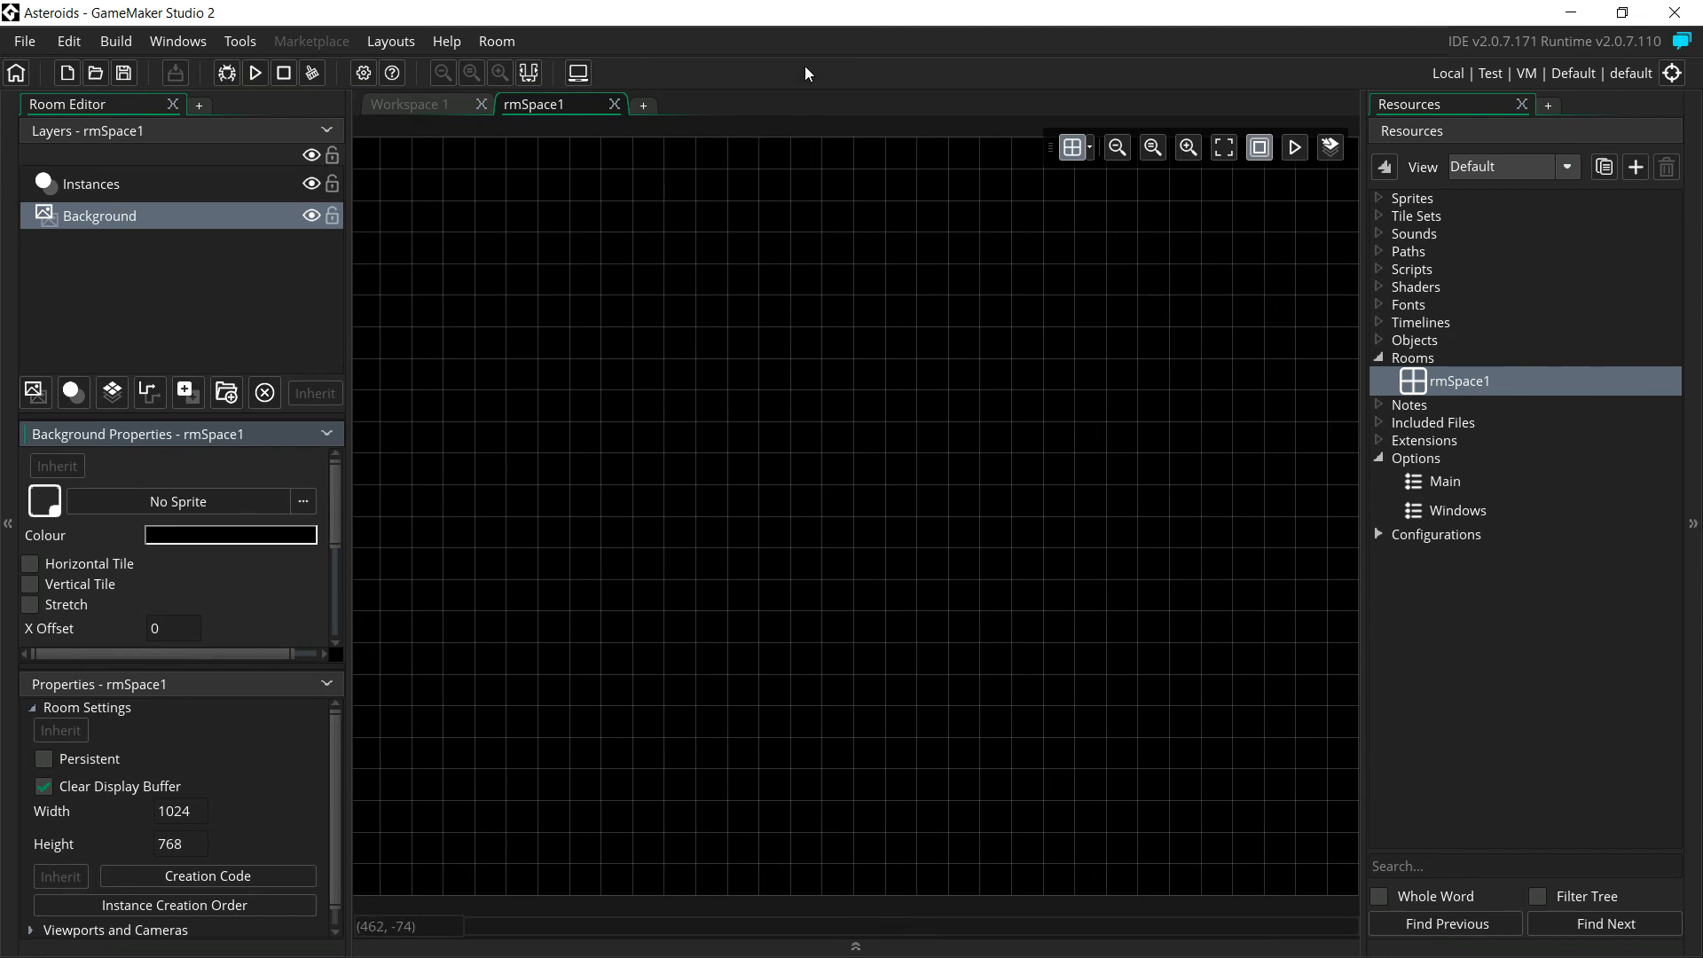